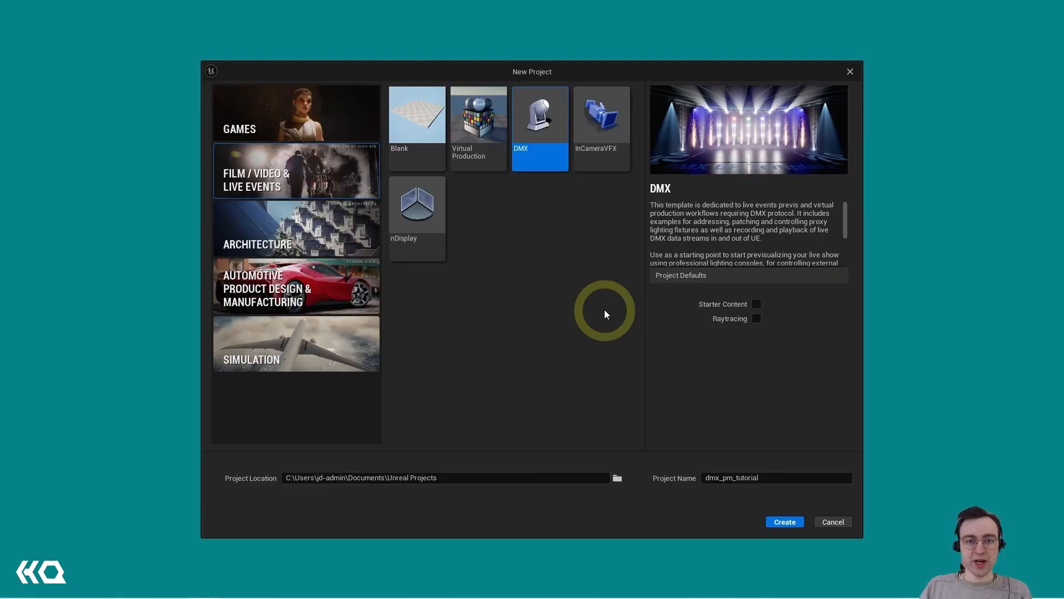
mouse_move(516, 160)
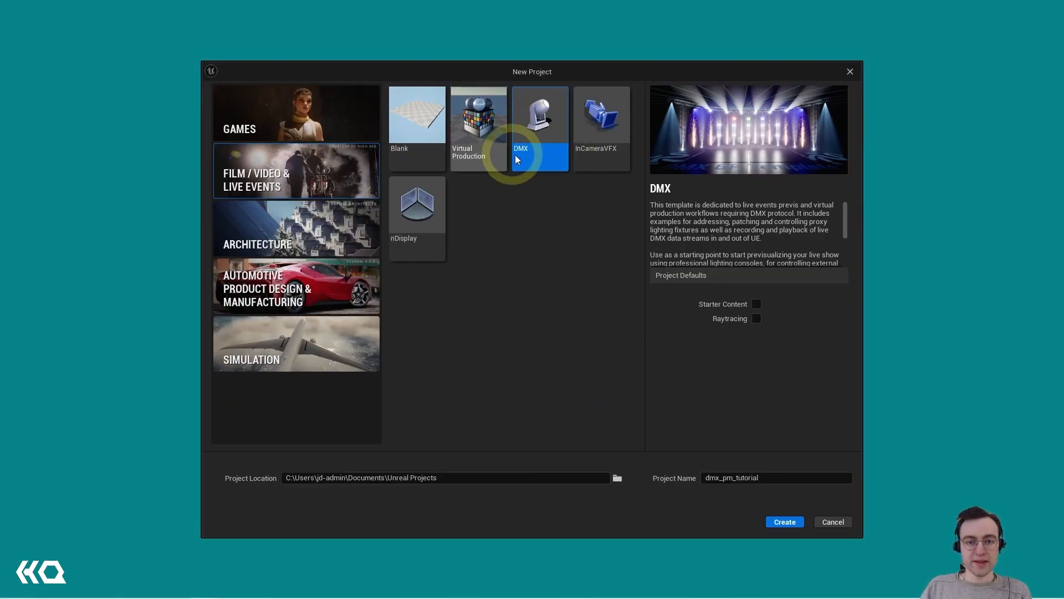
mouse_move(220, 172)
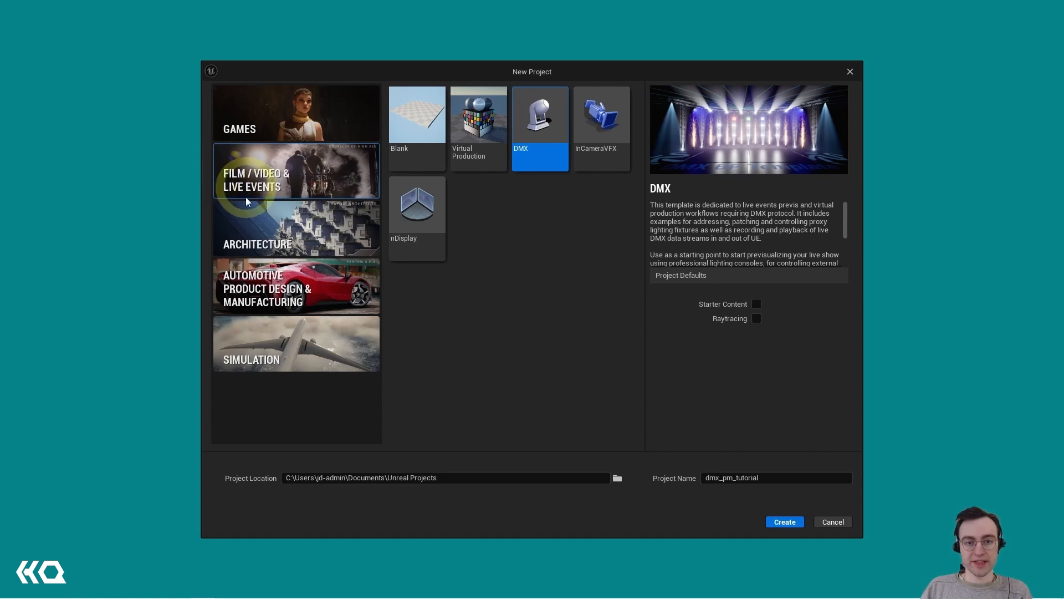
Step: Create the dmx_pm_tutorial project from the Film / Video & Live Events DMX template
left_click(783, 521)
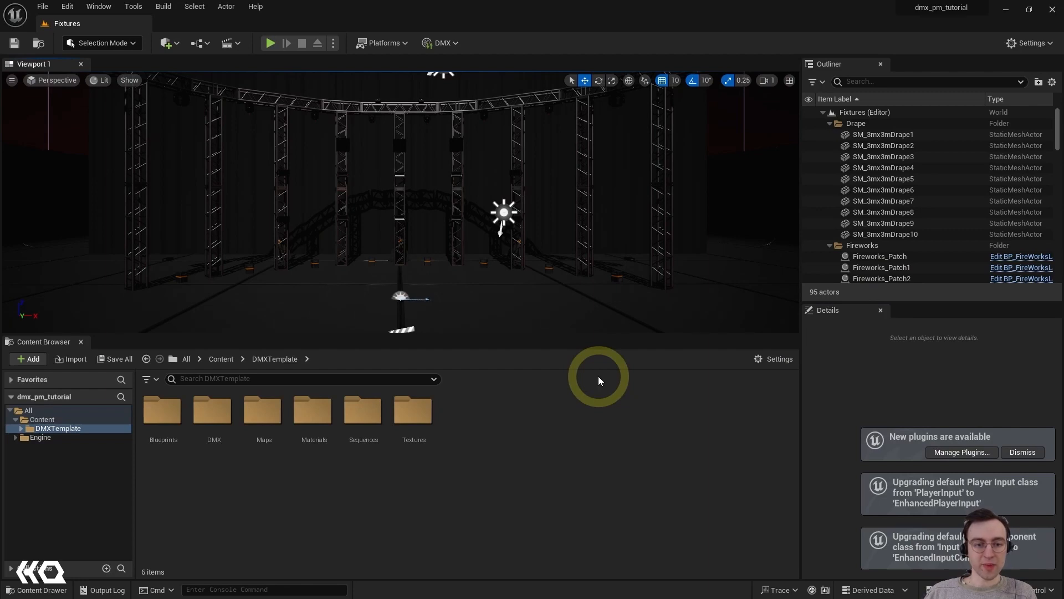
mouse_move(297, 370)
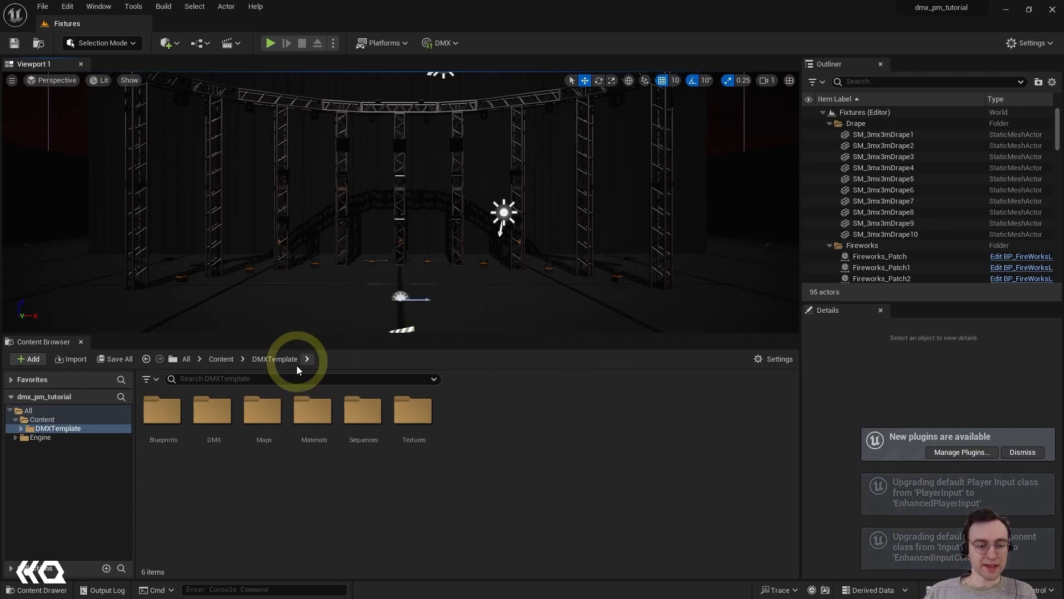
mouse_move(258, 414)
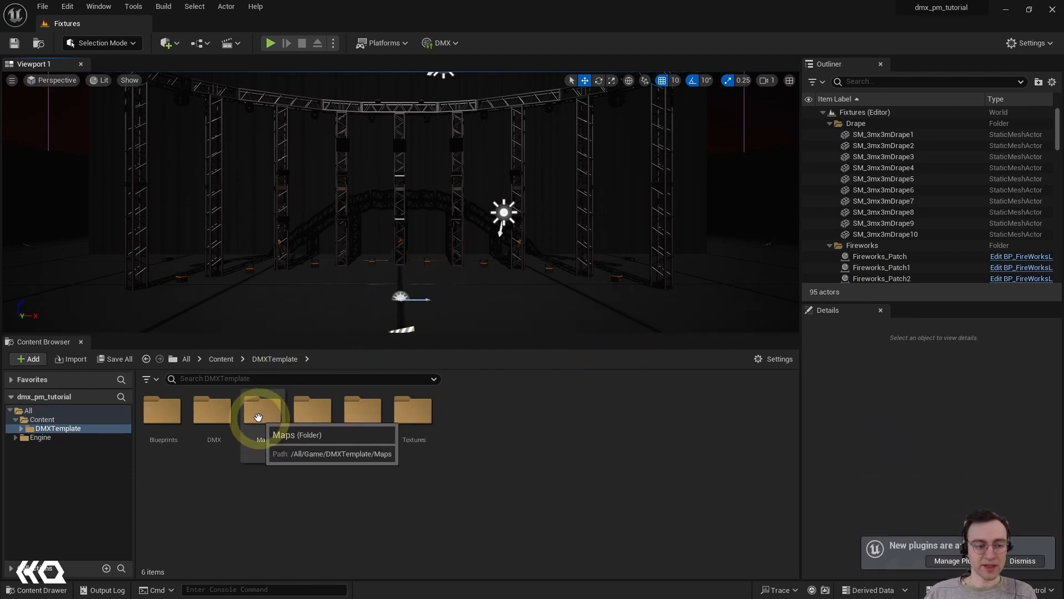
Step: Open the DMXTemplate Maps folder and load the PixelMapping level
double_click(258, 410)
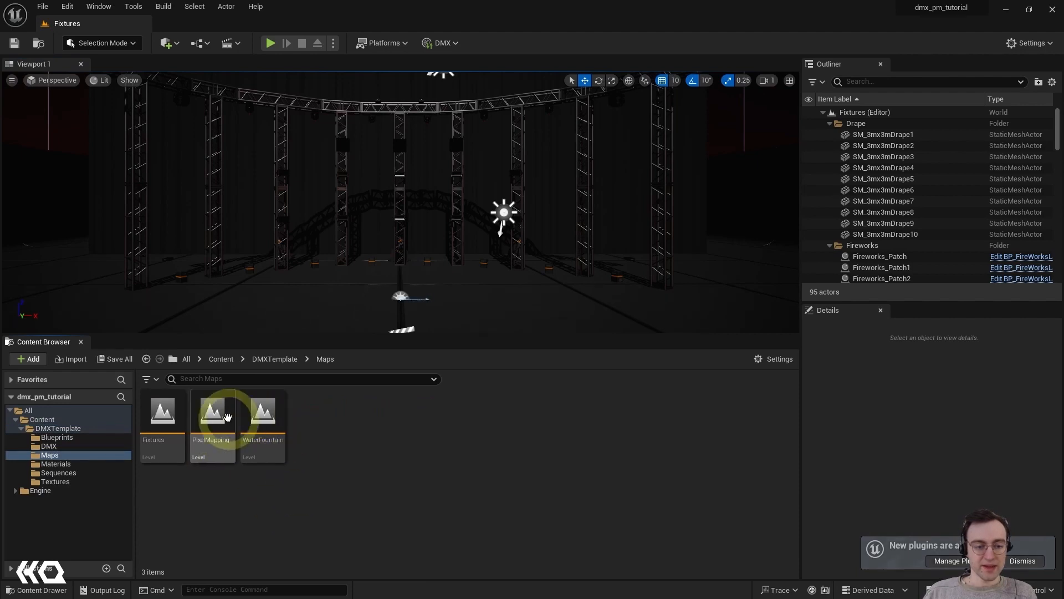
mouse_move(211, 455)
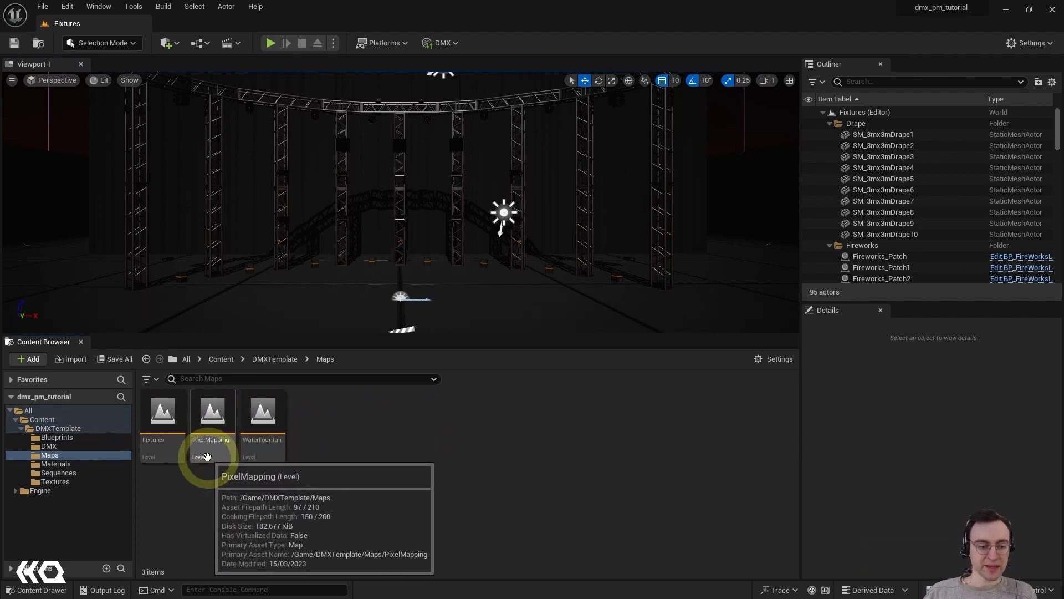
double_click(212, 411)
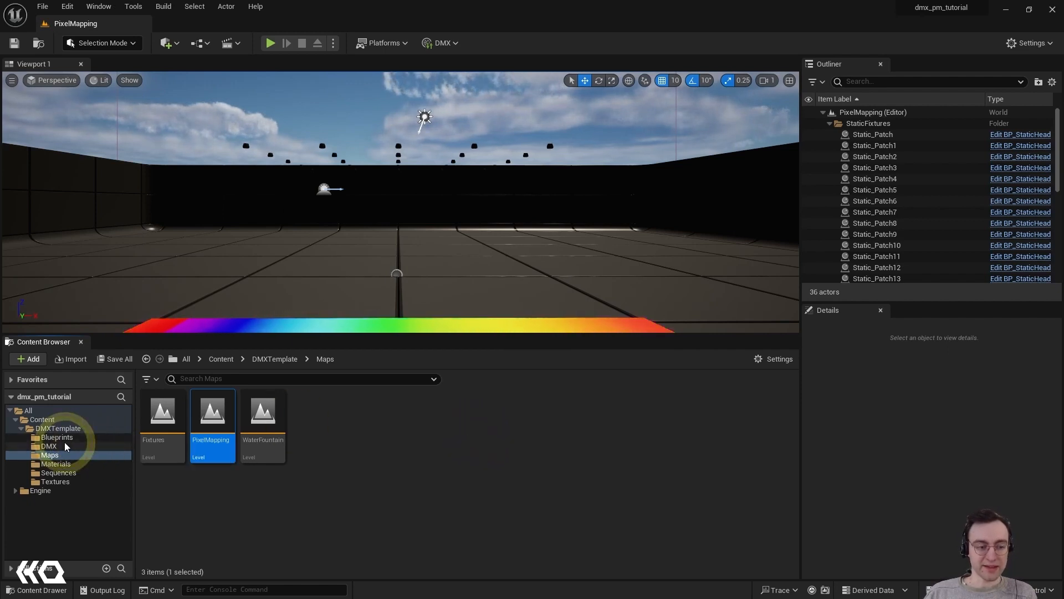
Step: Open DMXPM_PixelMap from the template's DMX folder in the pixel mapping editor
left_click(49, 445)
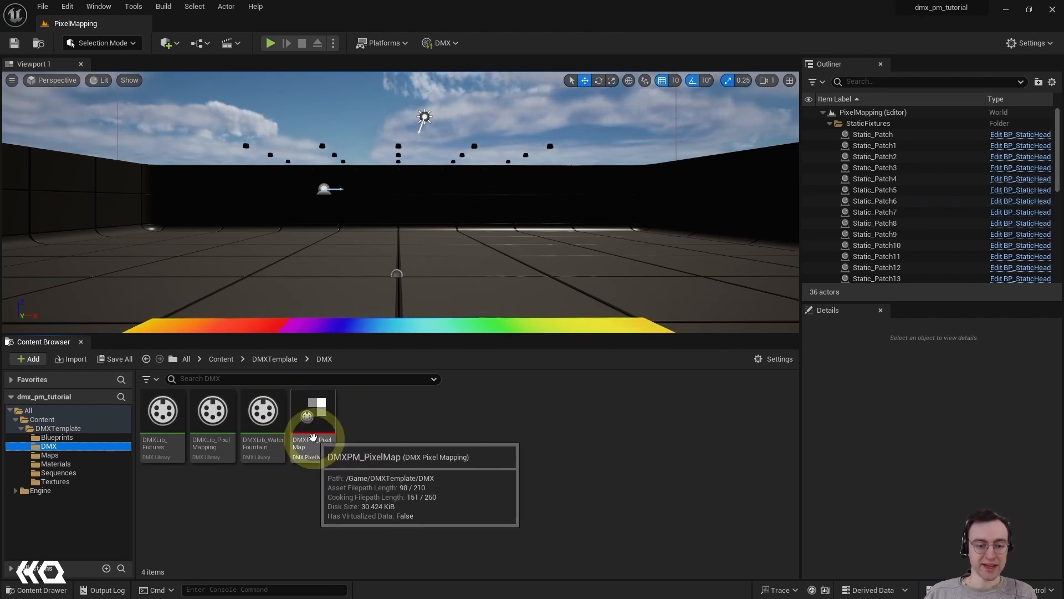
double_click(312, 410)
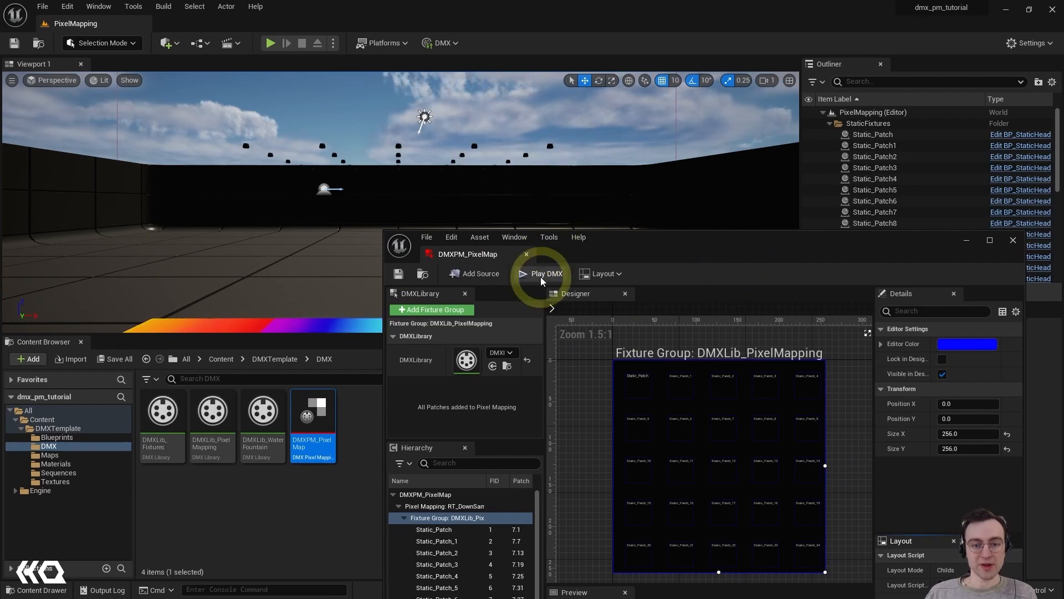
Step: Start sending DMX from the pixel map and simulate the PixelMapping level
left_click(542, 273)
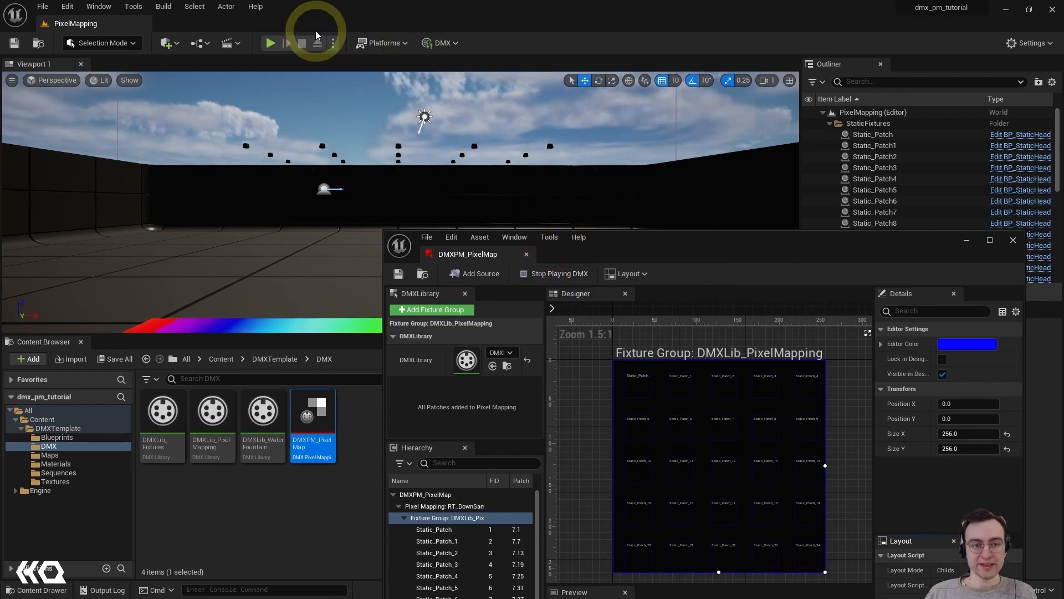
left_click(269, 43)
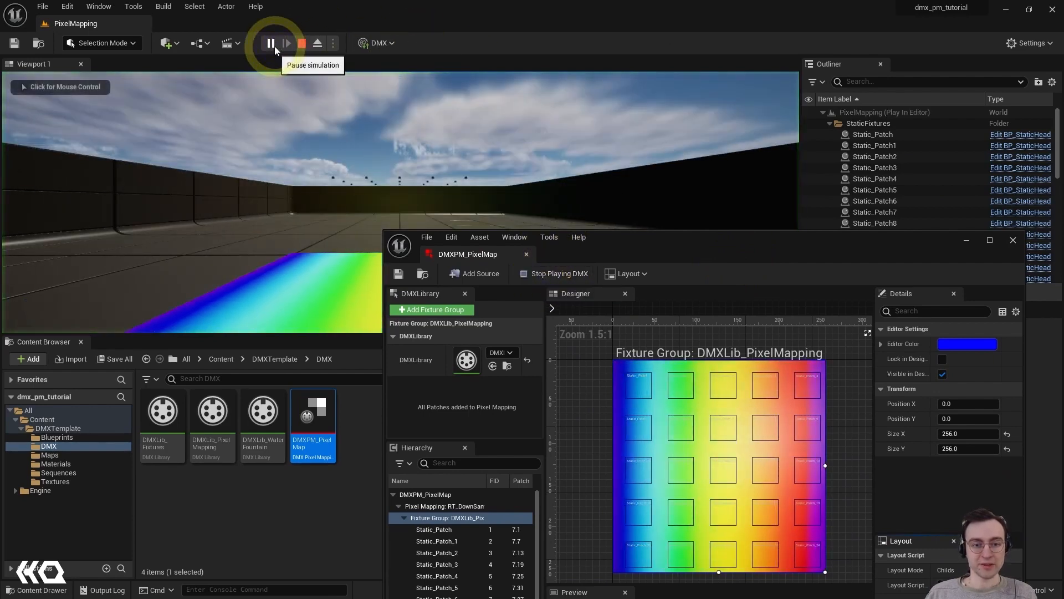
left_click(270, 43)
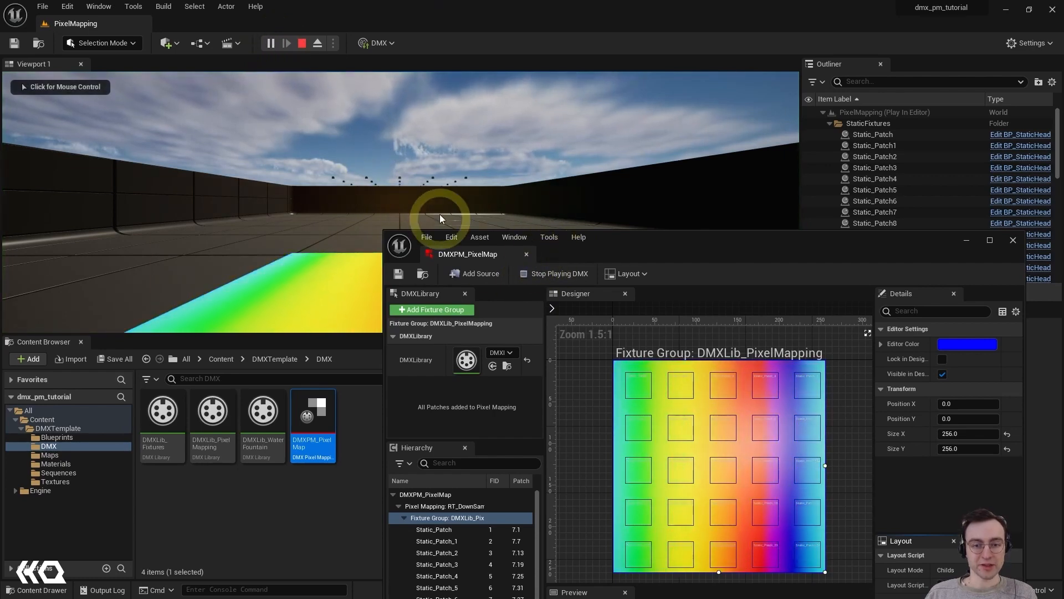
left_click(733, 481)
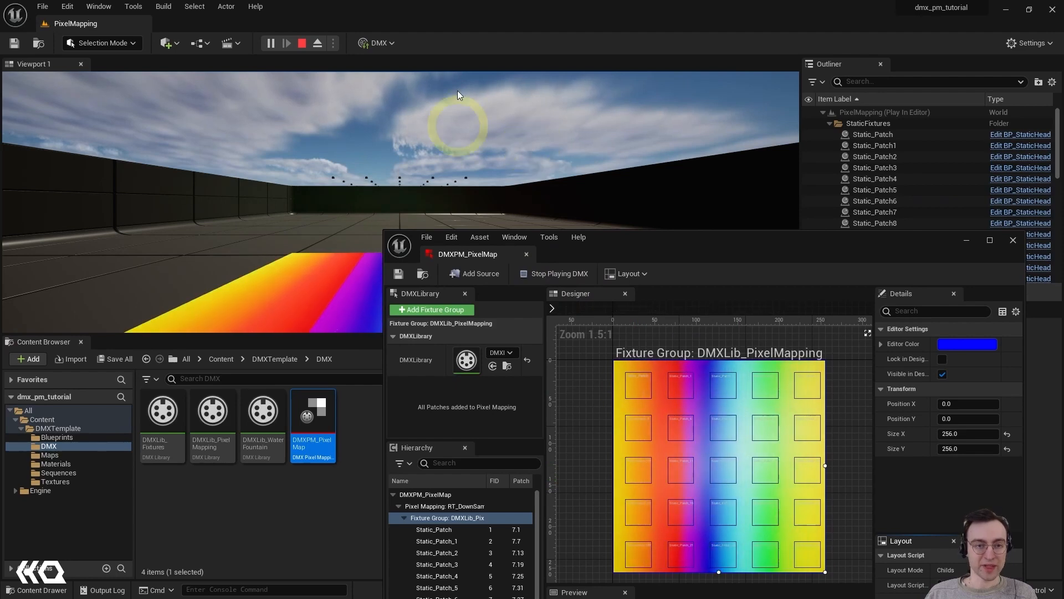
Step: Look around the rainbow-lit stage in the game view, then stop the simulation
left_click(378, 43)
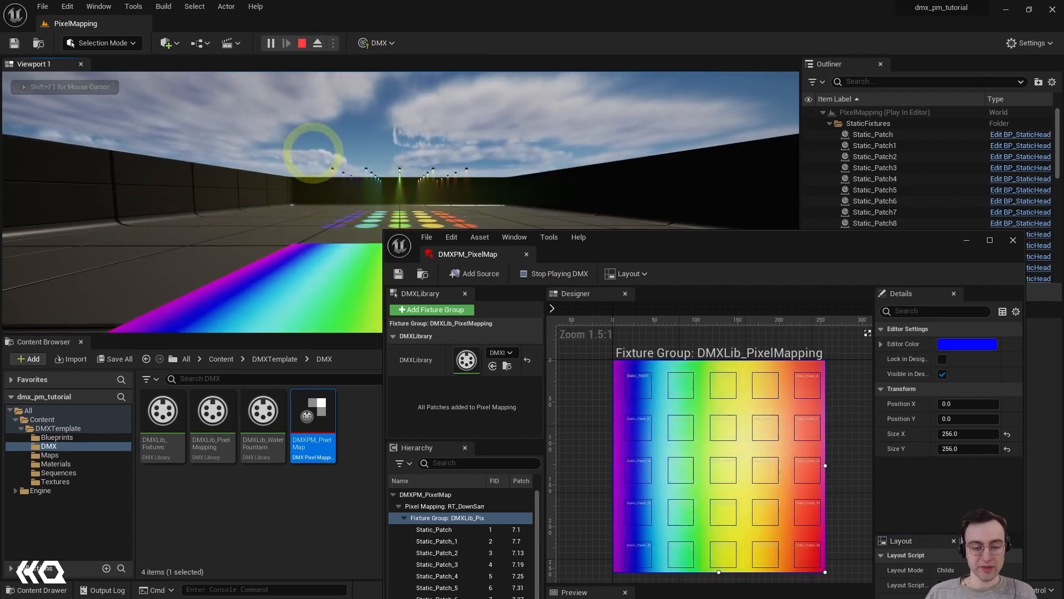
left_click(378, 43)
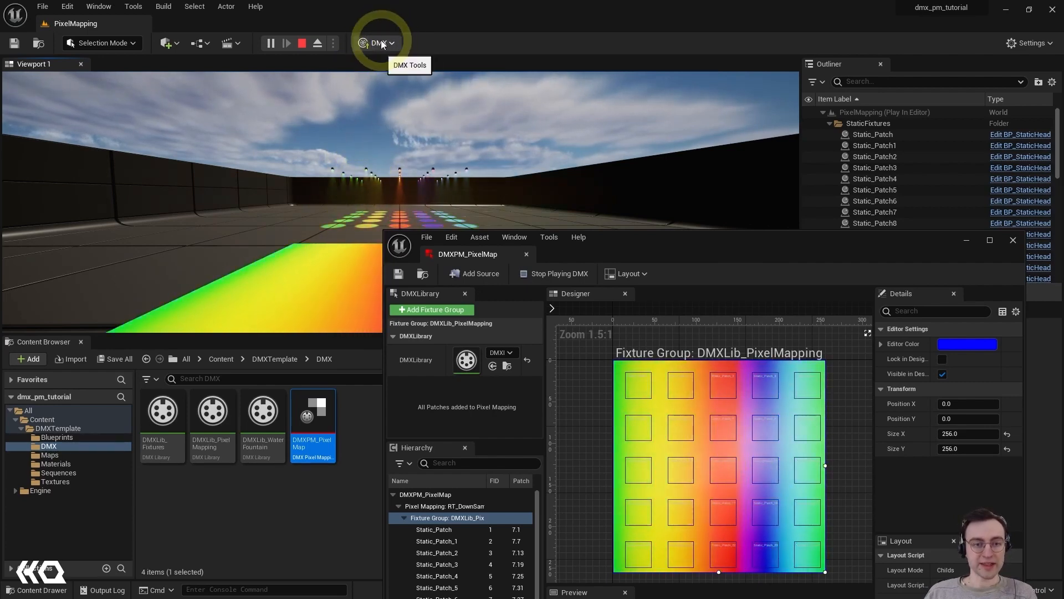
left_click(378, 43)
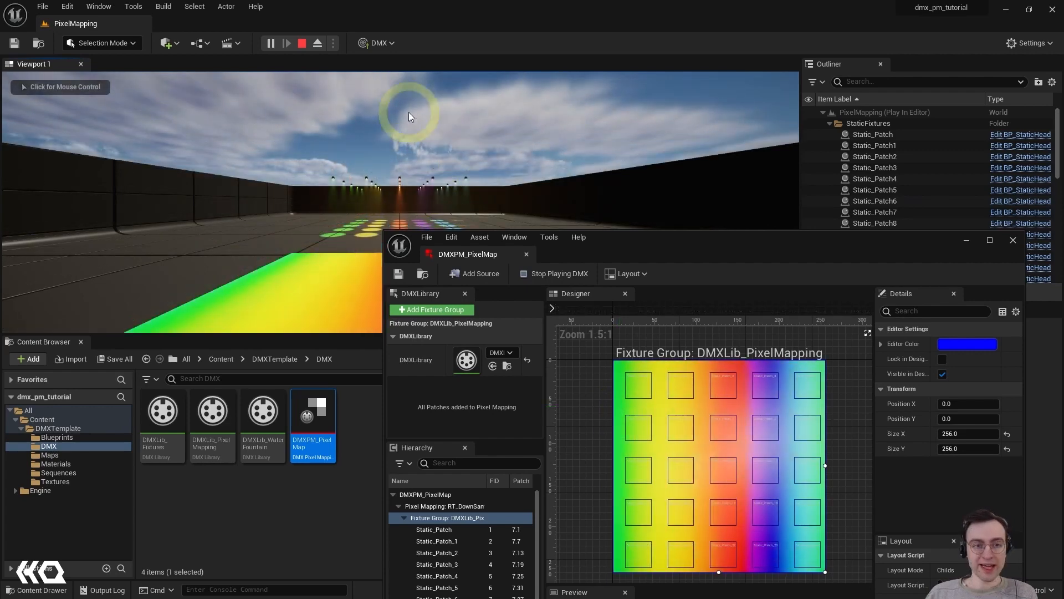
mouse_move(300, 43)
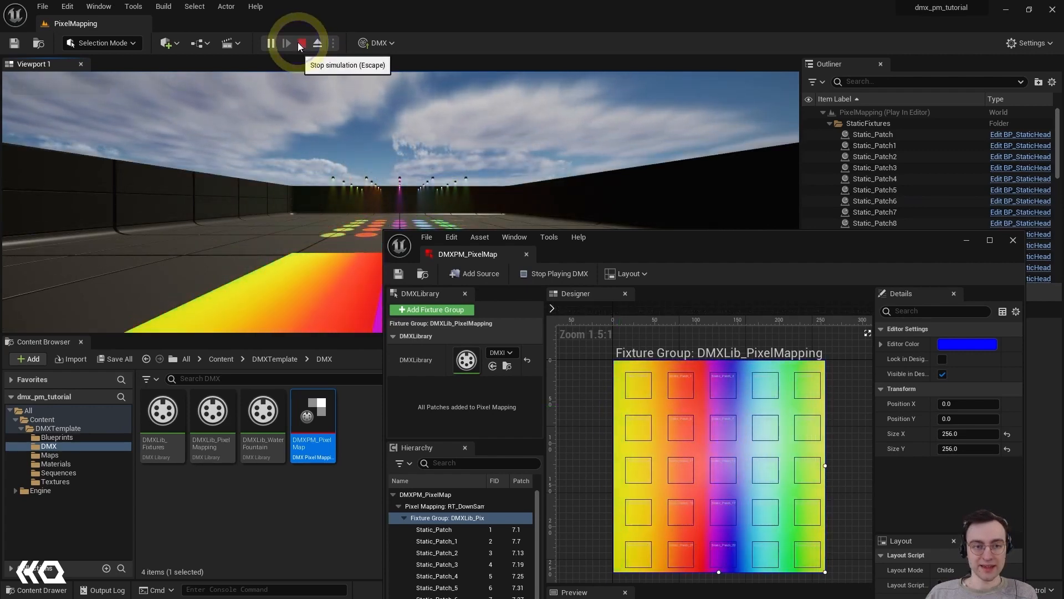
left_click(299, 42)
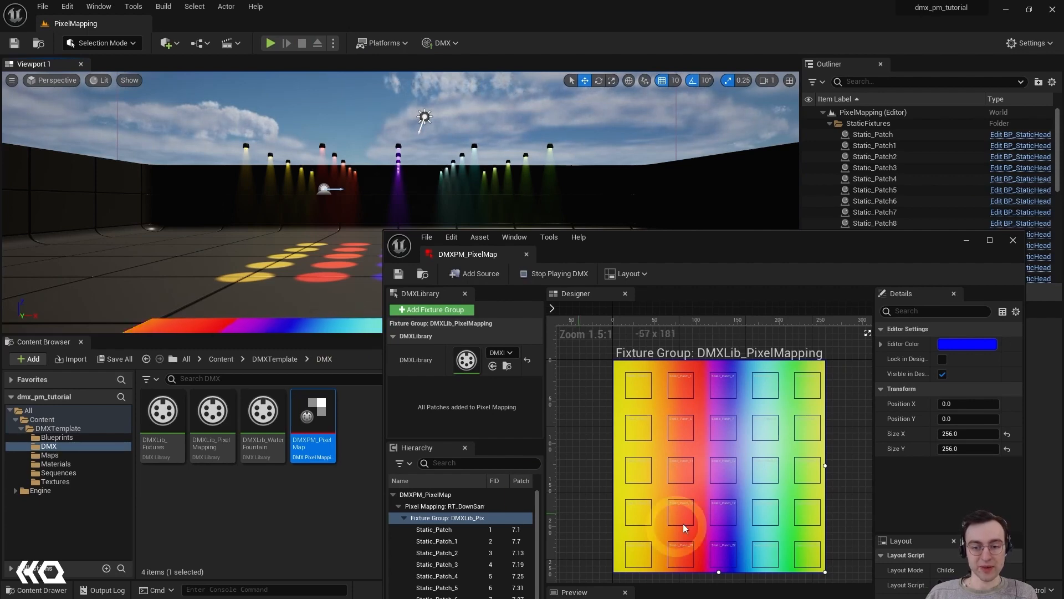
mouse_move(557, 494)
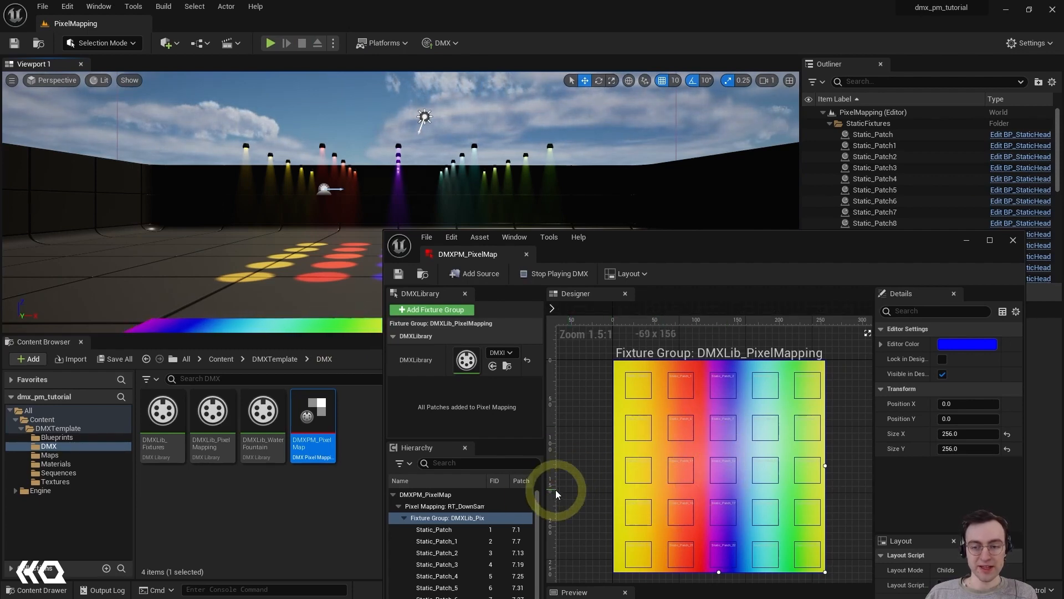
mouse_move(658, 255)
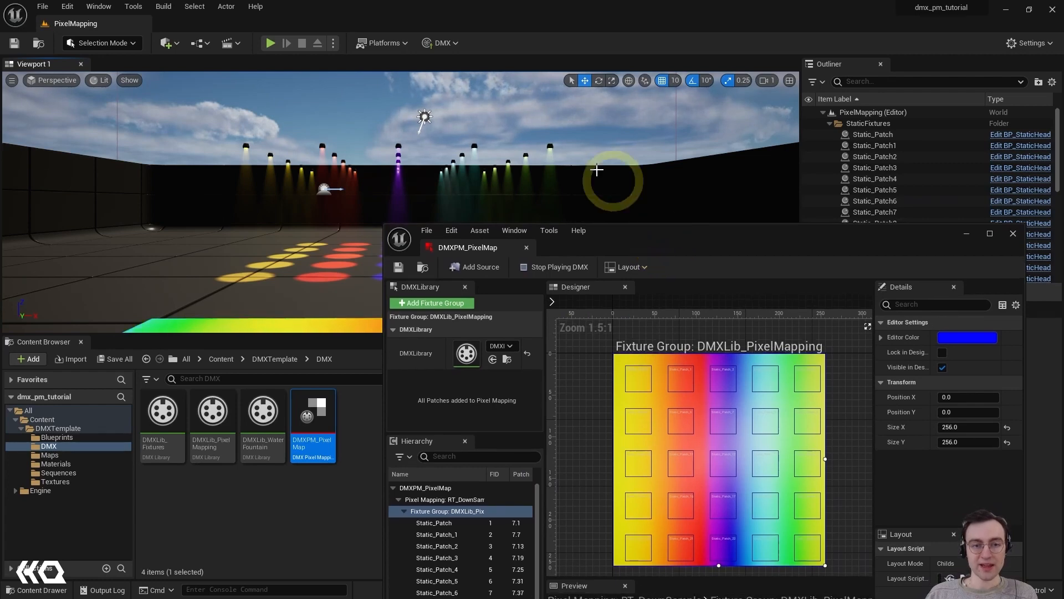
mouse_move(693, 242)
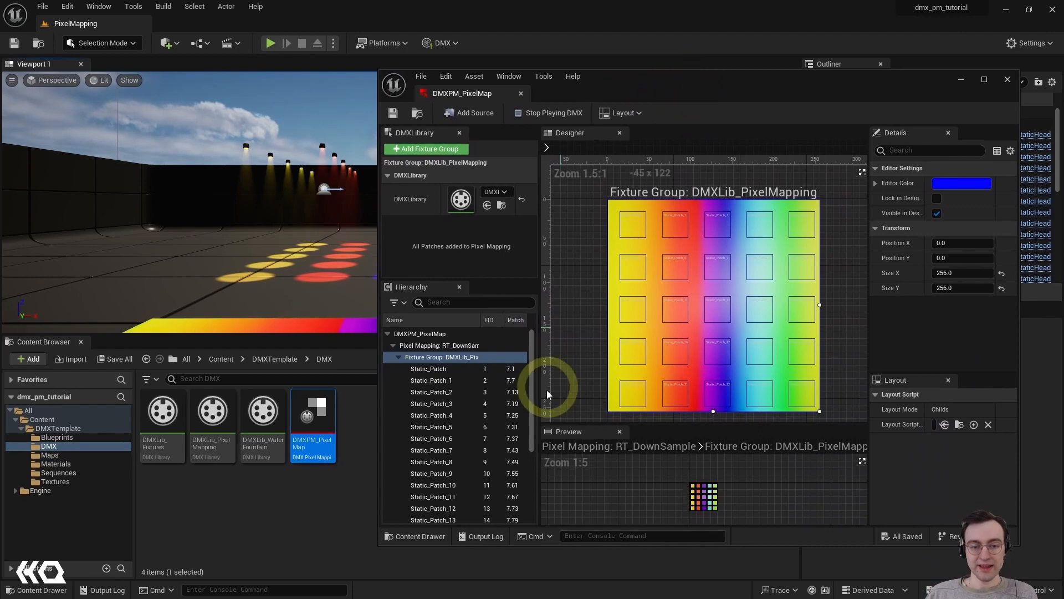
mouse_move(536, 391)
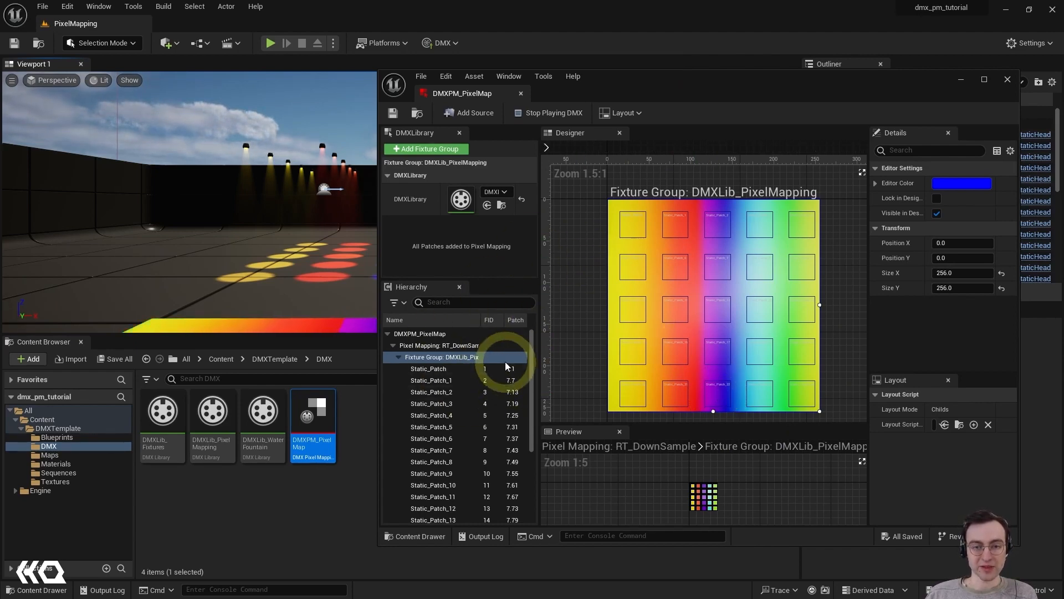
Step: Stop DMX output and select the DMXLib_PixelMapping fixture group in the Hierarchy
left_click(551, 112)
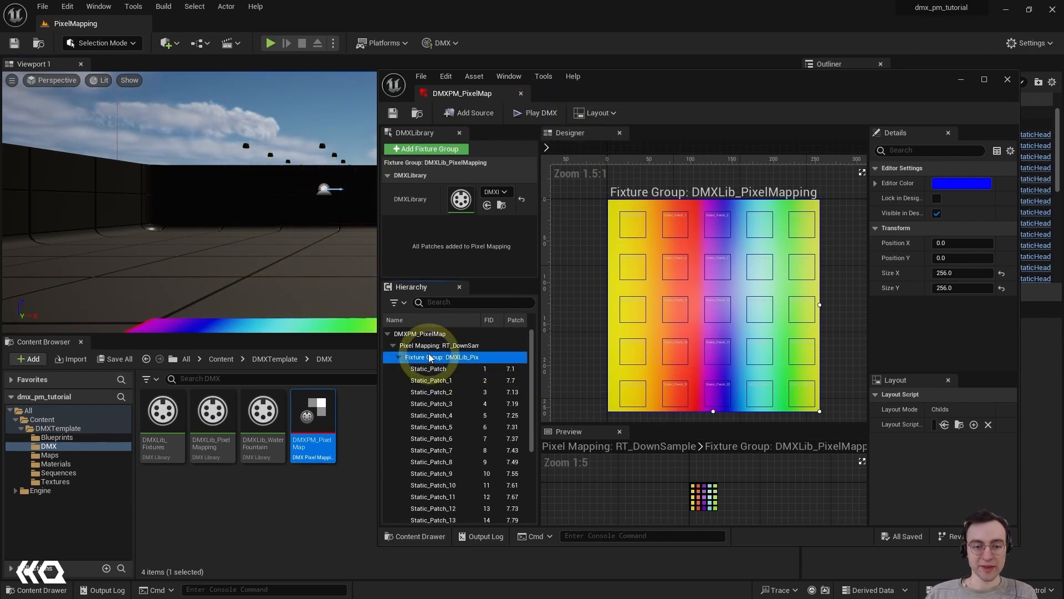
left_click(442, 345)
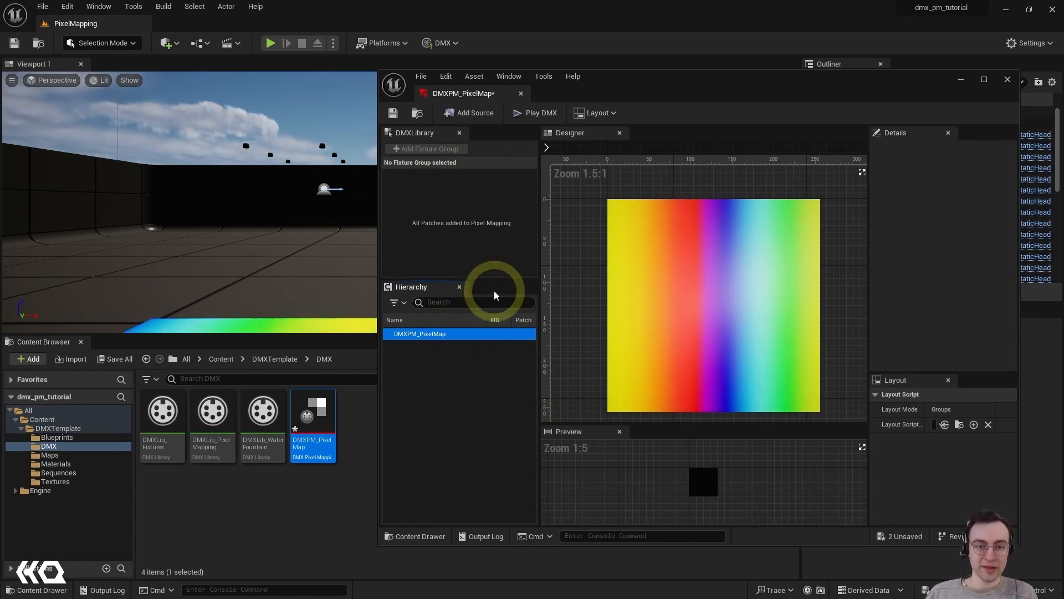
mouse_move(686, 323)
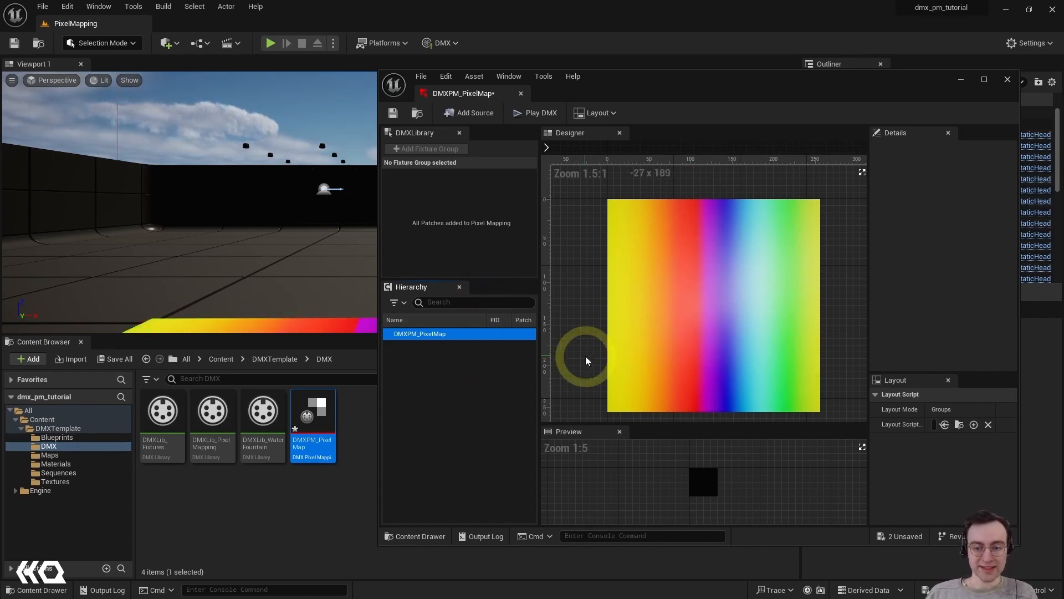
mouse_move(692, 124)
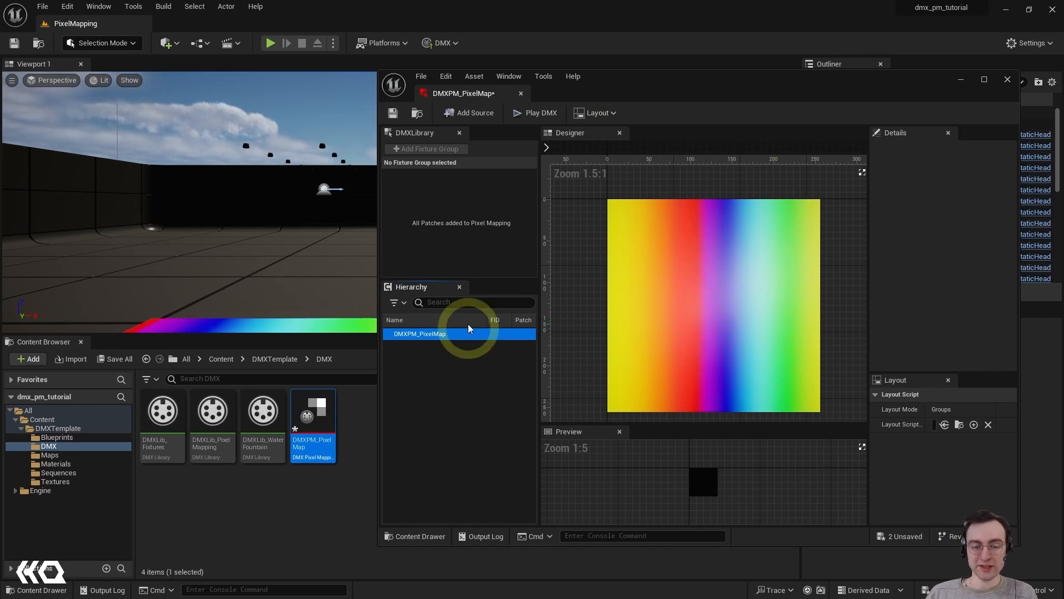
mouse_move(473, 113)
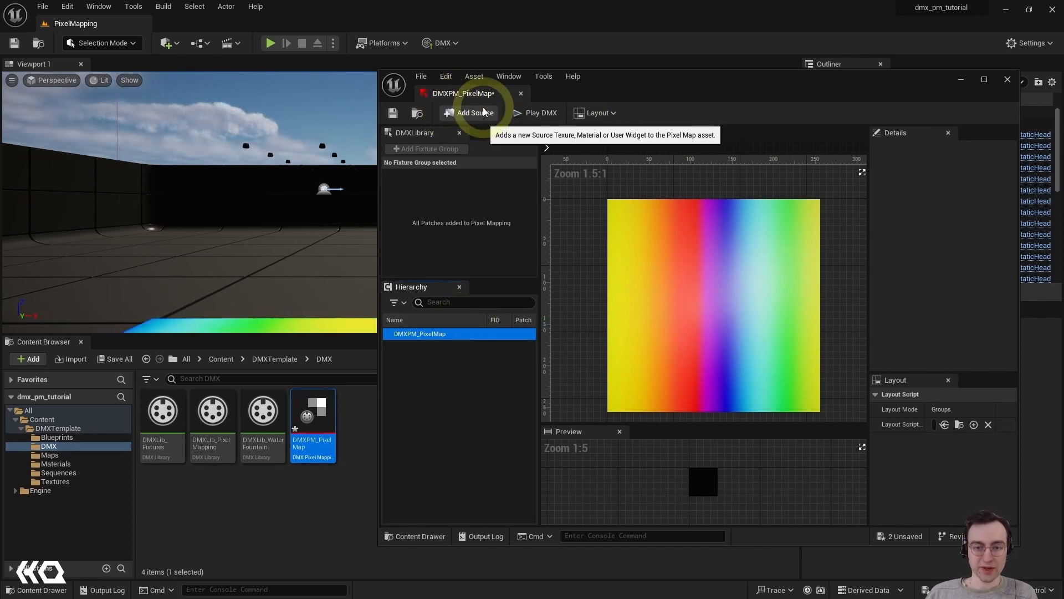
left_click(473, 113)
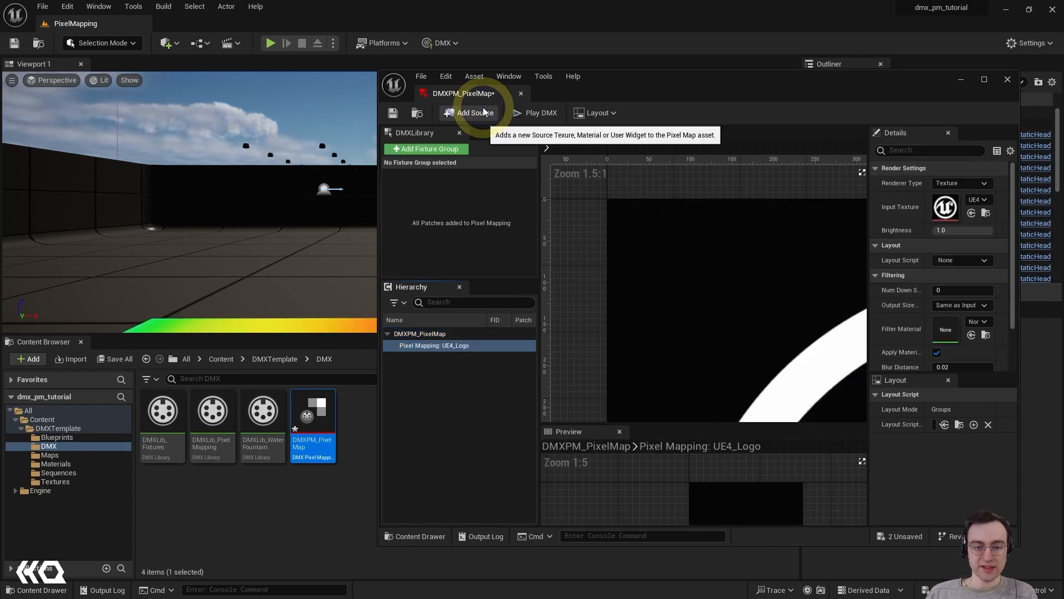
mouse_move(602, 384)
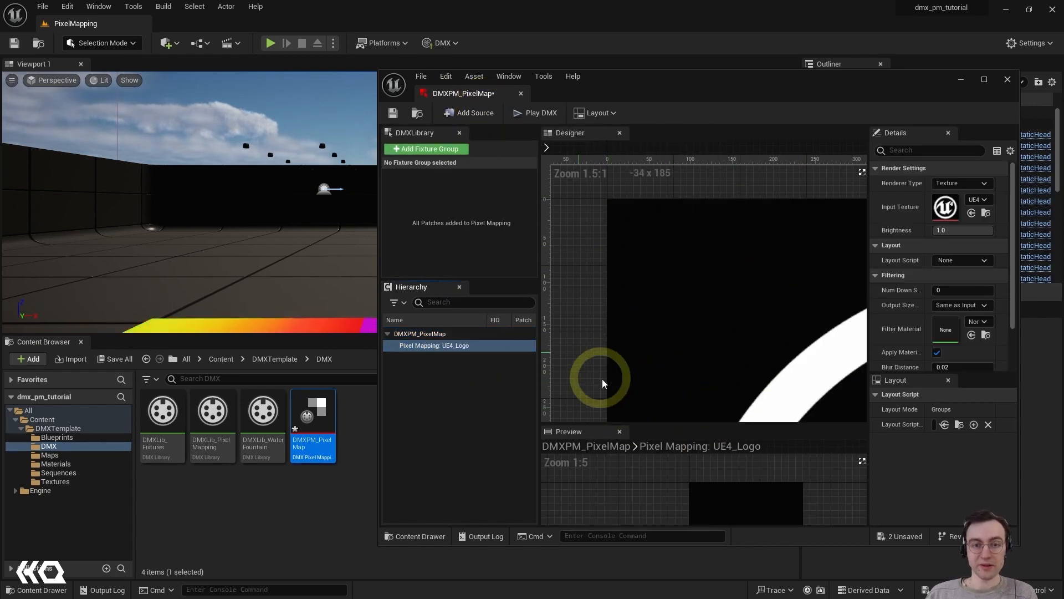
left_click(959, 183)
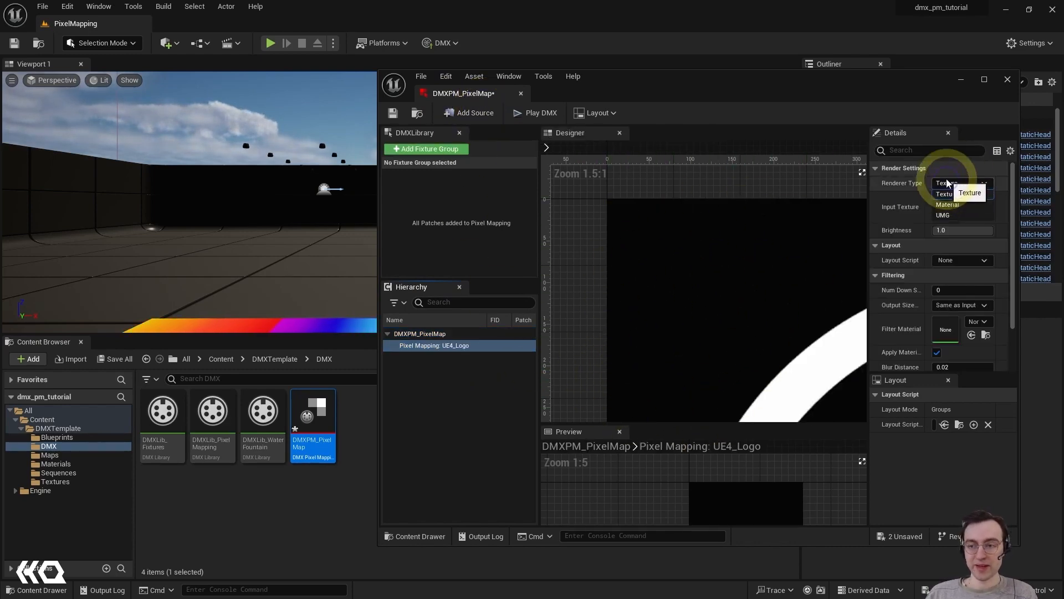
left_click(946, 193)
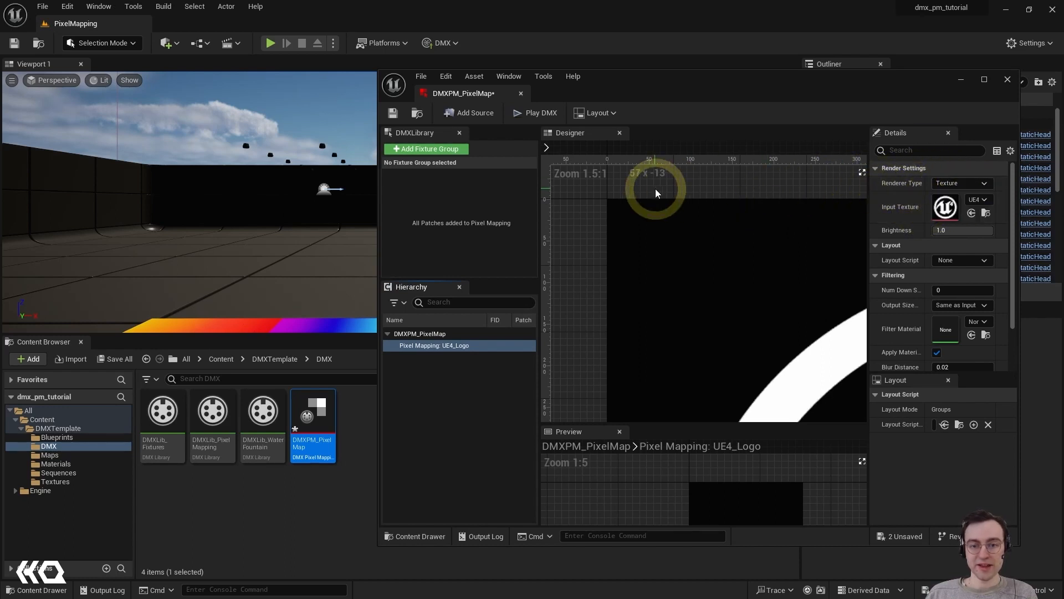
mouse_move(701, 267)
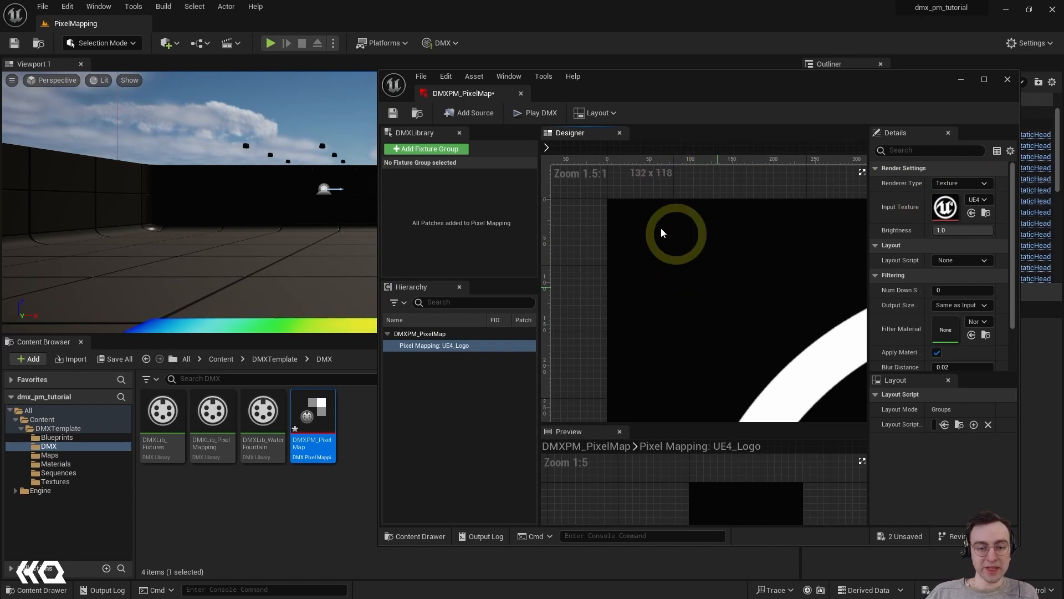
mouse_move(351, 236)
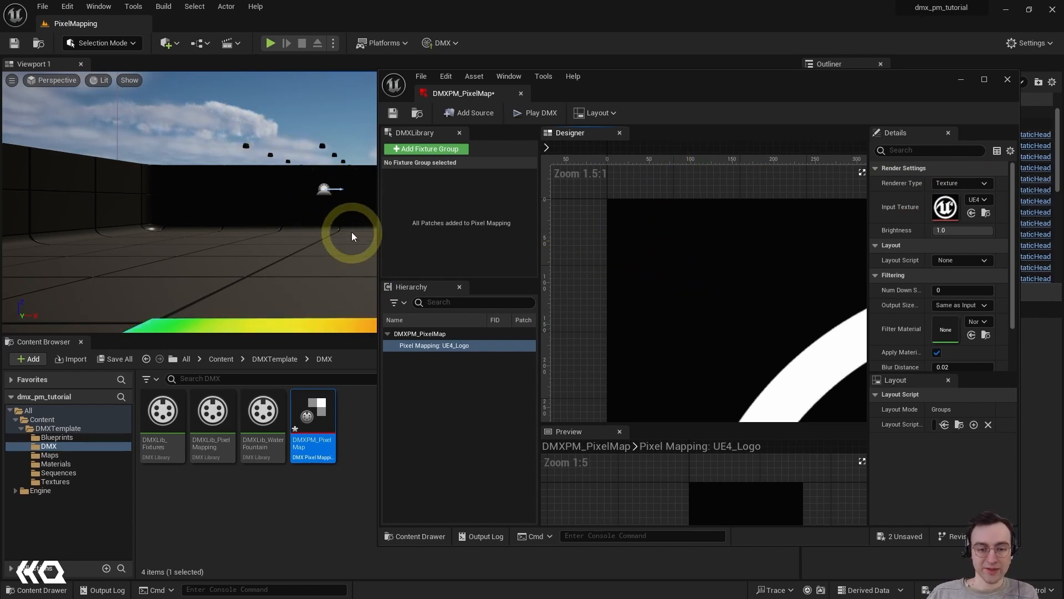
mouse_move(818, 245)
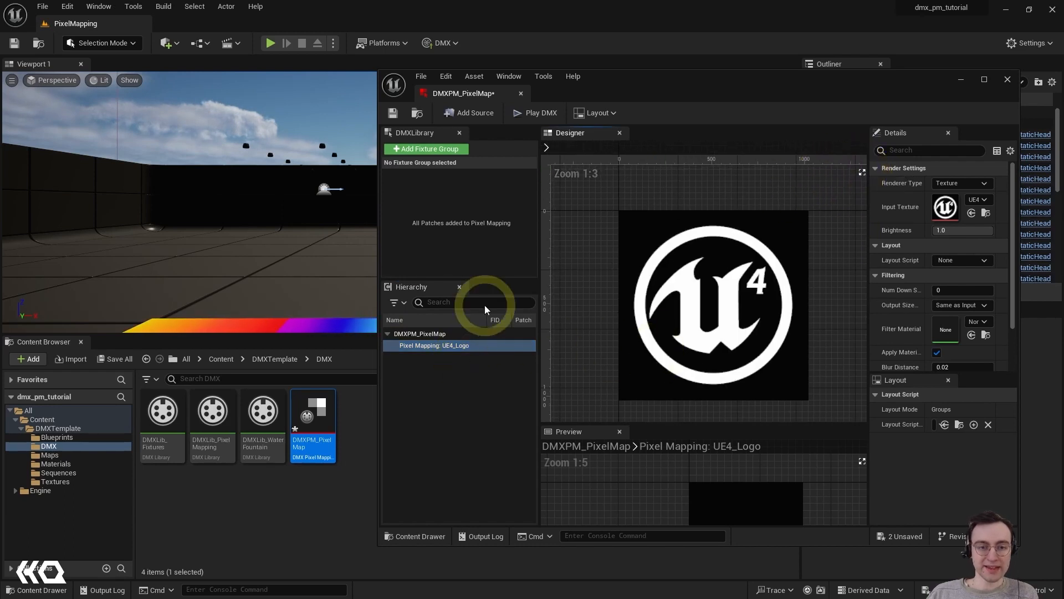
mouse_move(694, 397)
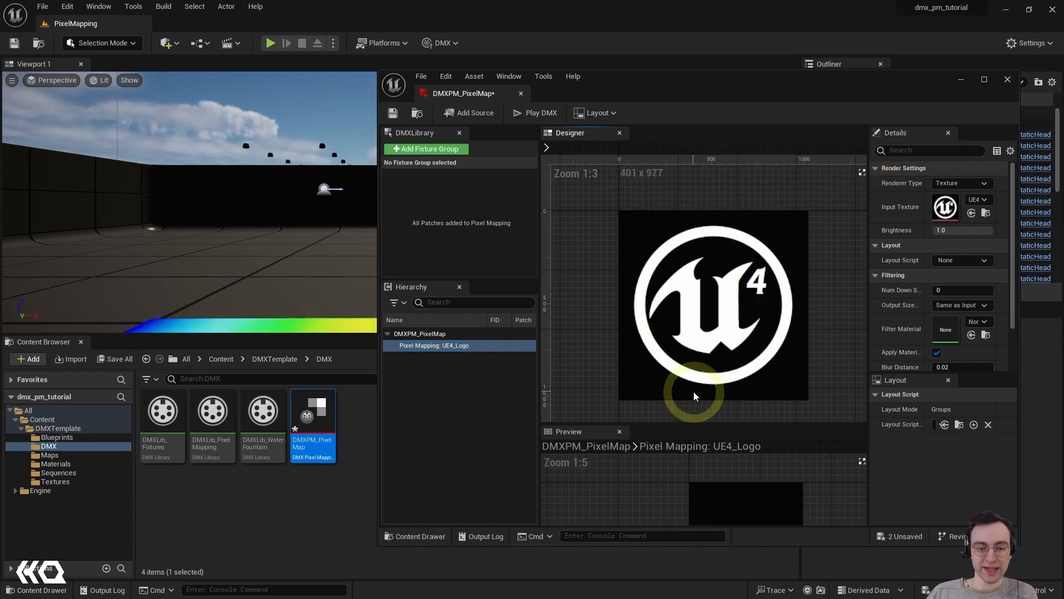
mouse_move(458, 377)
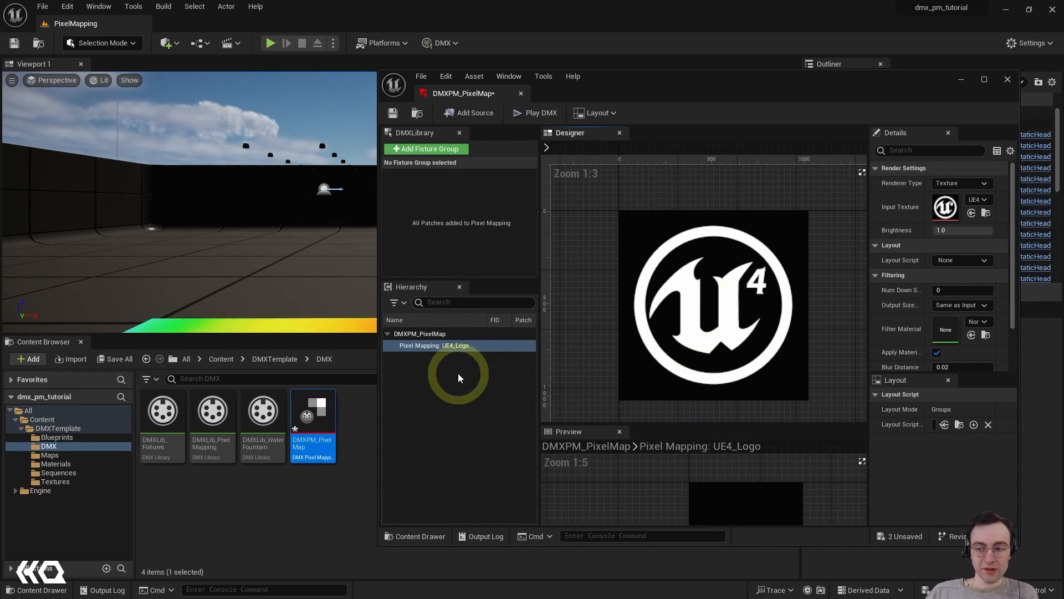
mouse_move(808, 327)
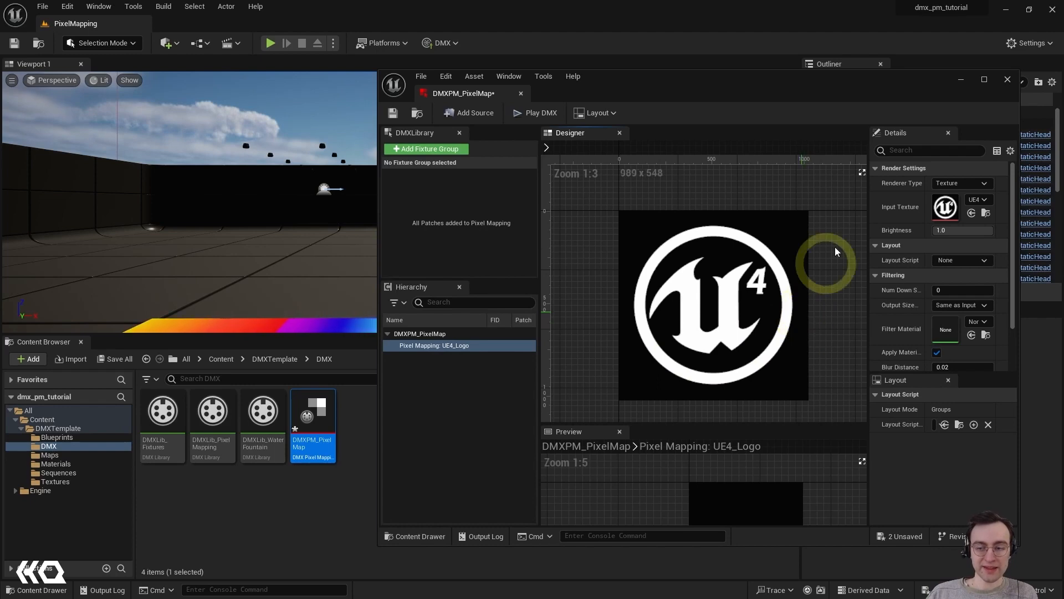
mouse_move(945, 205)
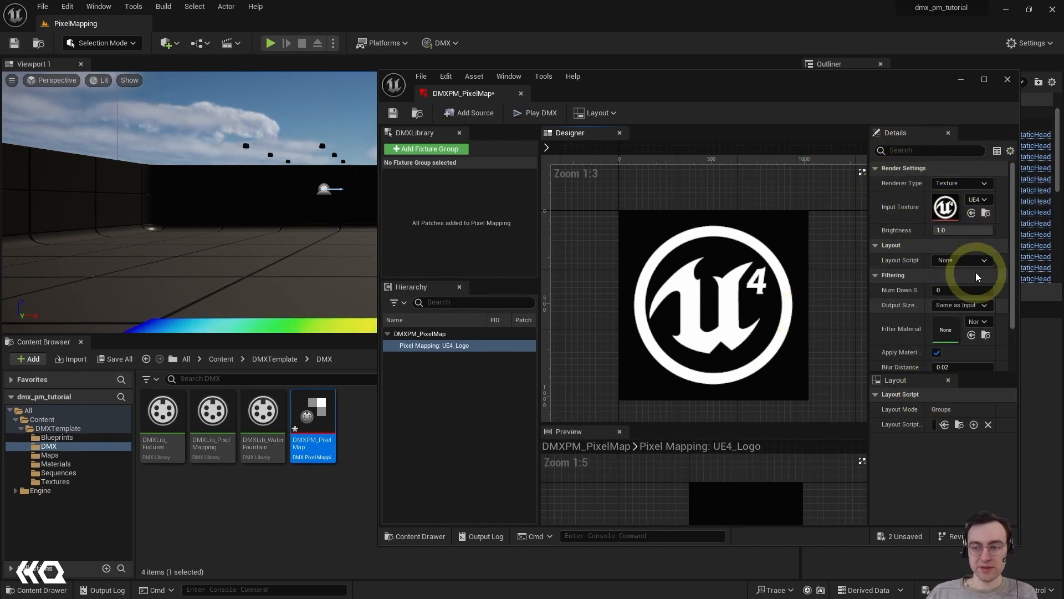
mouse_move(977, 199)
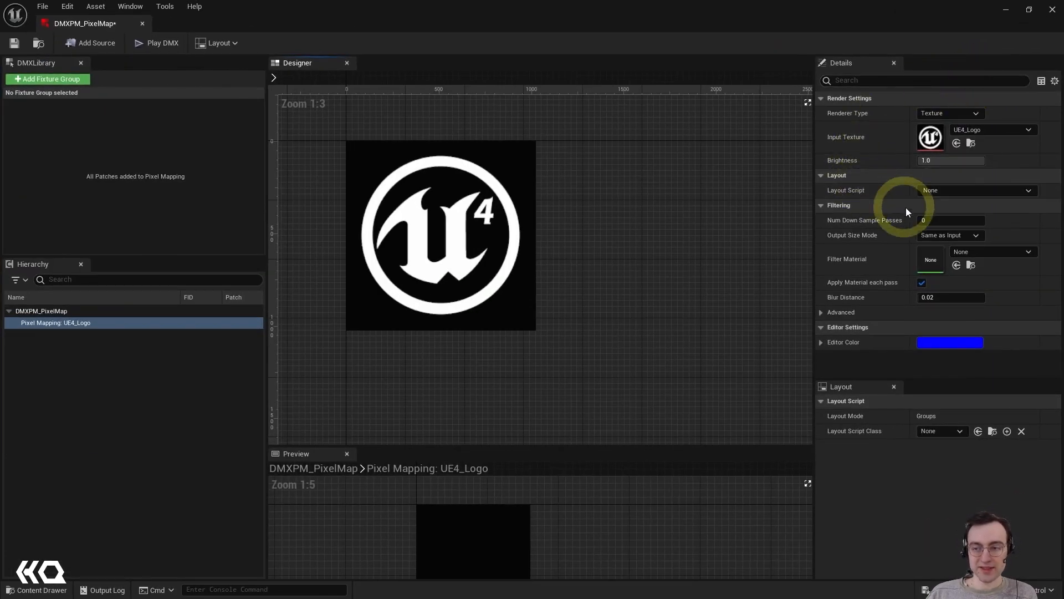
mouse_move(991, 130)
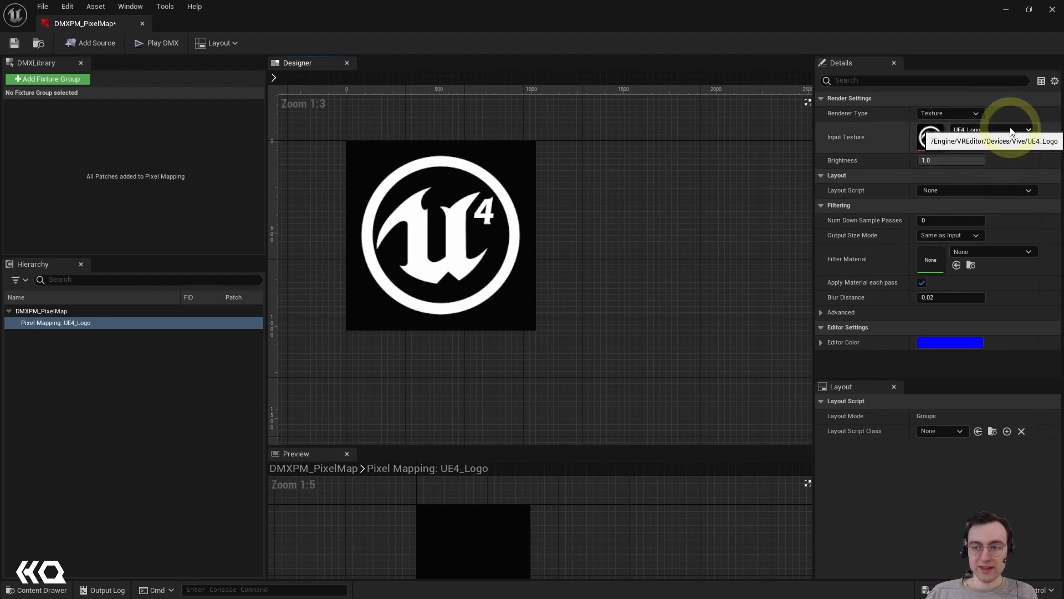
Step: Search 'uv' in the Input Texture list and pick UVEditorColorGrid_Color
left_click(1027, 130)
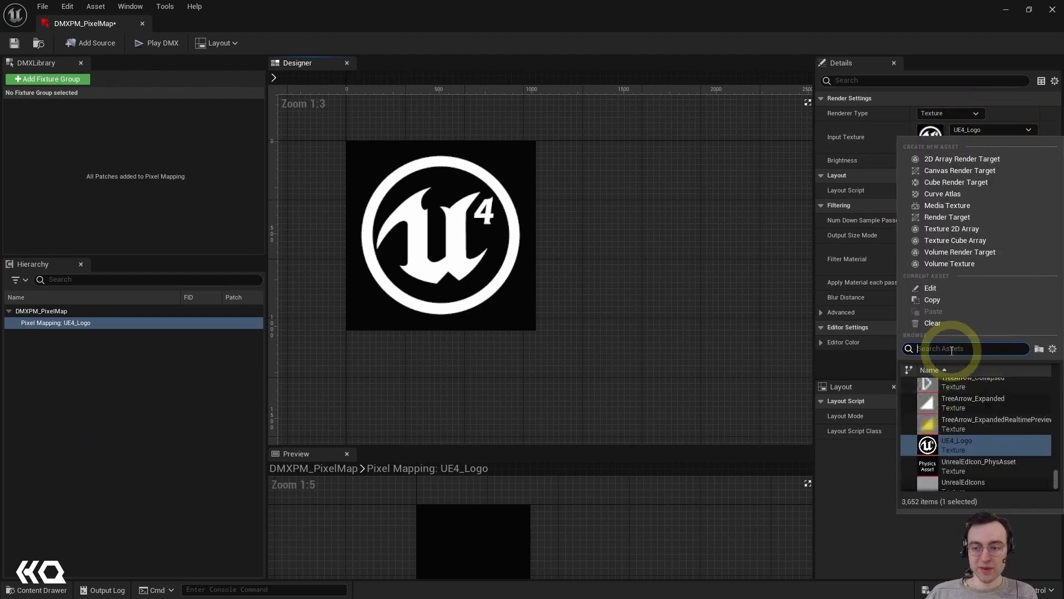
type("uv")
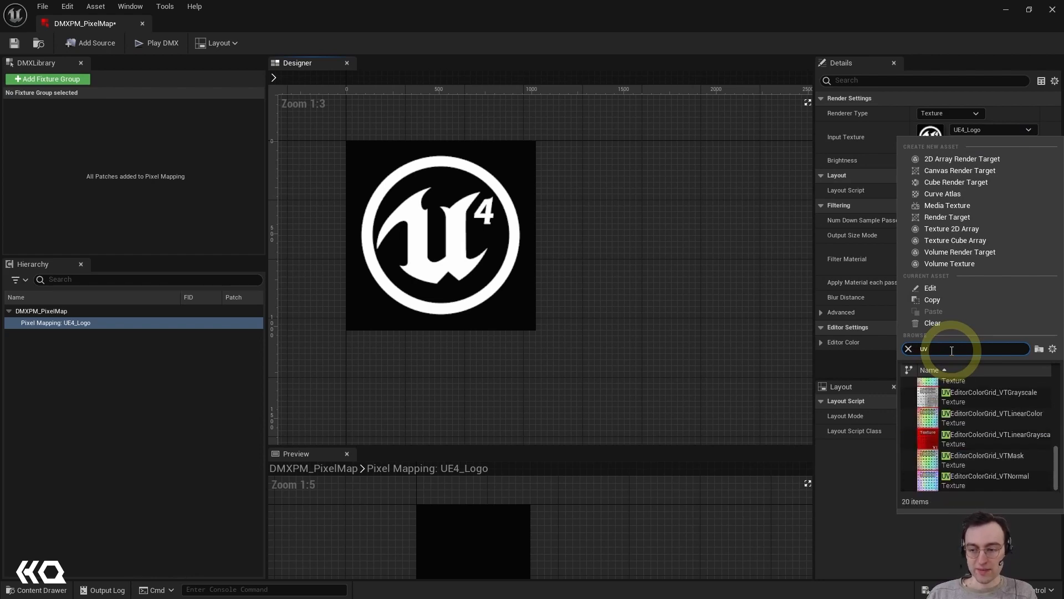
scroll("up", 3)
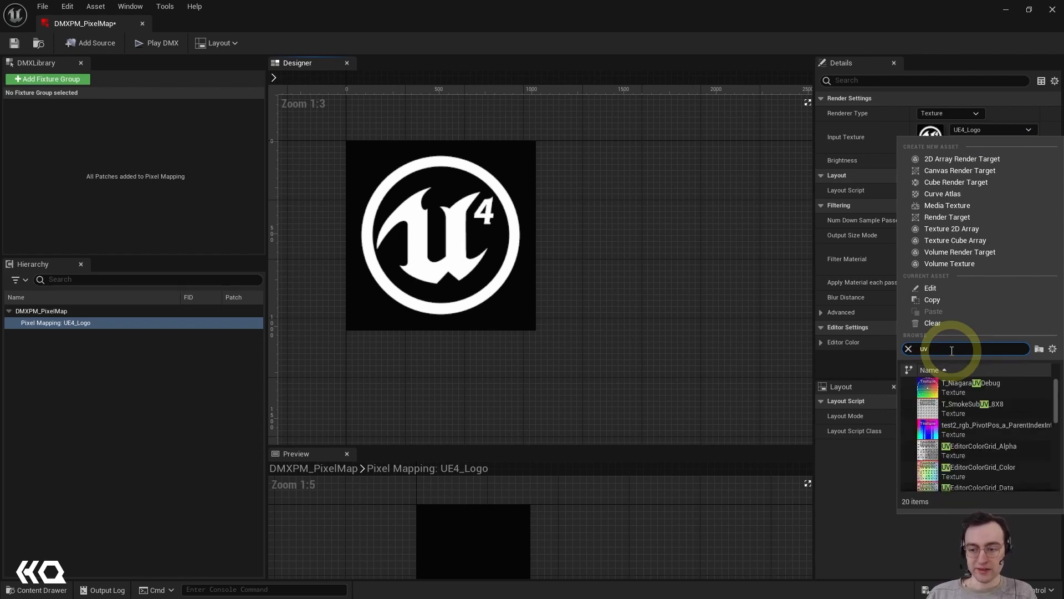
mouse_move(952, 366)
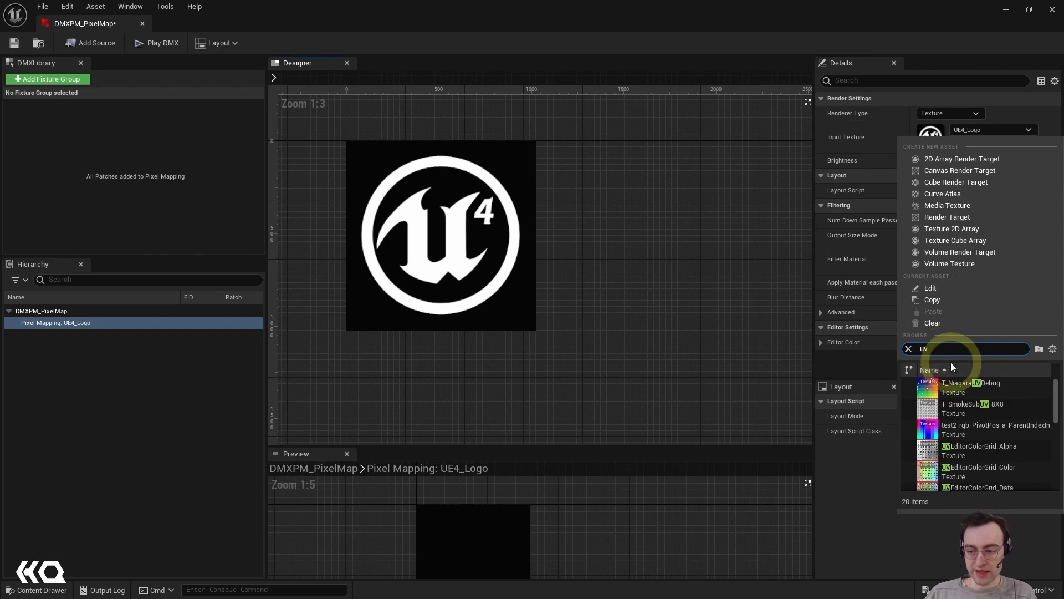
mouse_move(977, 472)
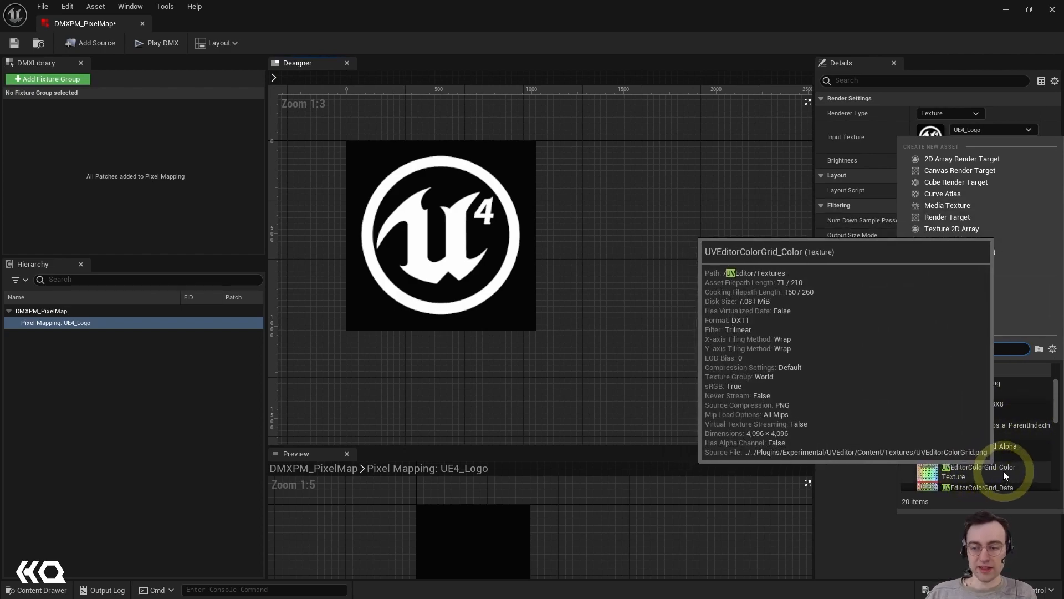
left_click(977, 471)
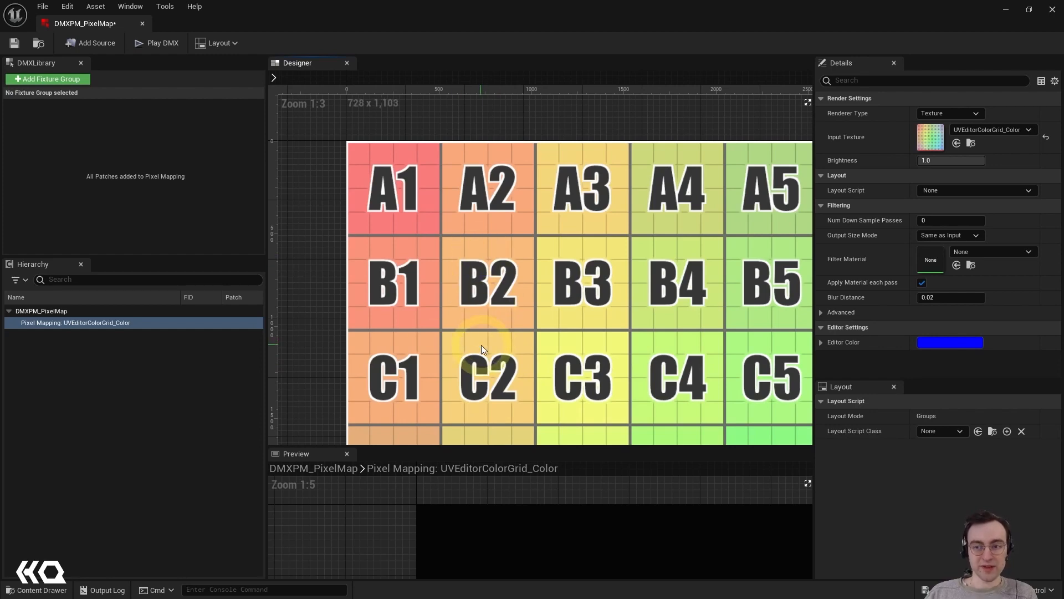
mouse_move(947, 94)
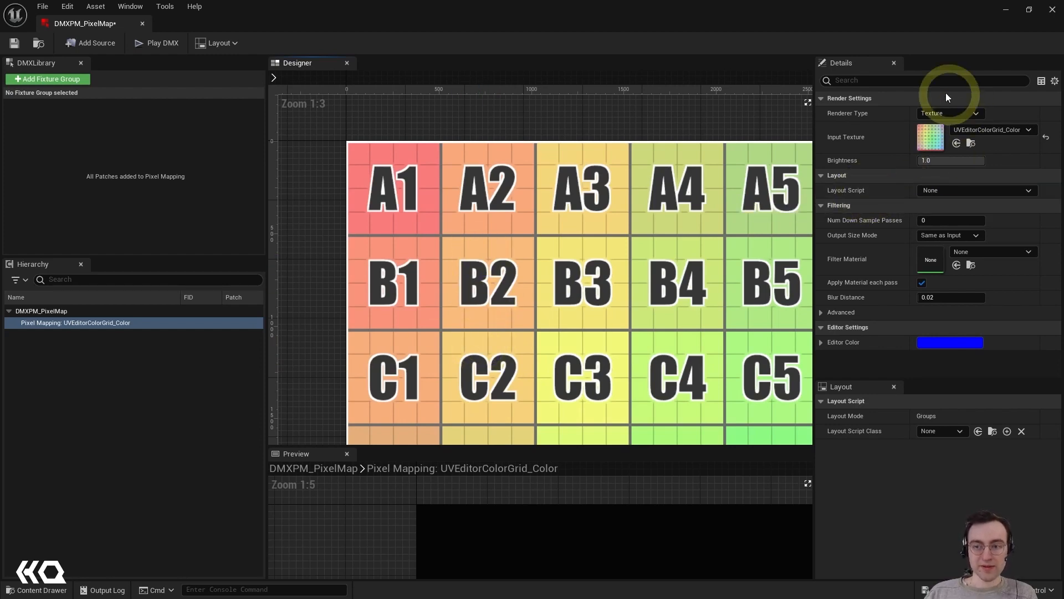
mouse_move(787, 200)
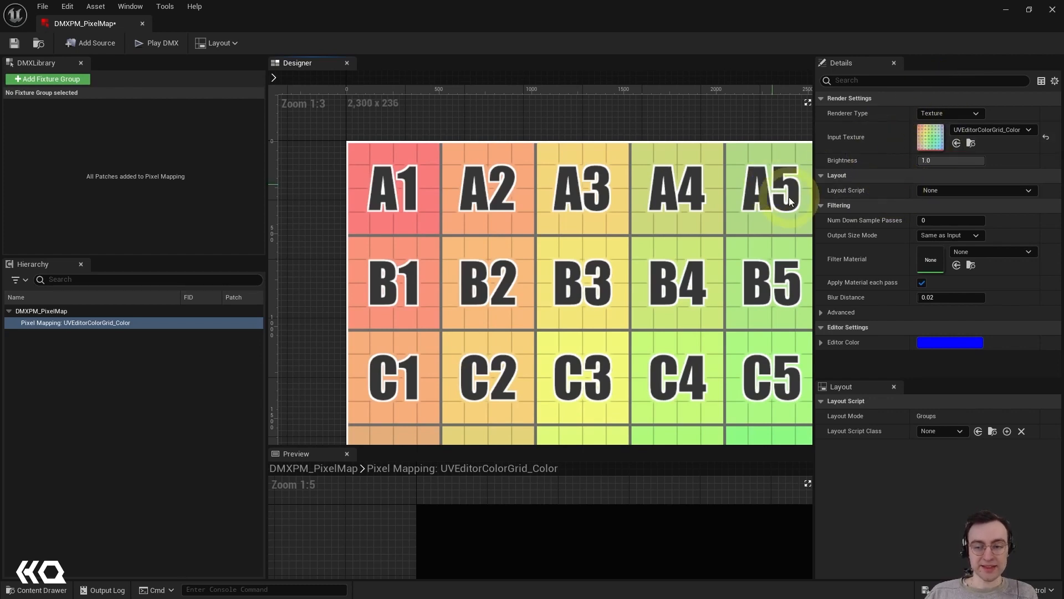
mouse_move(863, 286)
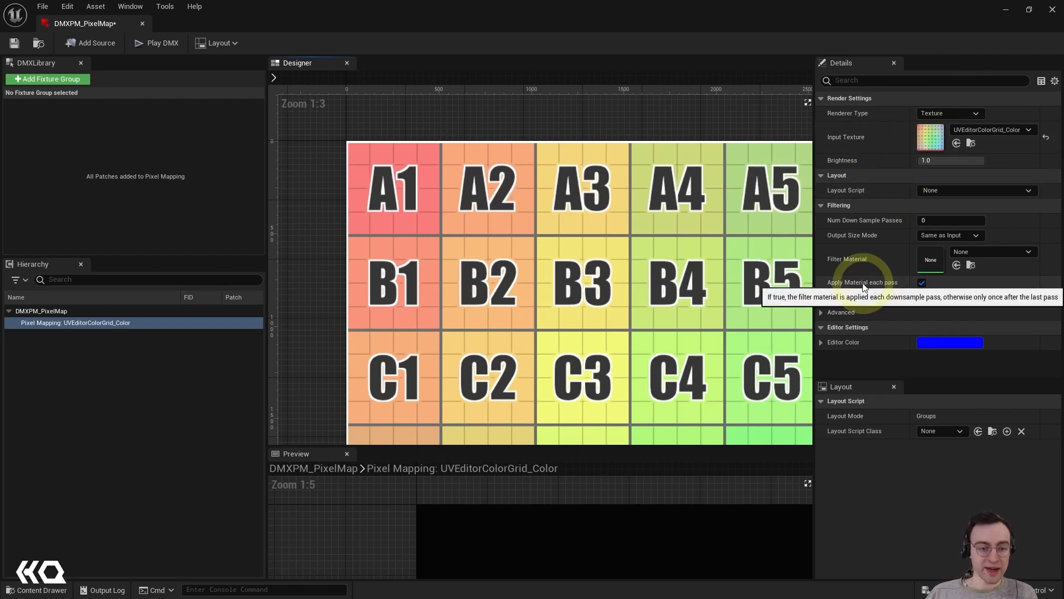
Step: Zoom the Designer view to fit the whole A1–H8 colour grid
left_click(807, 103)
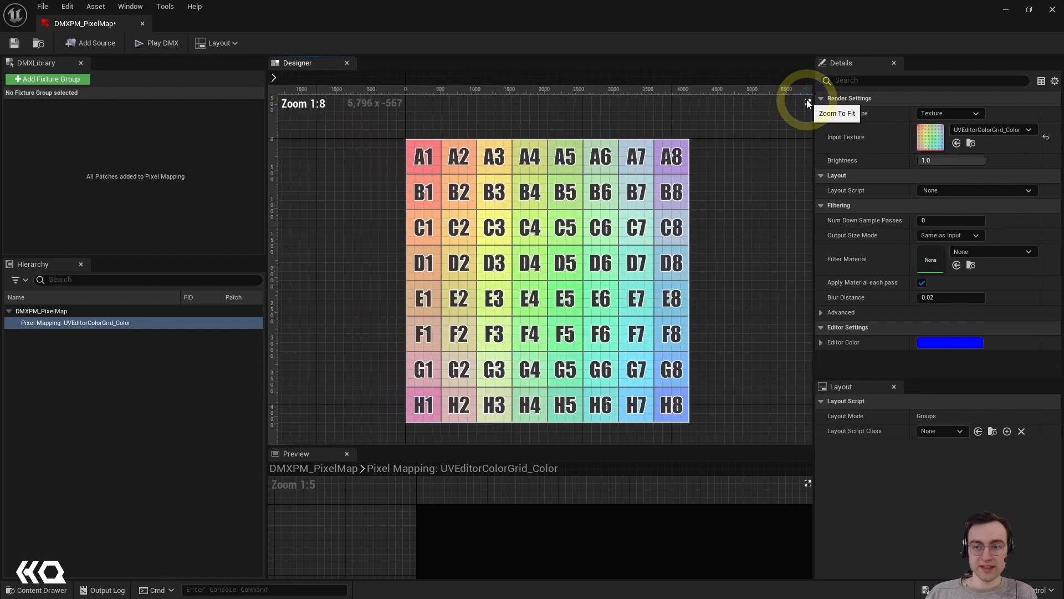
left_click(807, 103)
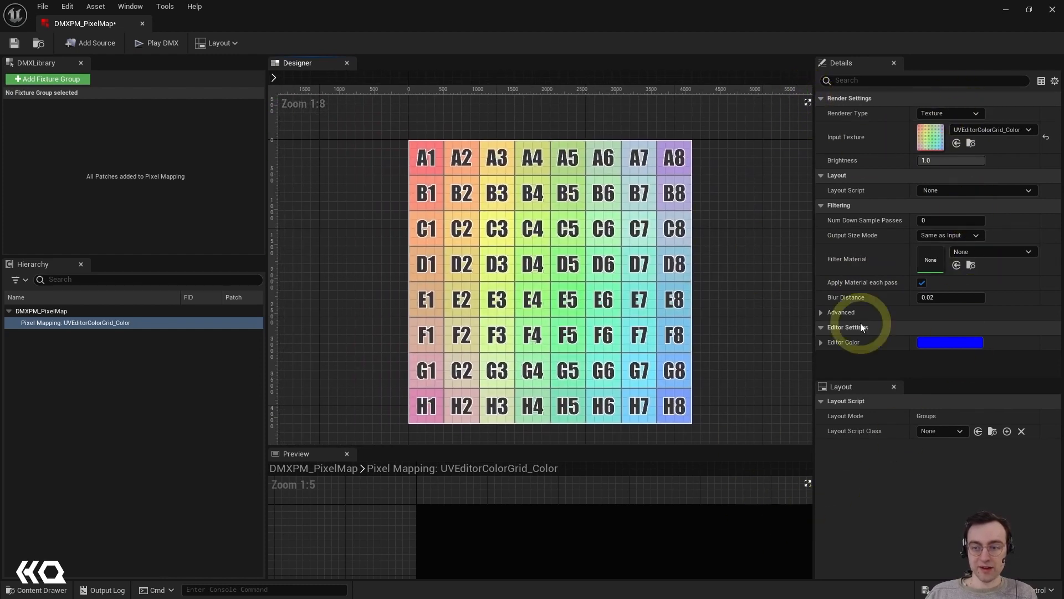
mouse_move(807, 483)
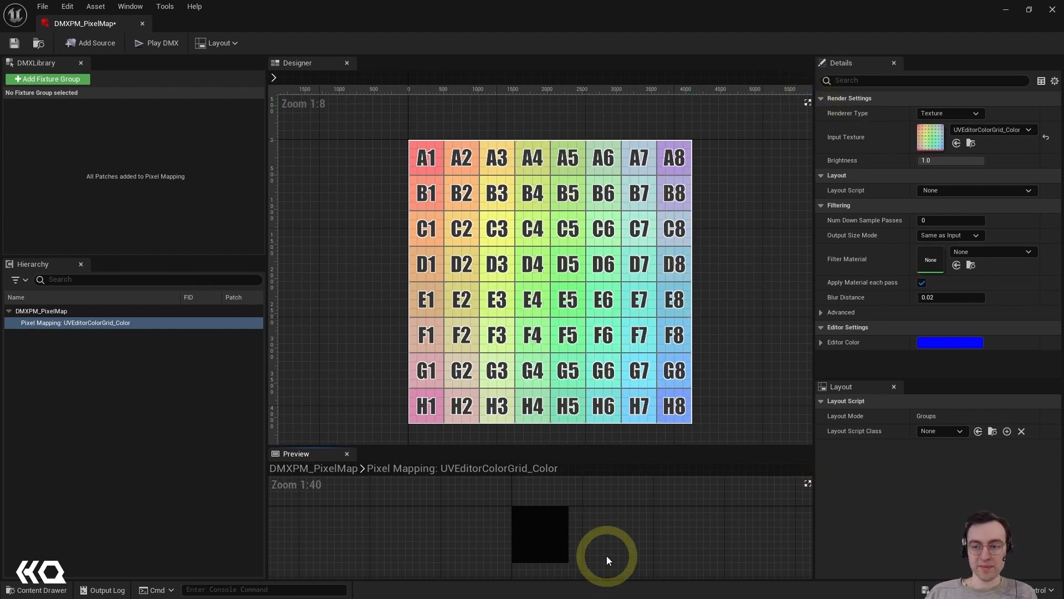
mouse_move(838, 243)
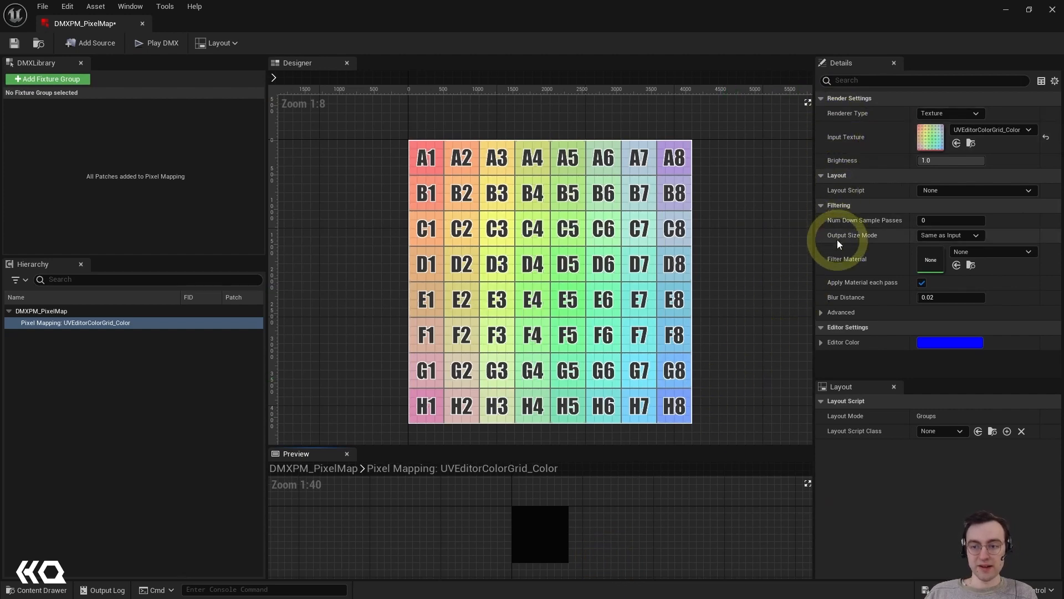
mouse_move(833, 314)
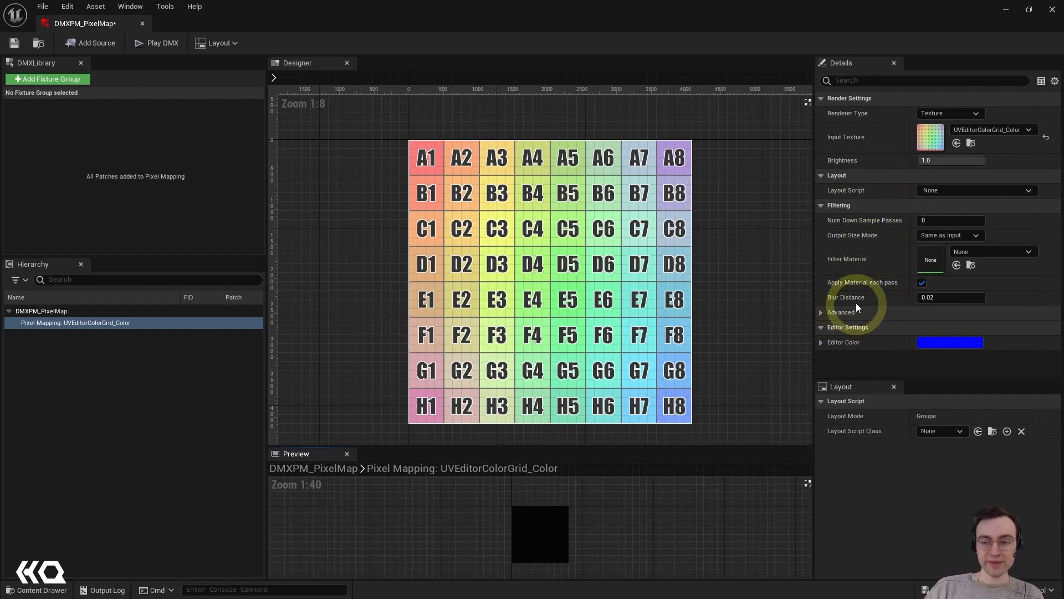
mouse_move(868, 236)
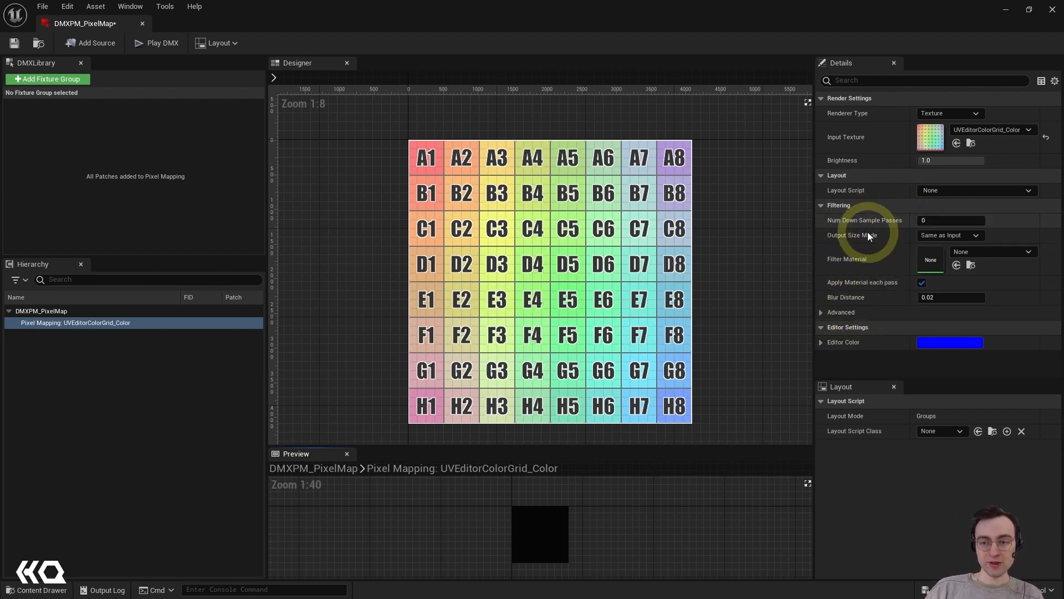
mouse_move(697, 270)
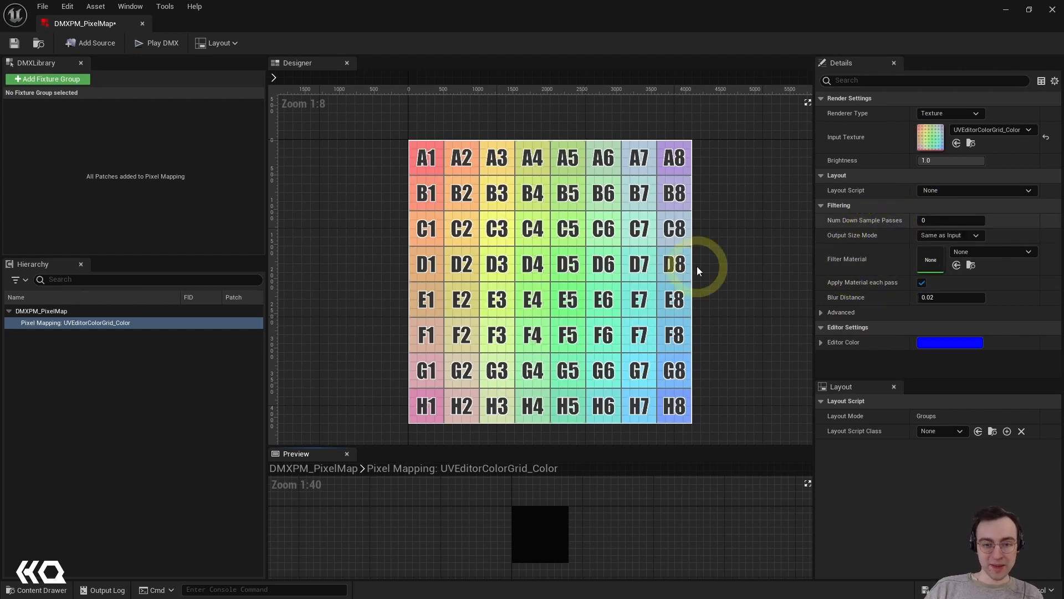
mouse_move(585, 324)
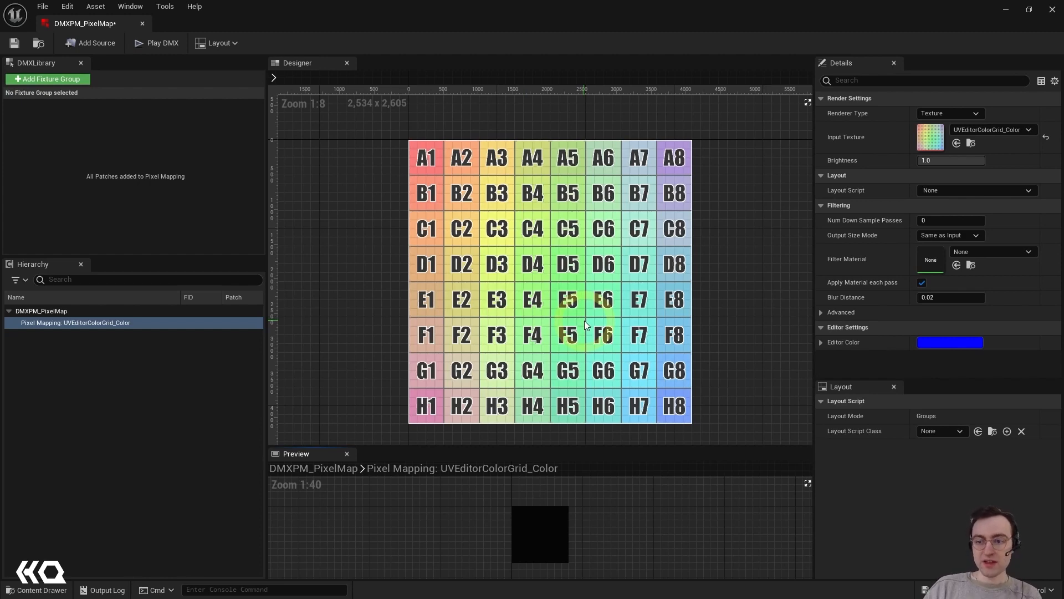
mouse_move(895, 228)
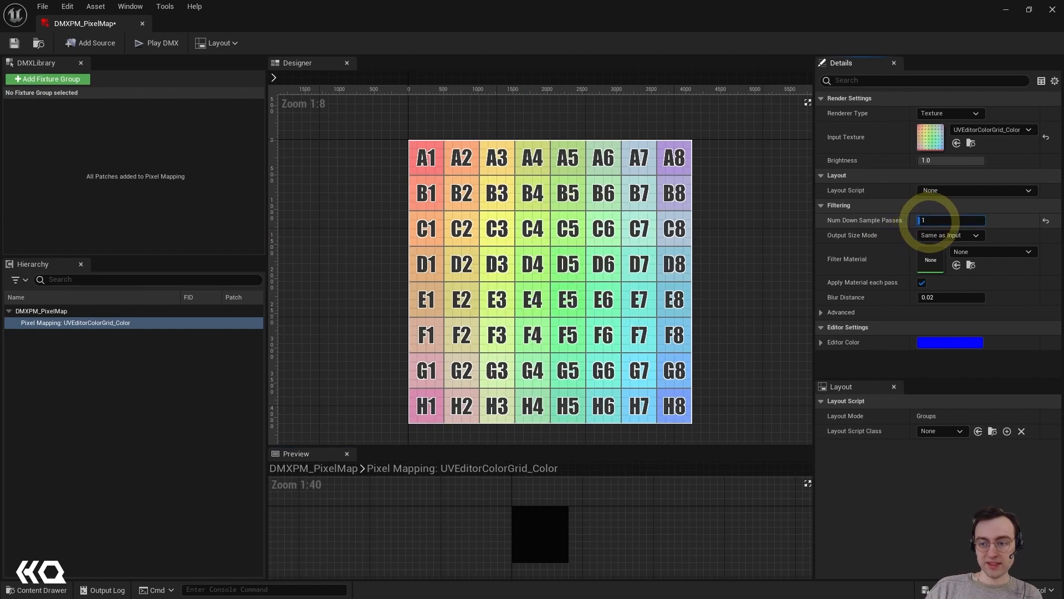
type("6")
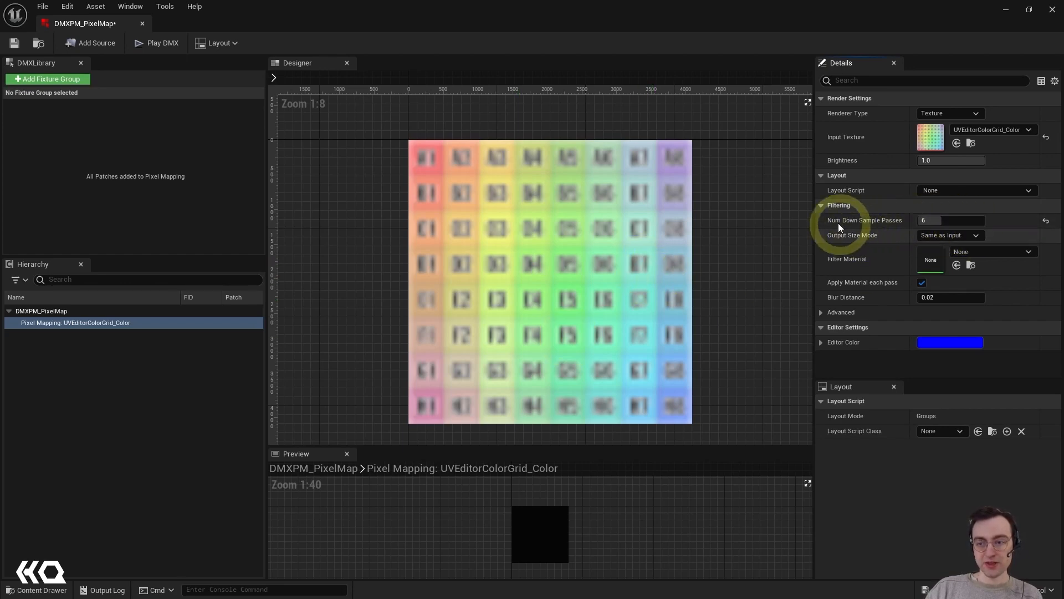
mouse_move(528, 198)
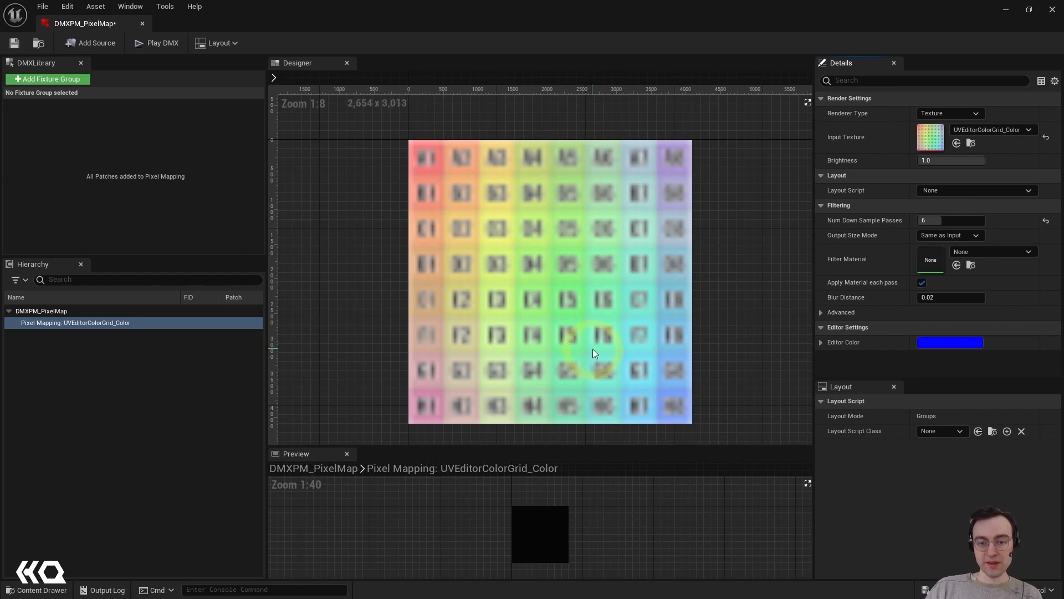
mouse_move(629, 314)
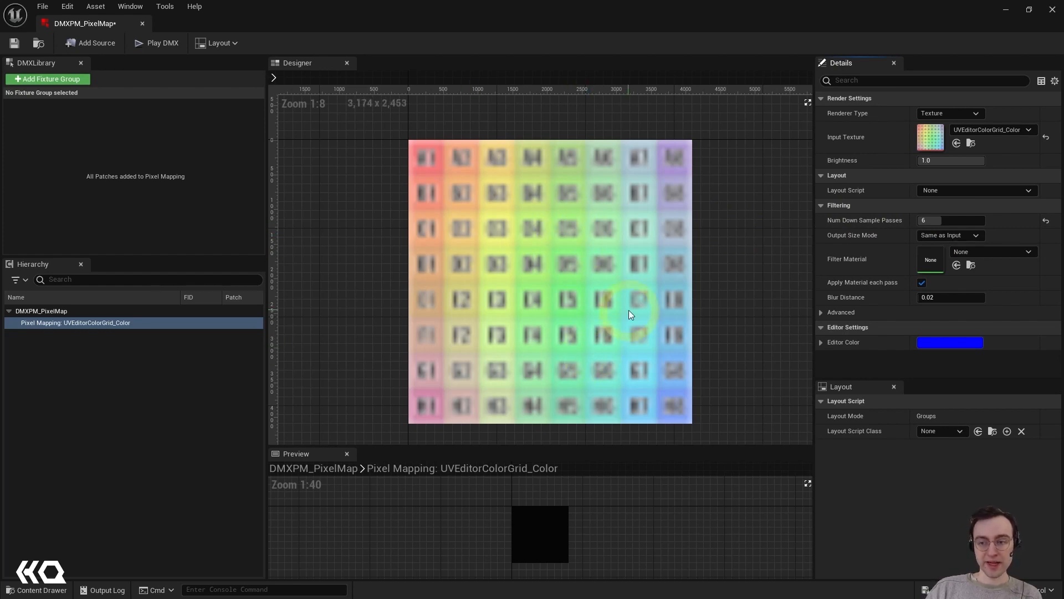
triple_click(950, 220)
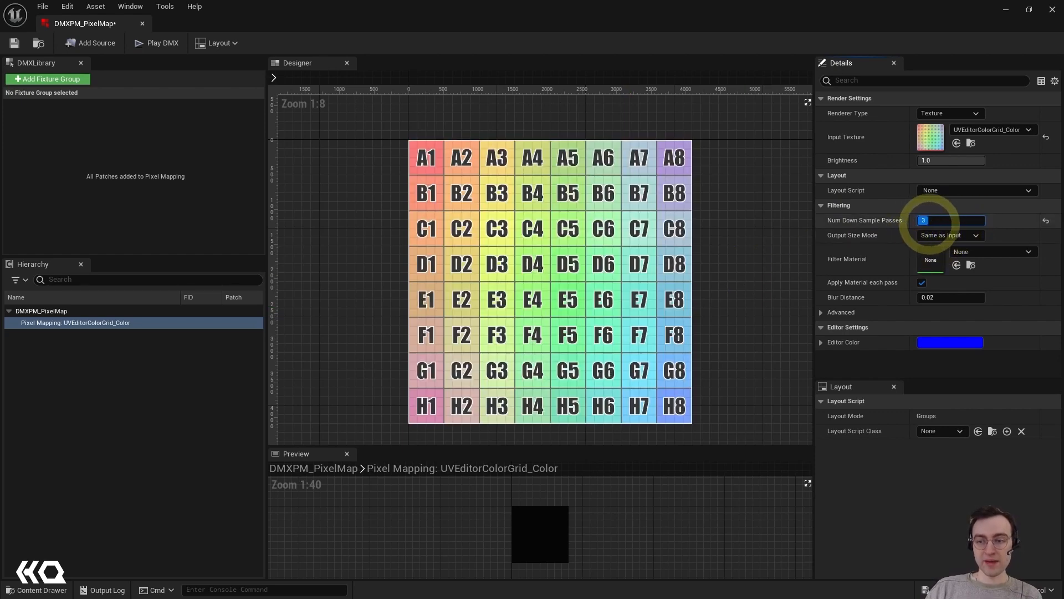
type("9")
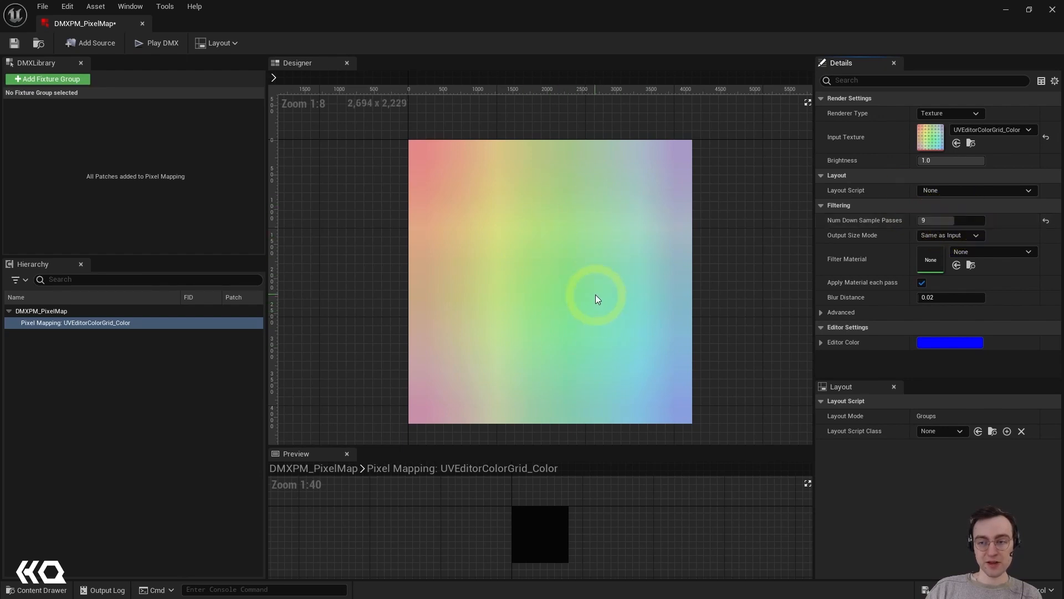
mouse_move(580, 196)
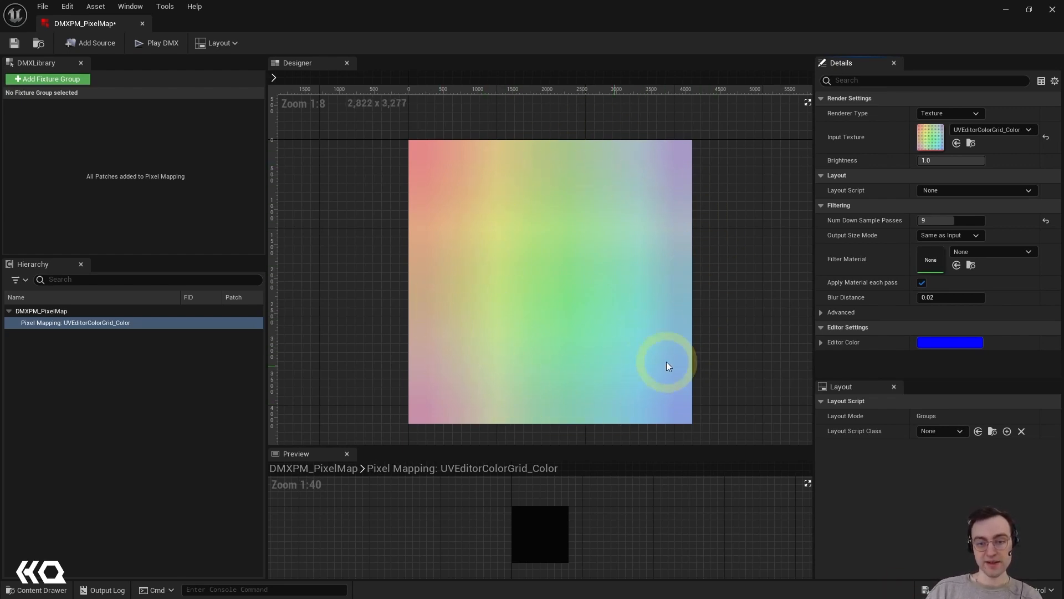
mouse_move(889, 238)
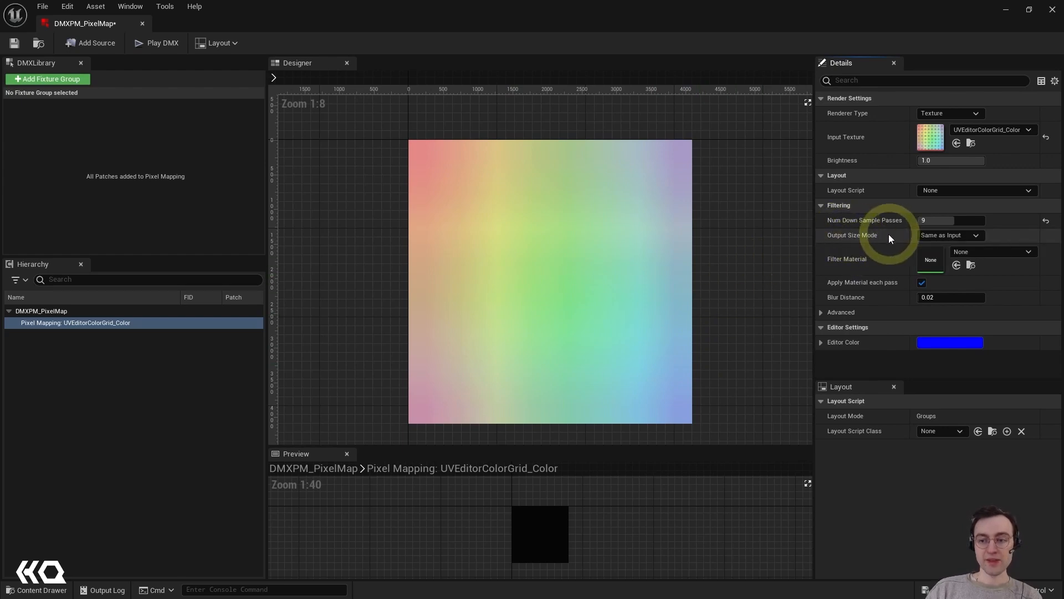
mouse_move(876, 235)
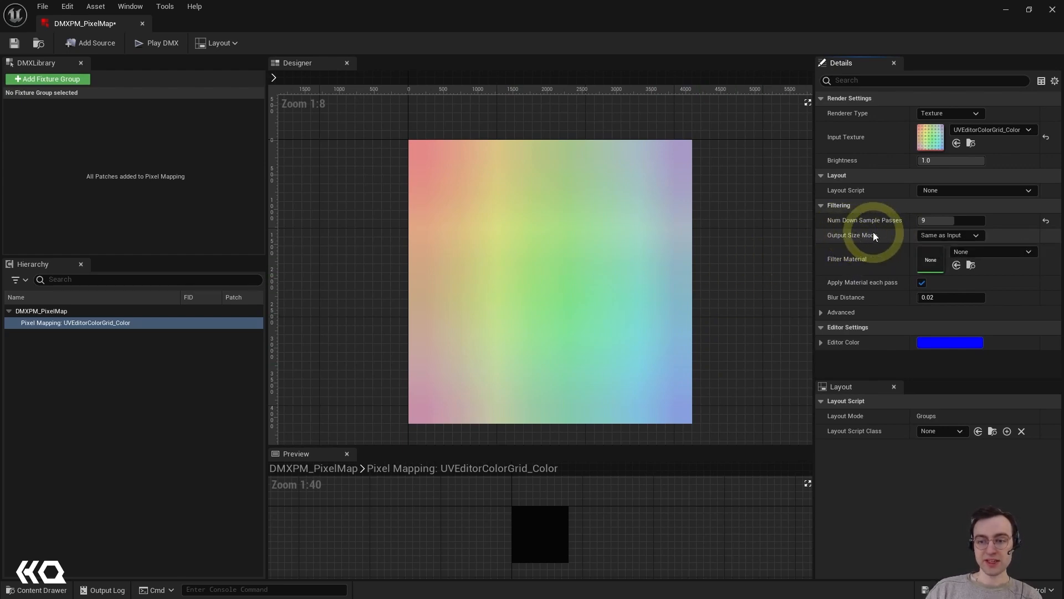
mouse_move(827, 235)
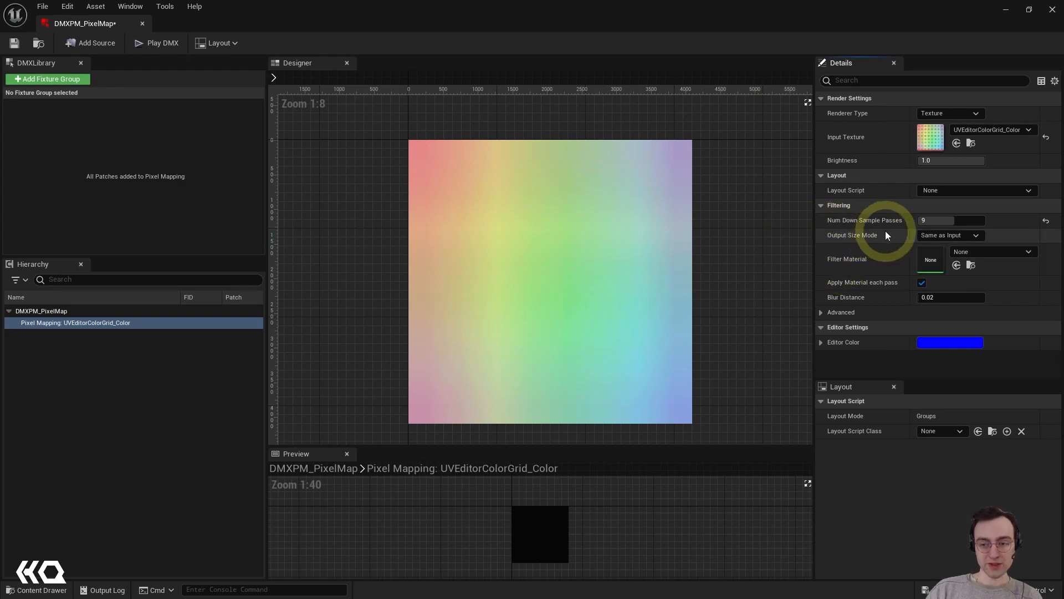
Step: Try Downsampled and Custom Size output modes, settling on Same as Input with 0 down-sample passes
left_click(948, 235)
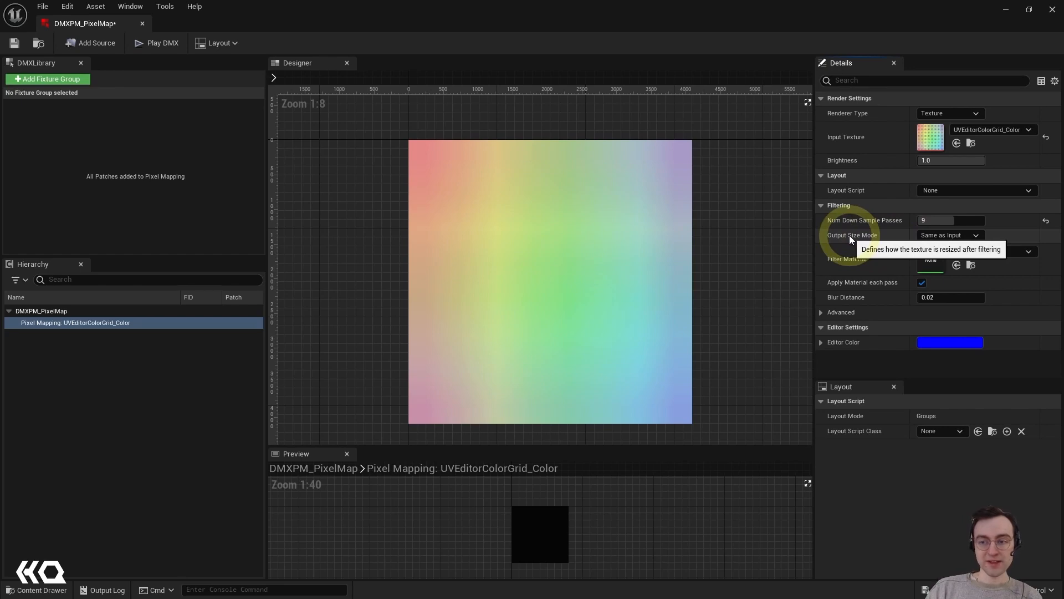
mouse_move(908, 235)
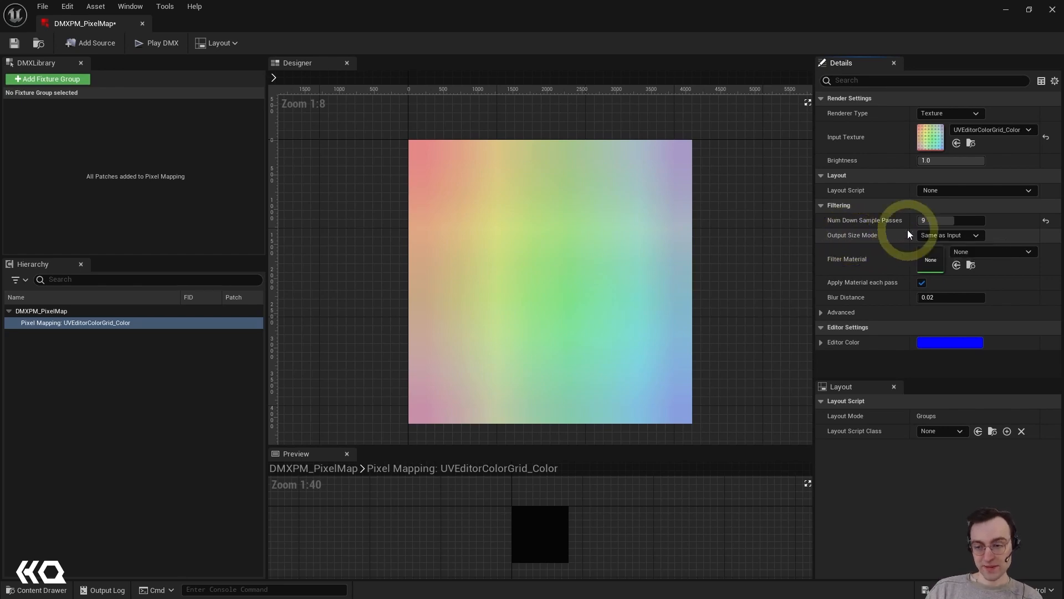
left_click(949, 235)
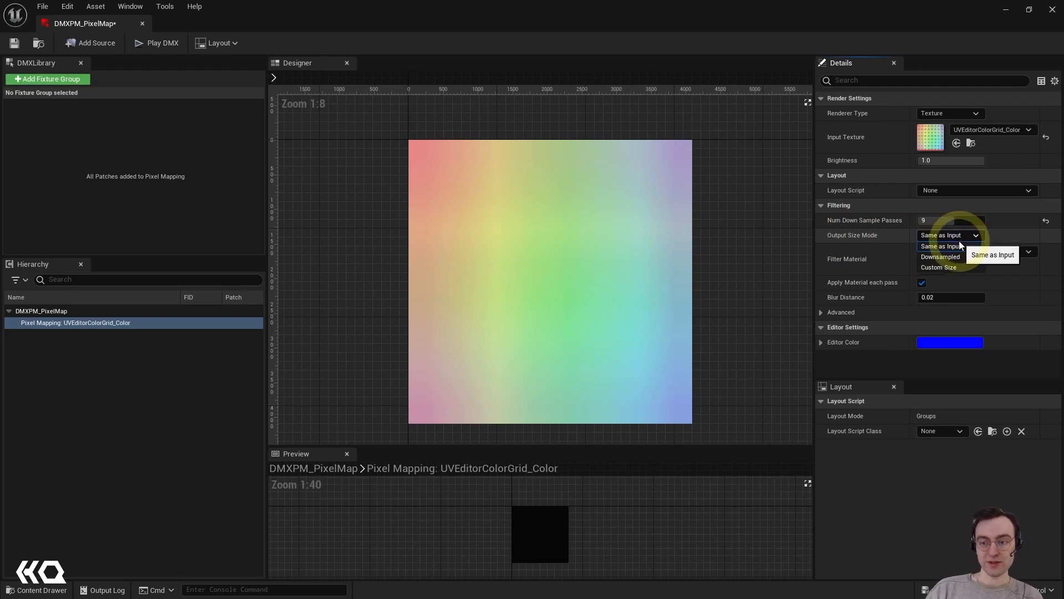
mouse_move(1021, 238)
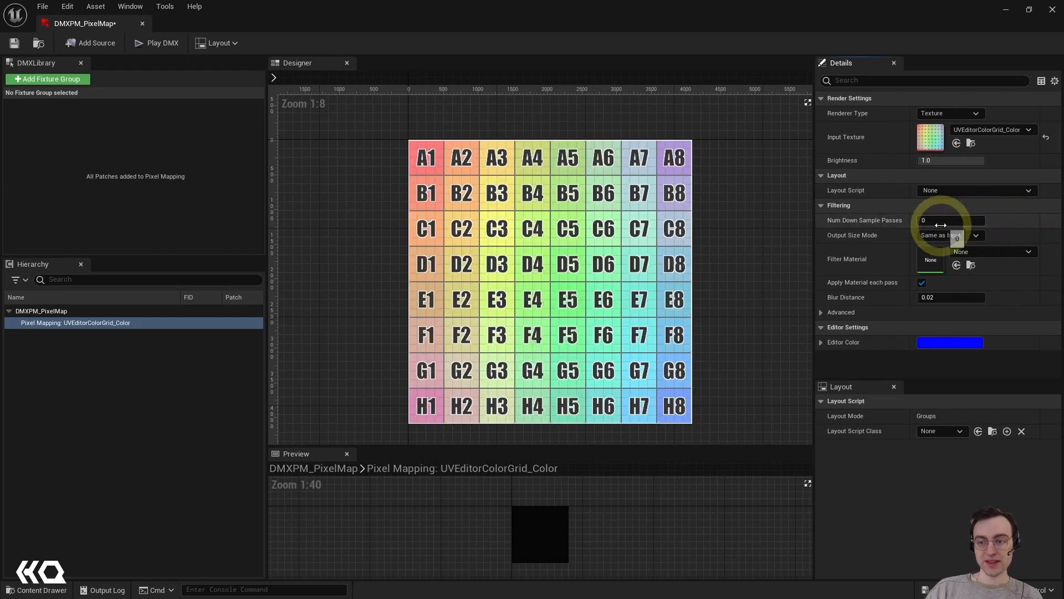
left_click(950, 235)
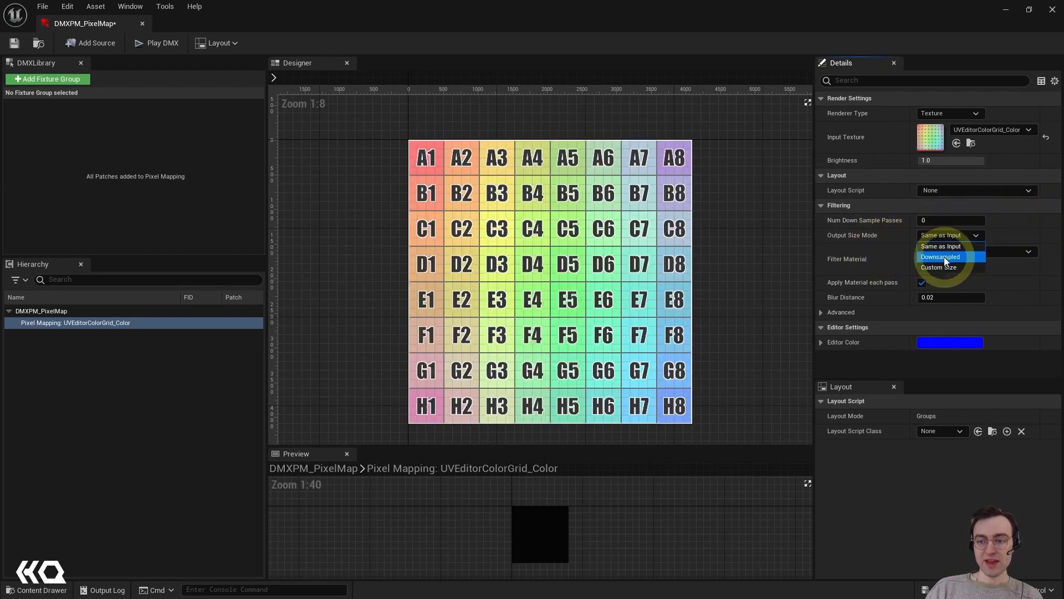
left_click(941, 257)
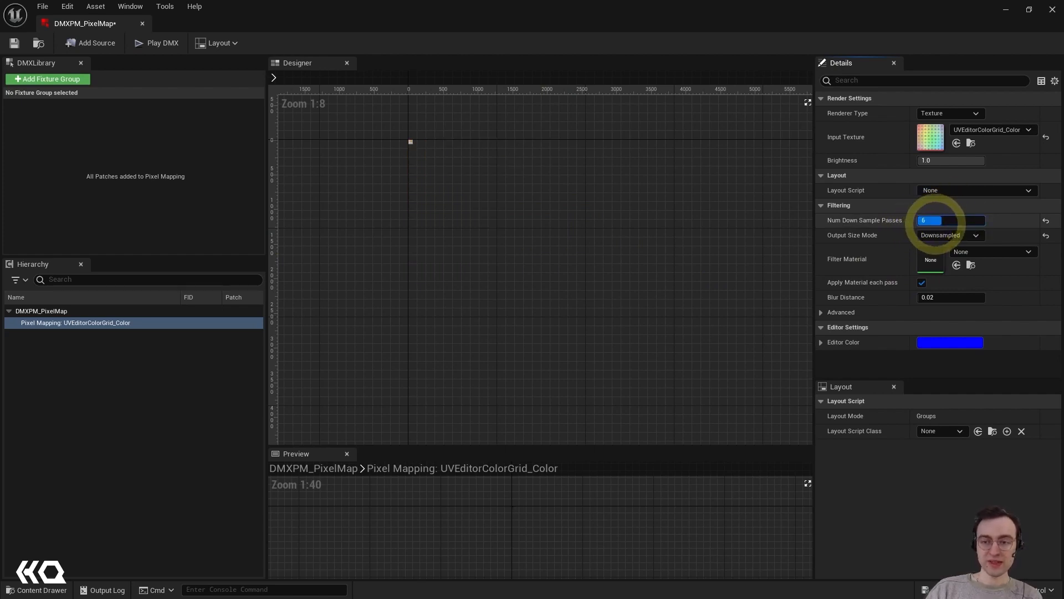
type("4")
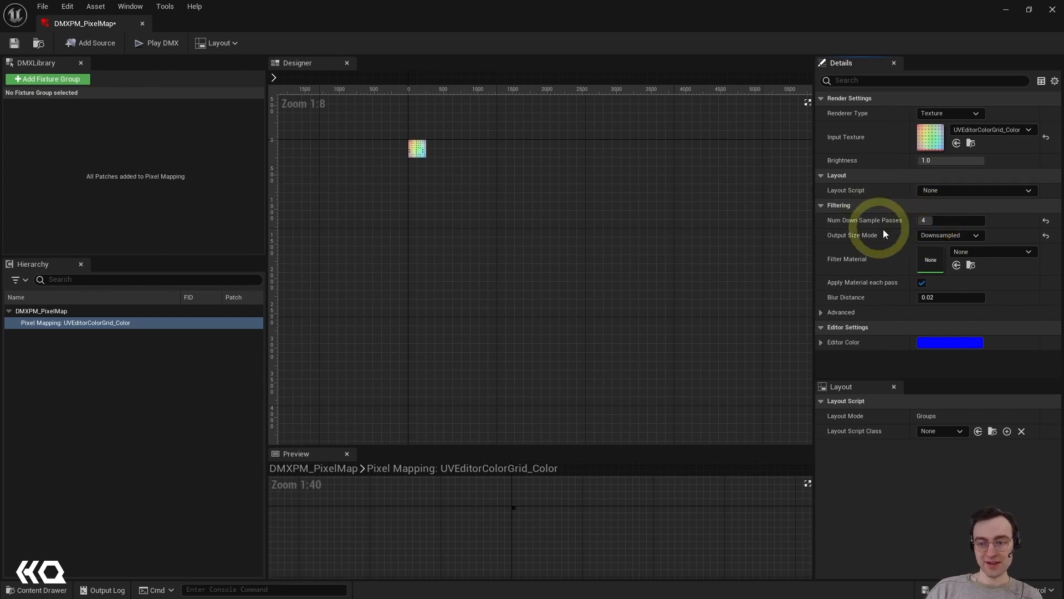
mouse_move(427, 169)
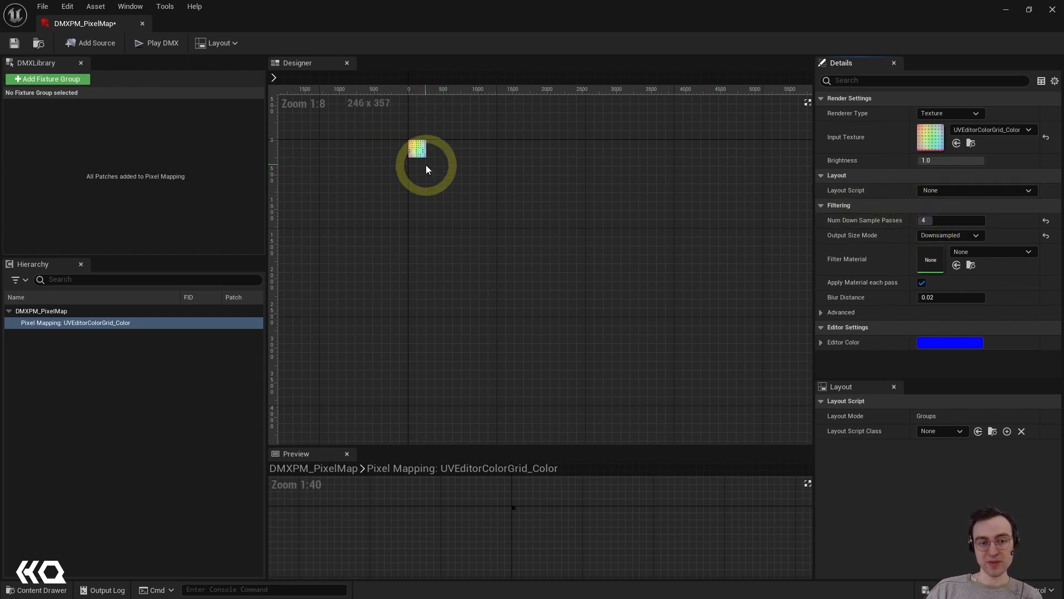
triple_click(950, 220)
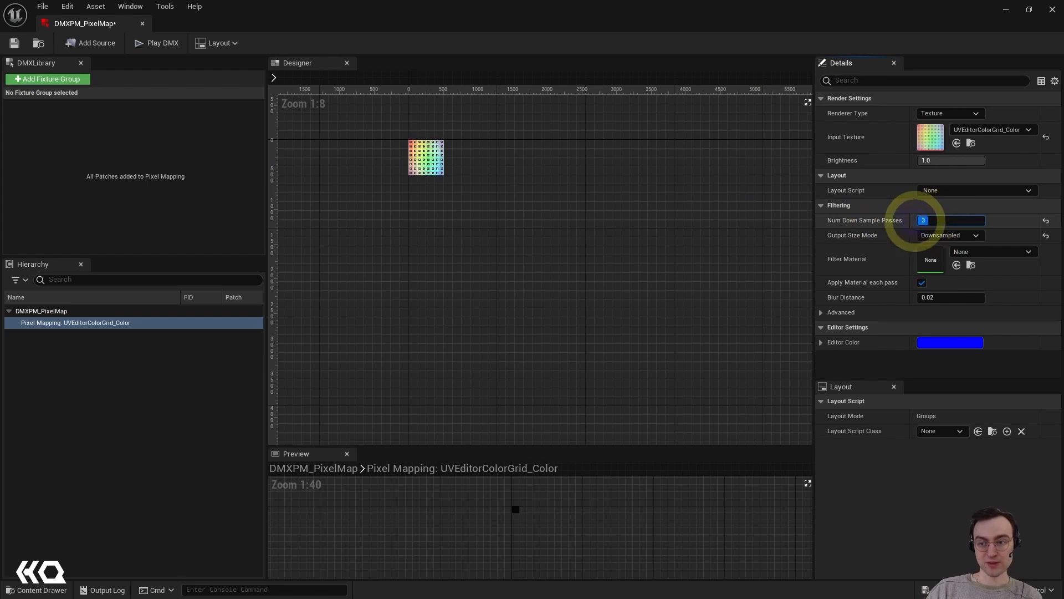
left_click(949, 235)
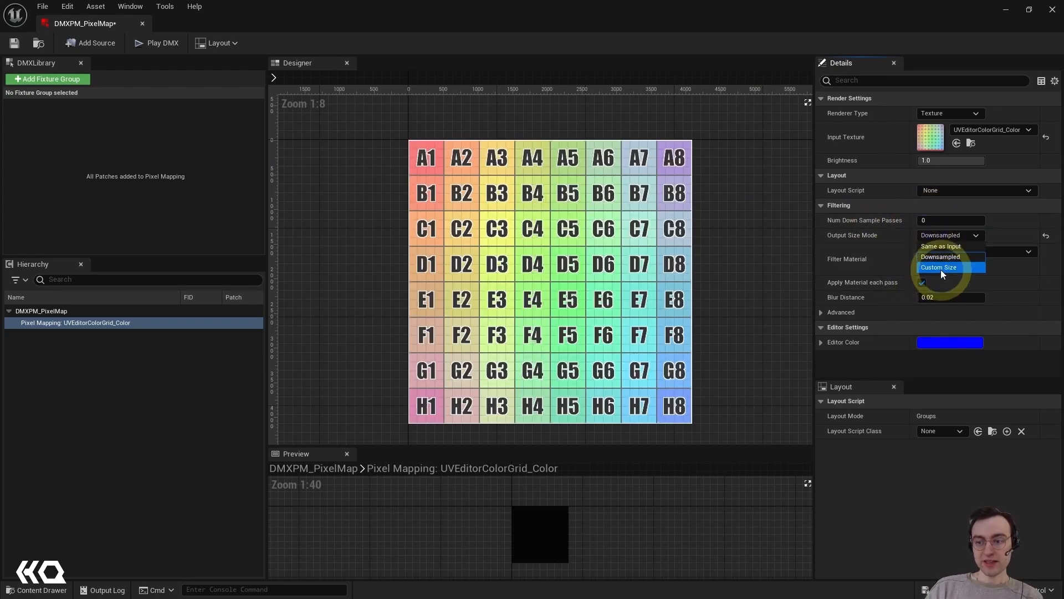
left_click(940, 266)
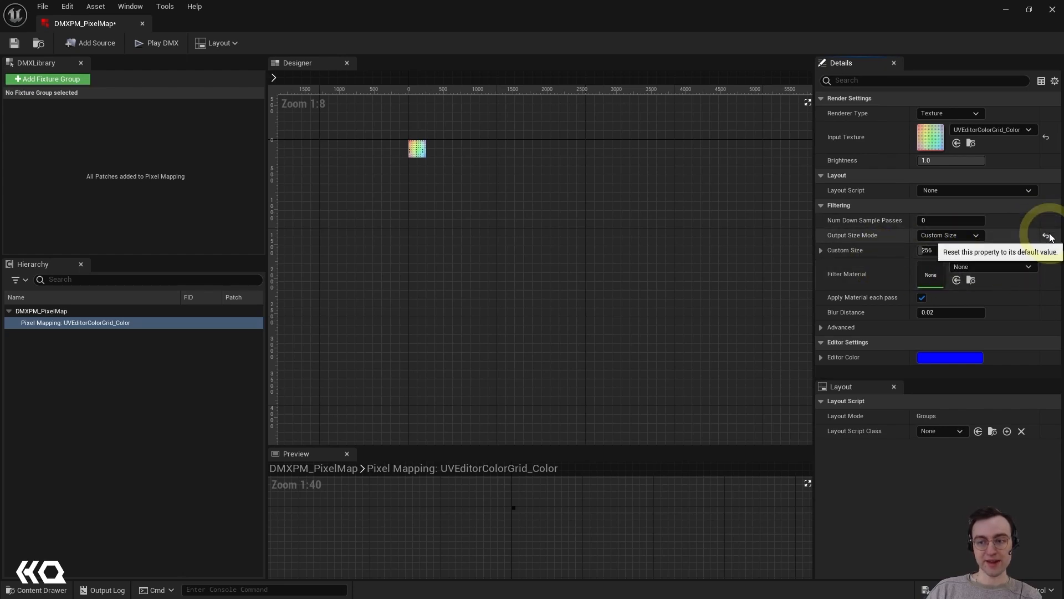
left_click(949, 234)
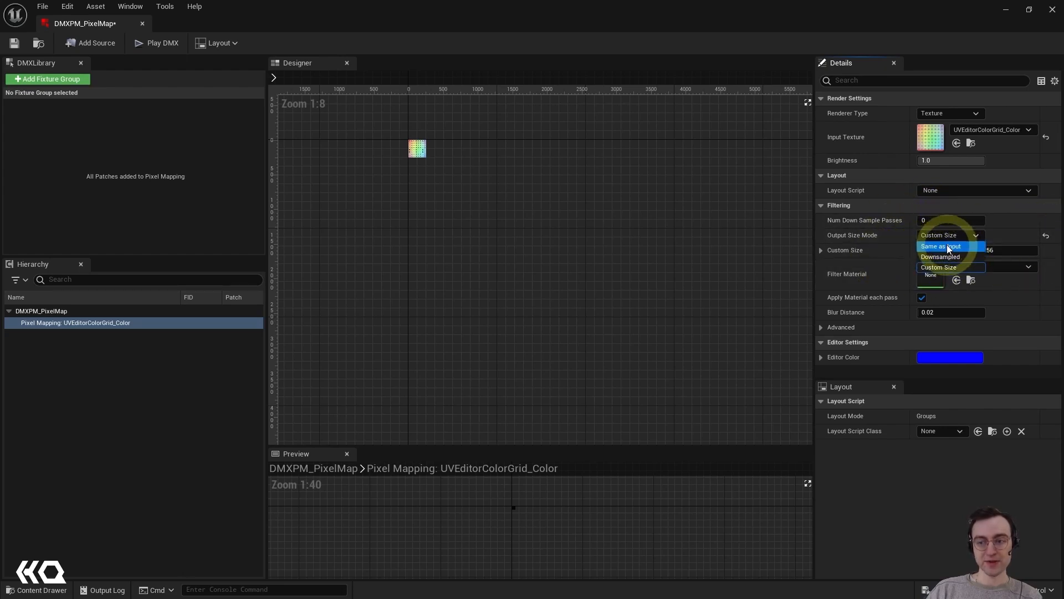
left_click(942, 246)
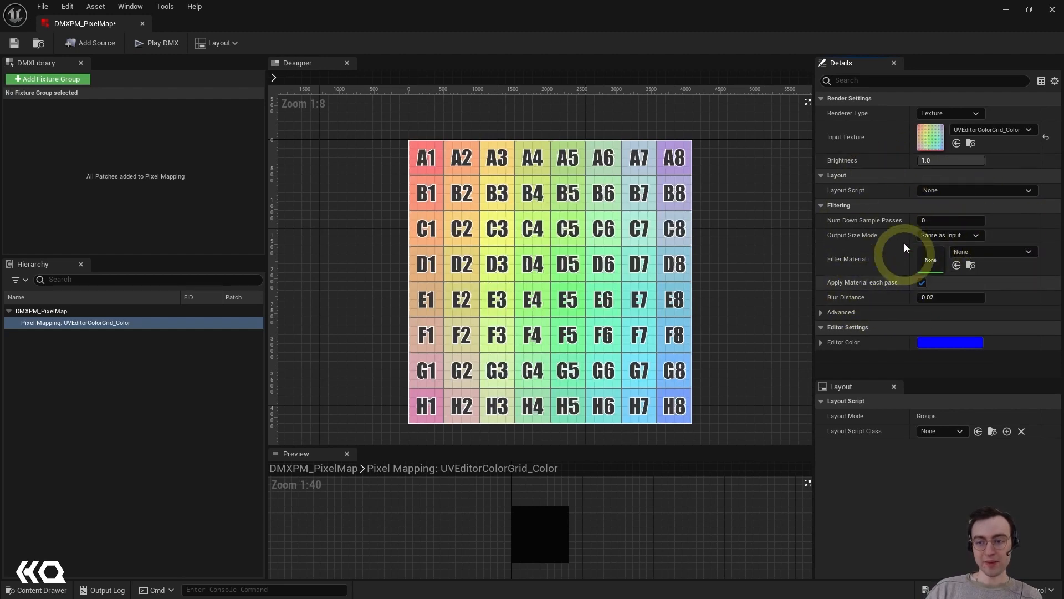
mouse_move(865, 364)
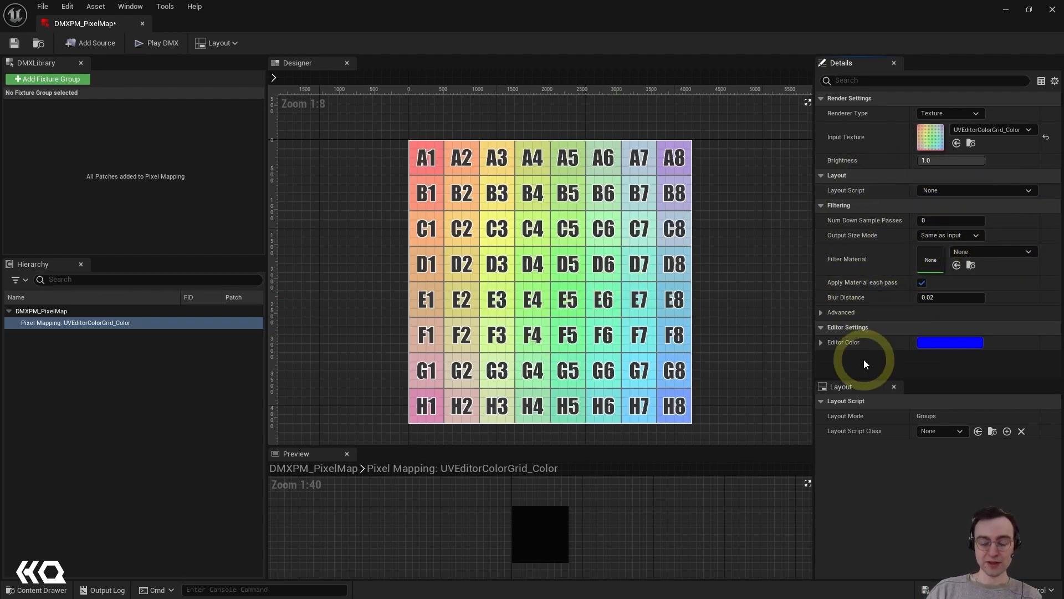
mouse_move(862, 257)
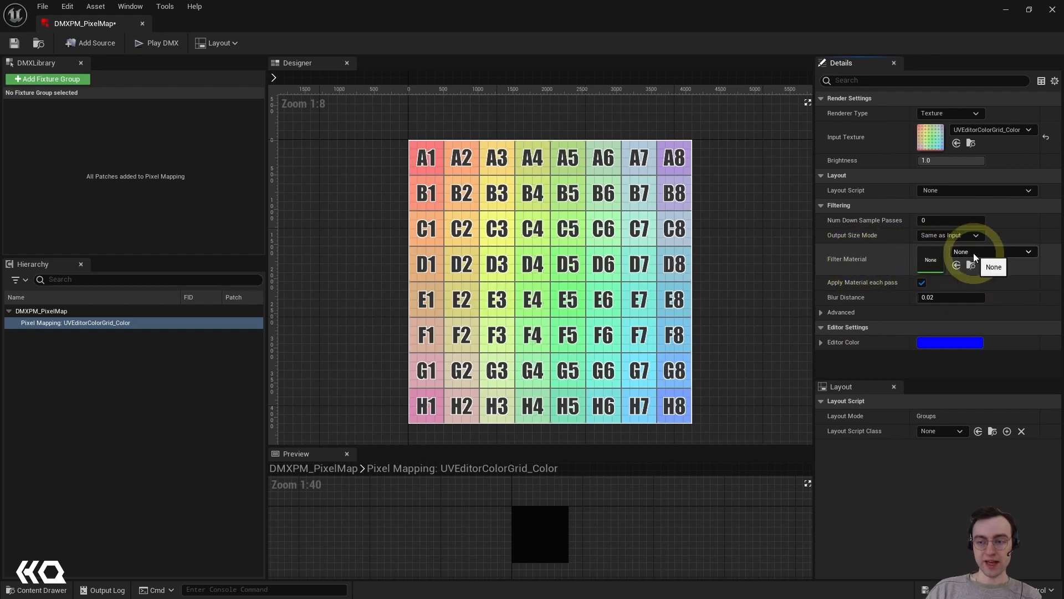
Step: Search 'M_' in the Filter Material list to find M_Blur
left_click(1028, 251)
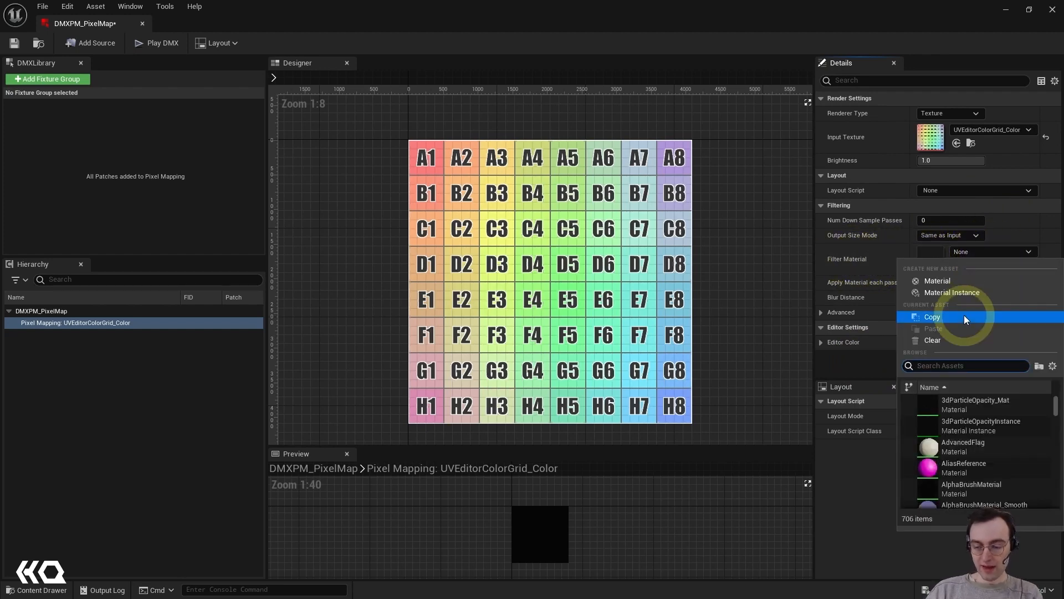
type("M_")
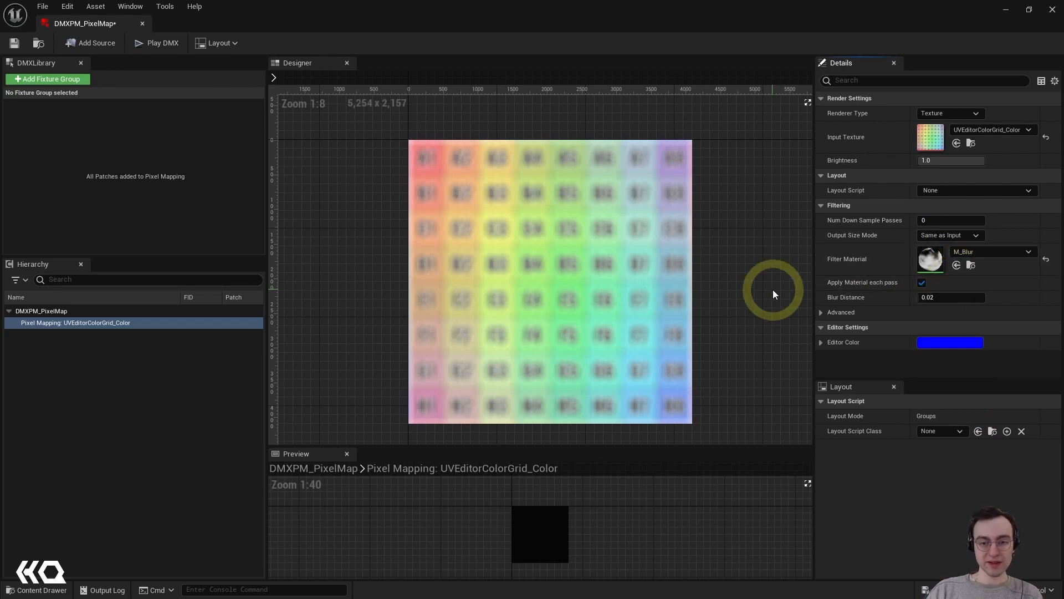
mouse_move(671, 275)
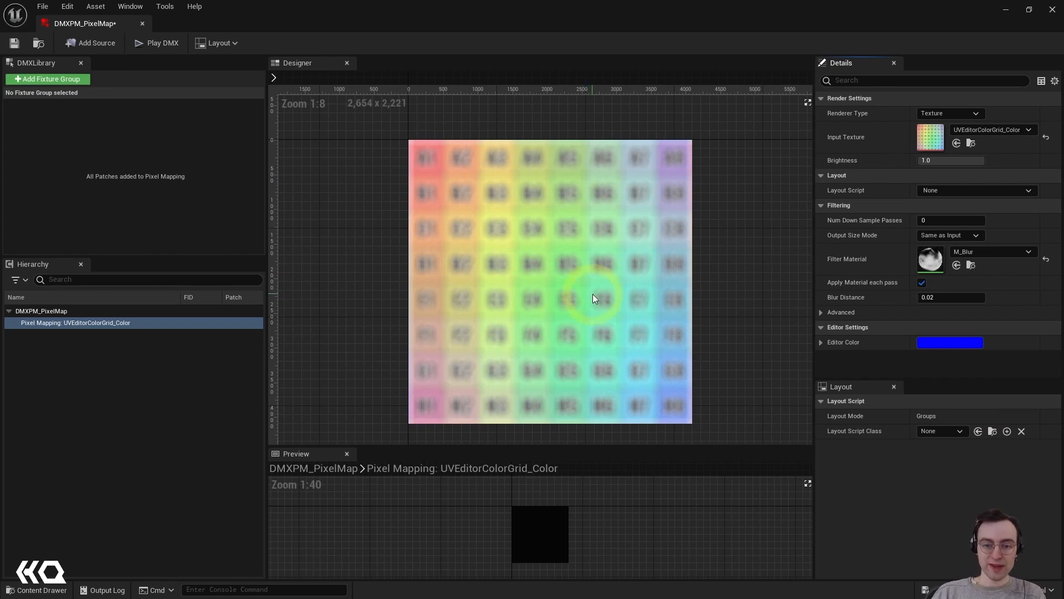
mouse_move(891, 264)
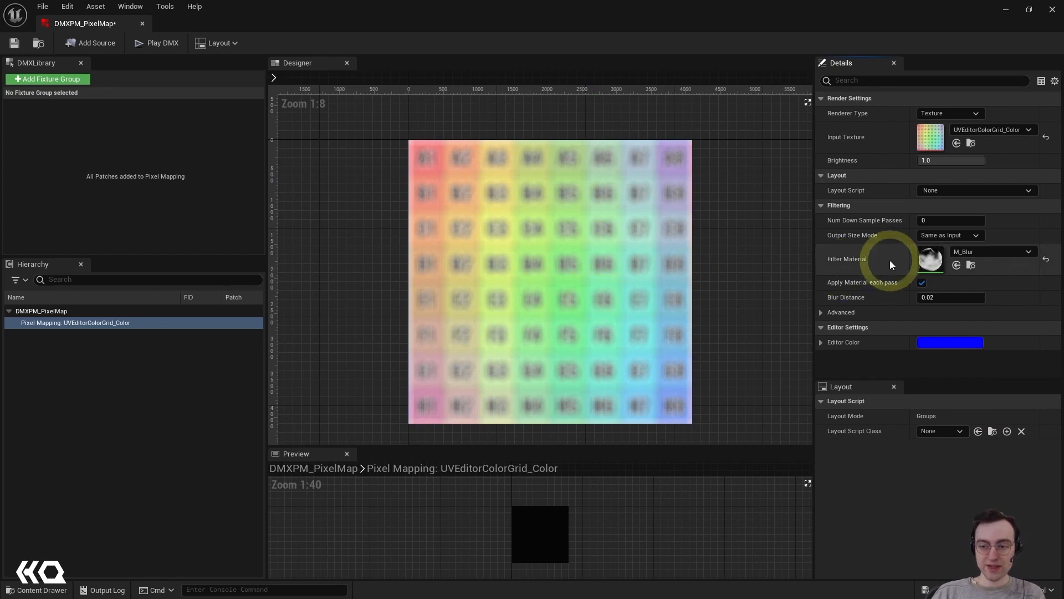
mouse_move(962, 244)
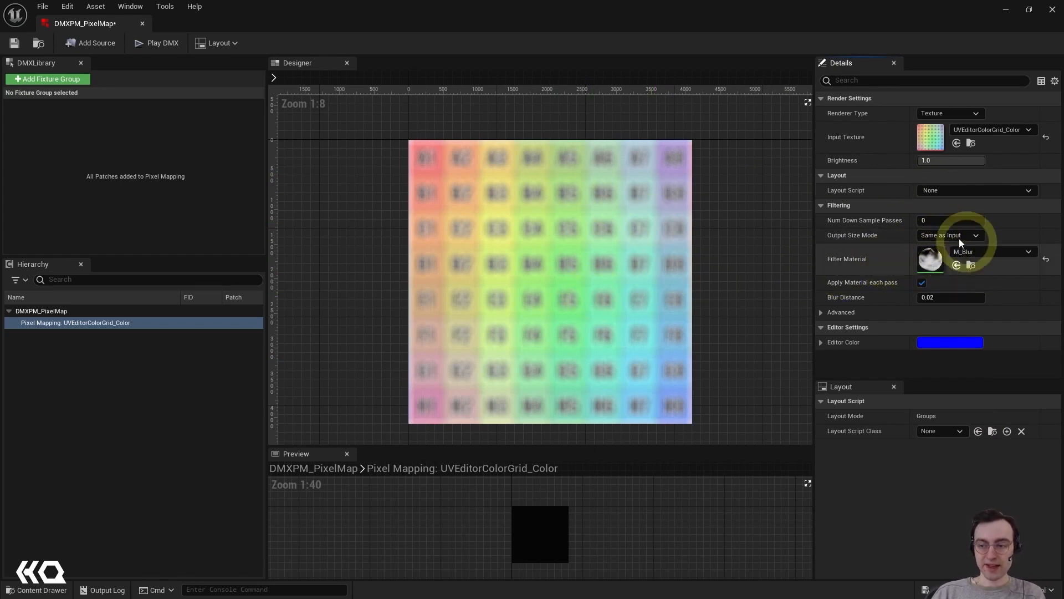
mouse_move(547, 329)
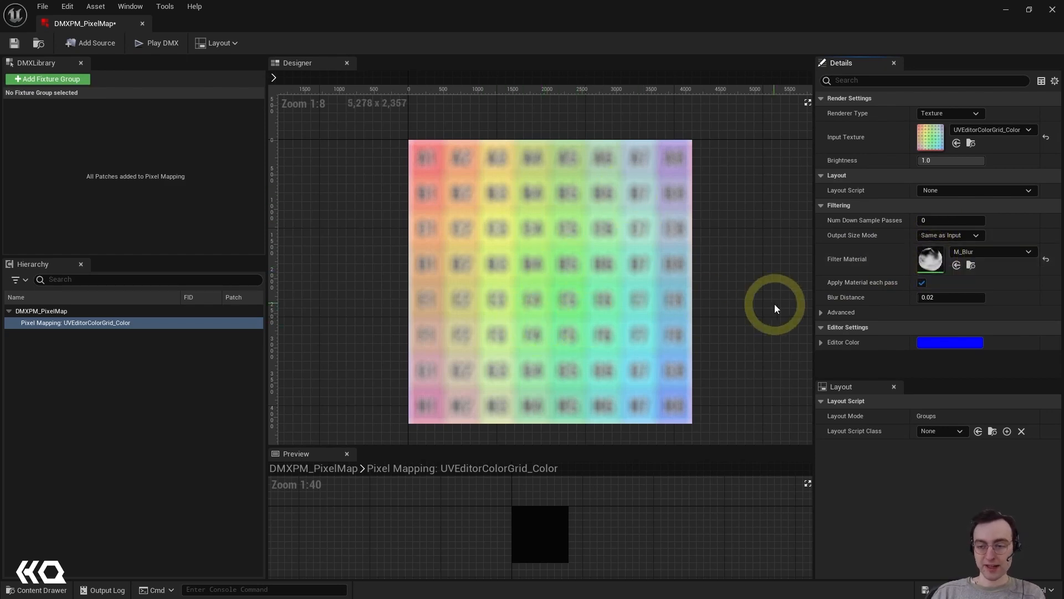
mouse_move(846, 284)
type("3")
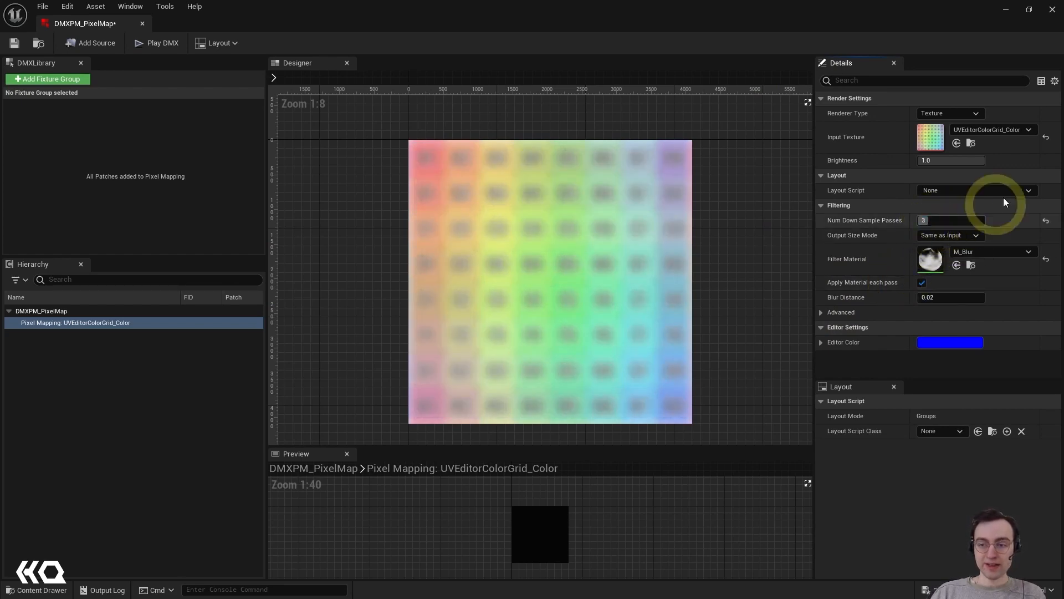
mouse_move(882, 265)
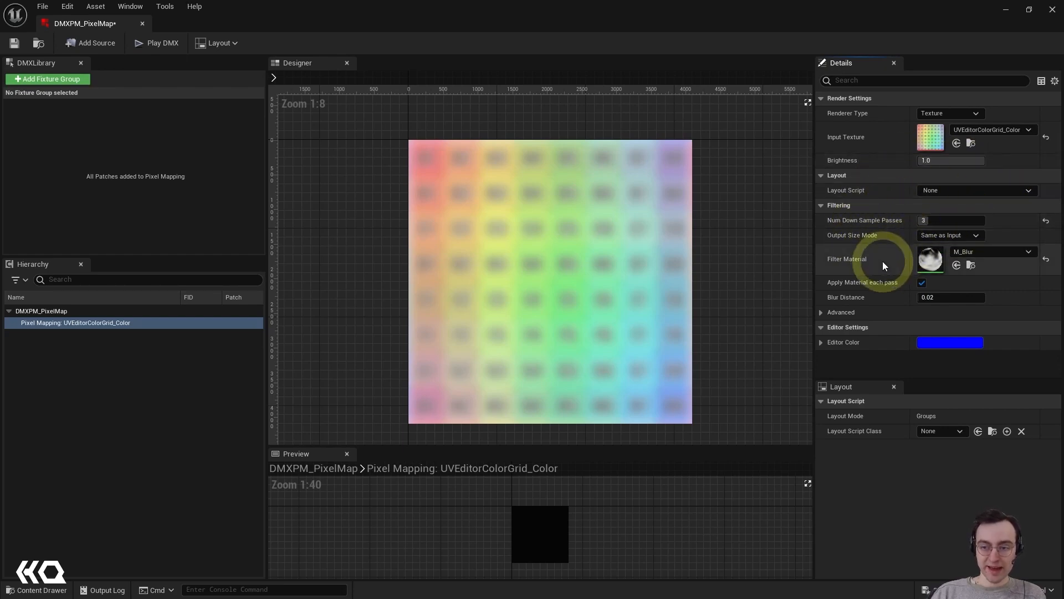
mouse_move(486, 355)
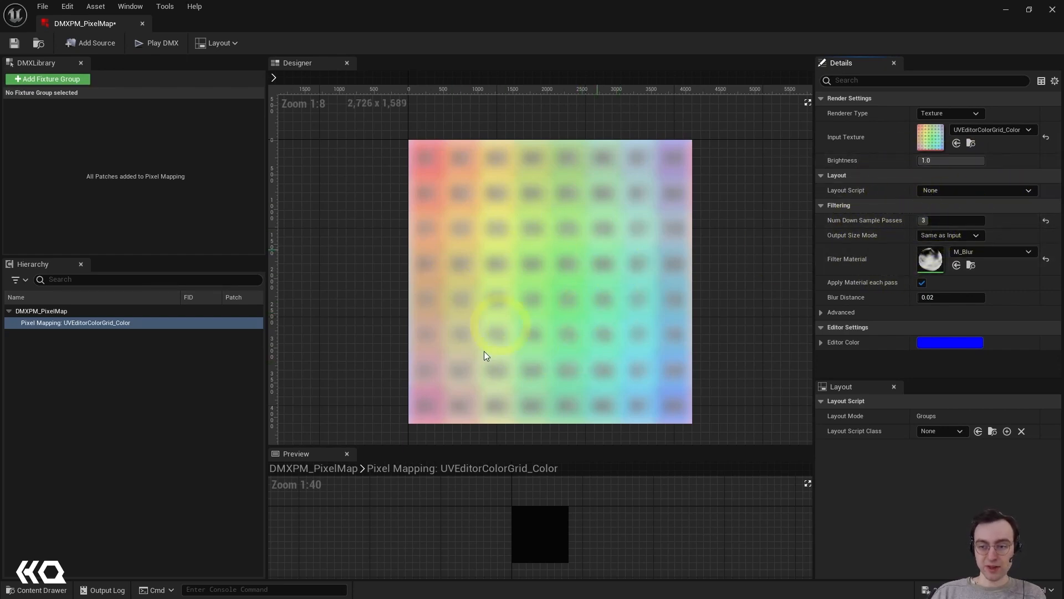
mouse_move(914, 327)
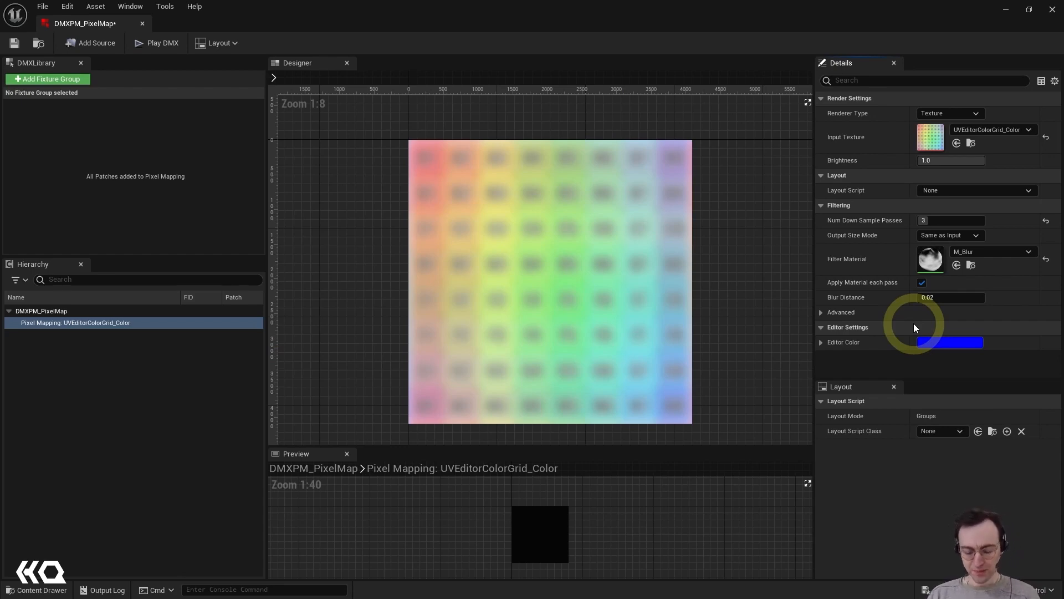
mouse_move(909, 330)
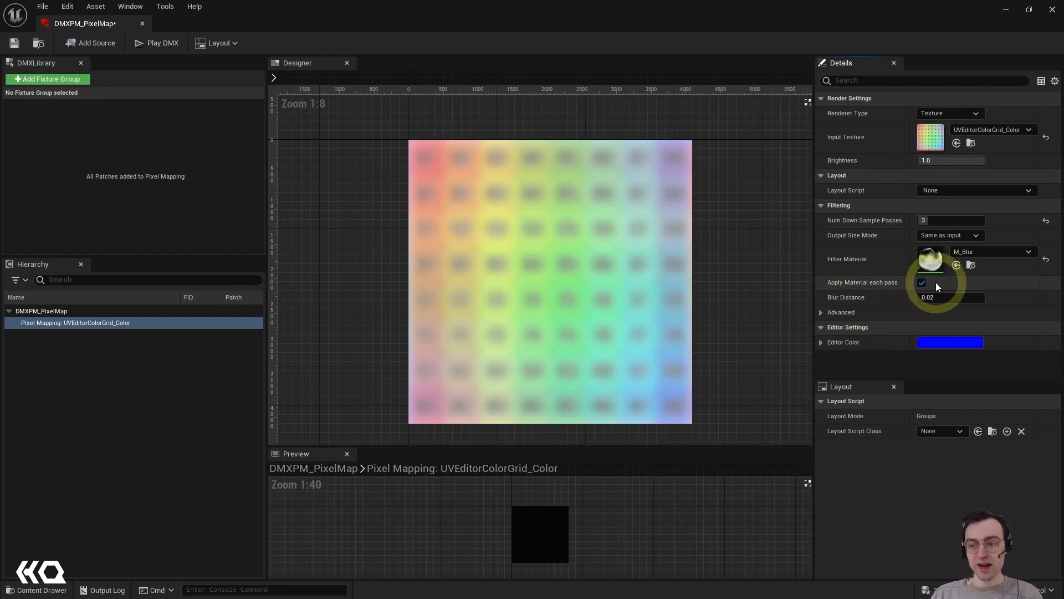
Step: Toggle Apply Material each pass off and back on, and review the advanced blur parameters
left_click(922, 282)
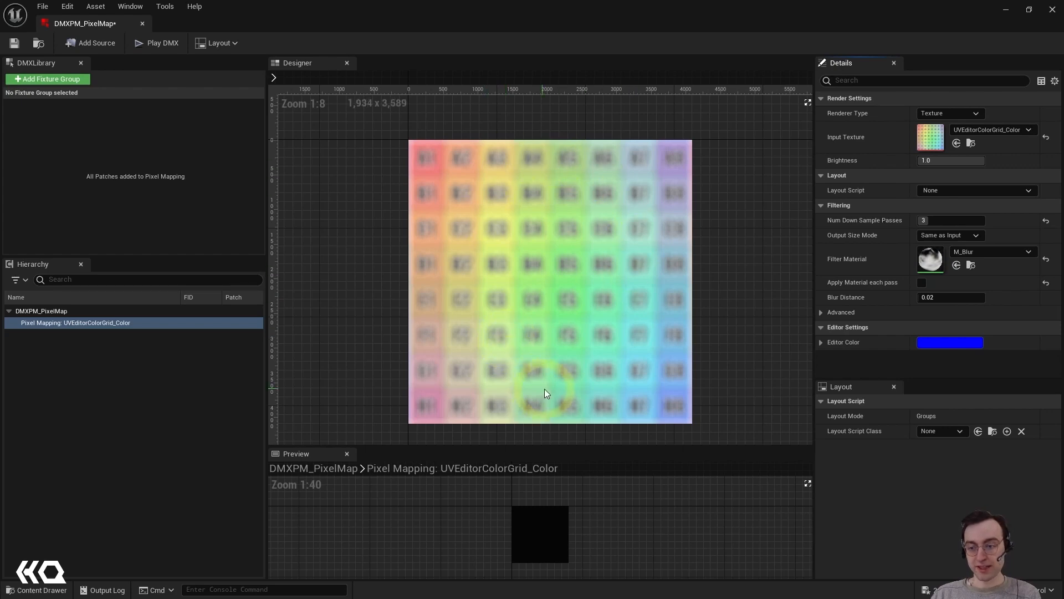
left_click(922, 283)
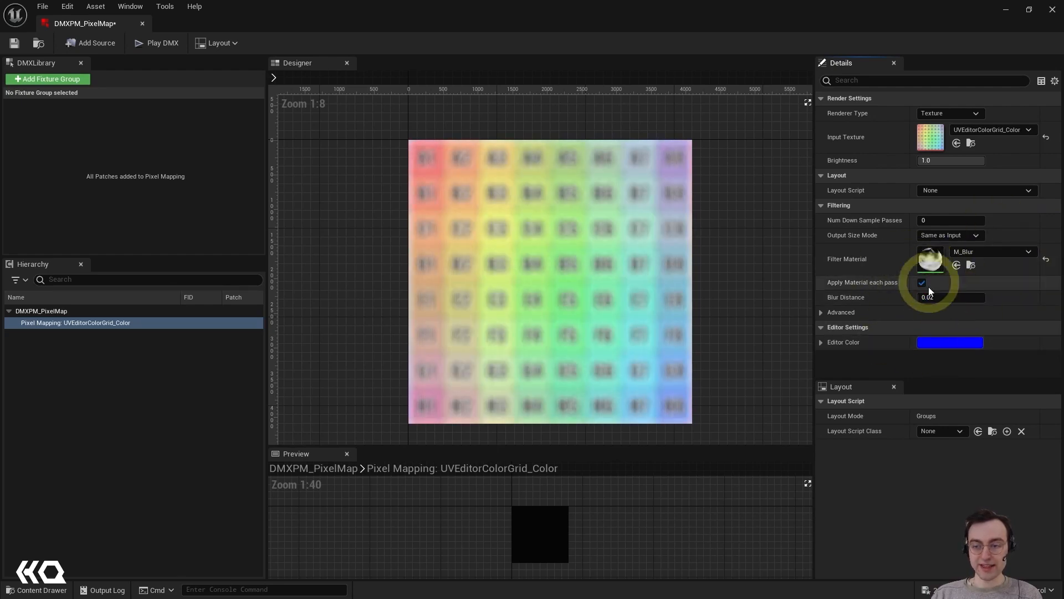
mouse_move(976, 289)
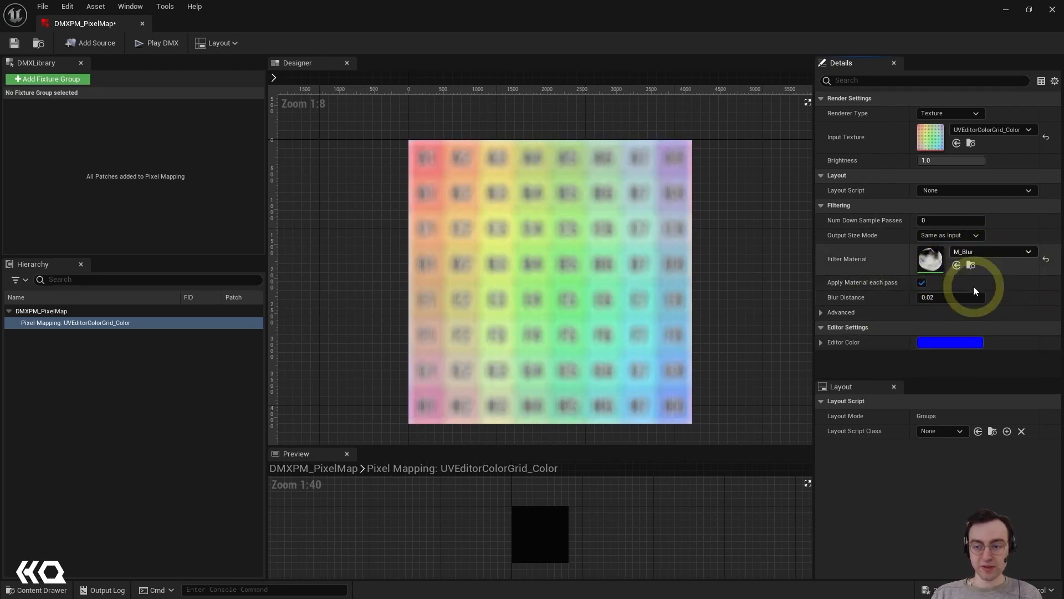
mouse_move(910, 361)
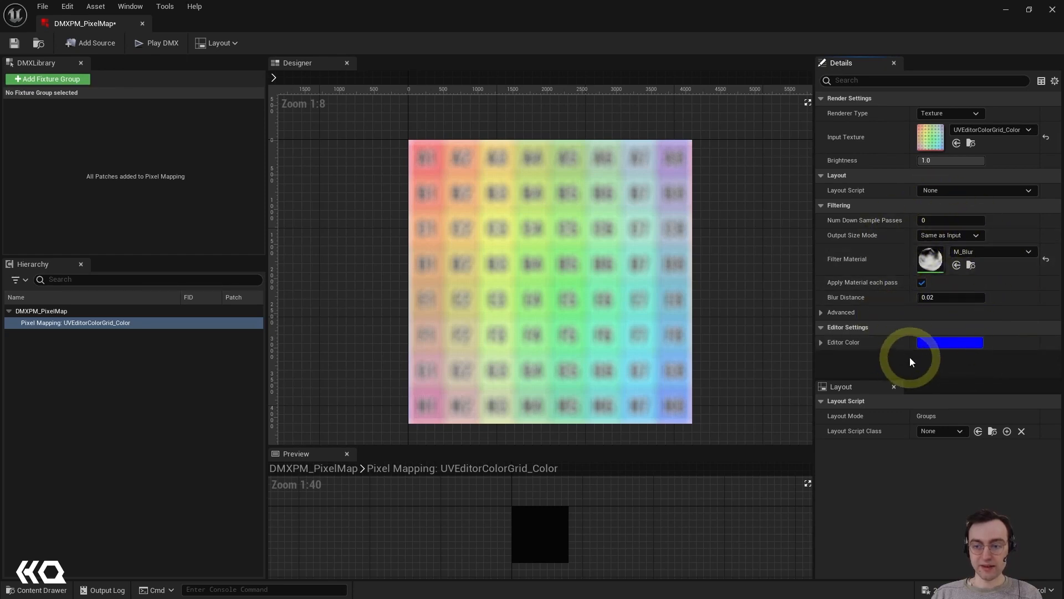
left_click(840, 312)
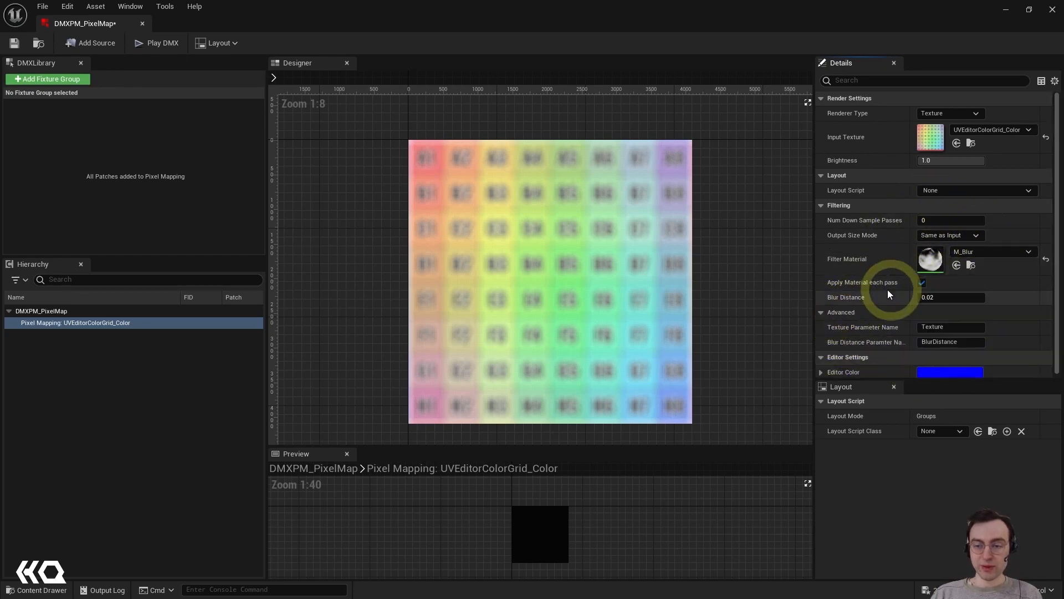
mouse_move(872, 304)
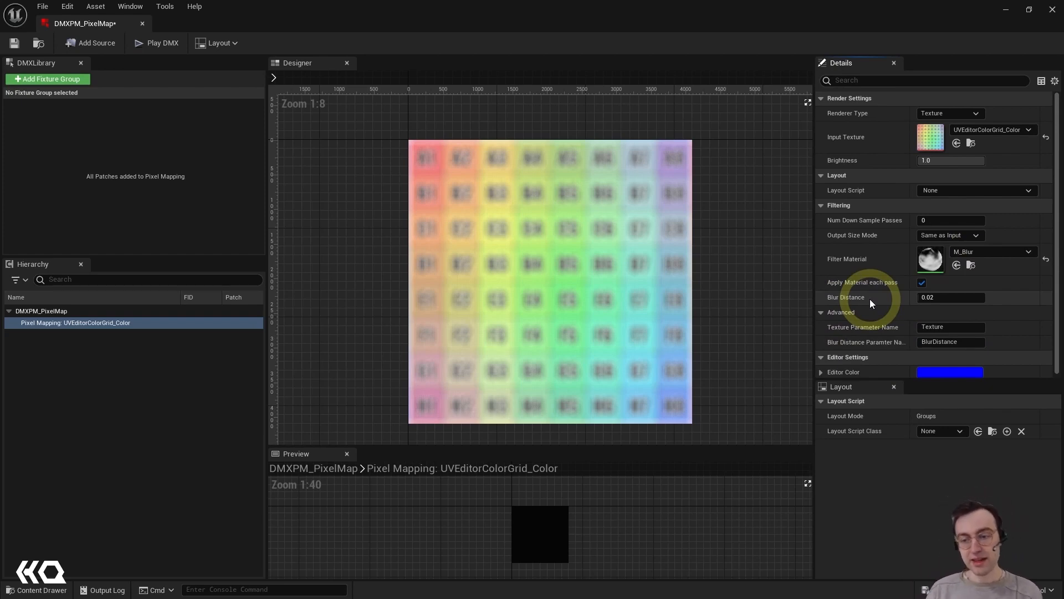
mouse_move(965, 294)
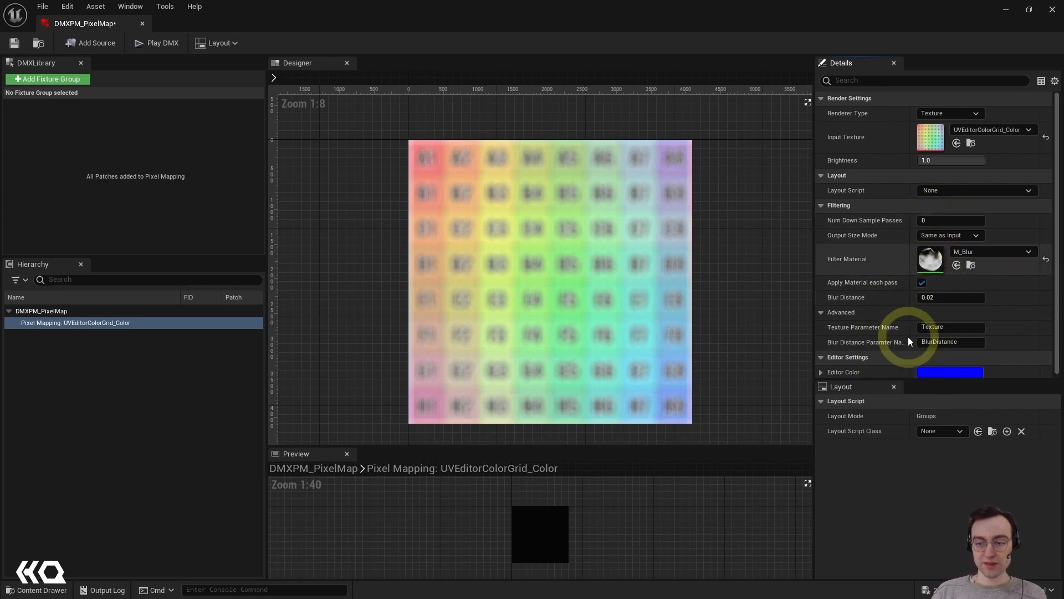
mouse_move(877, 315)
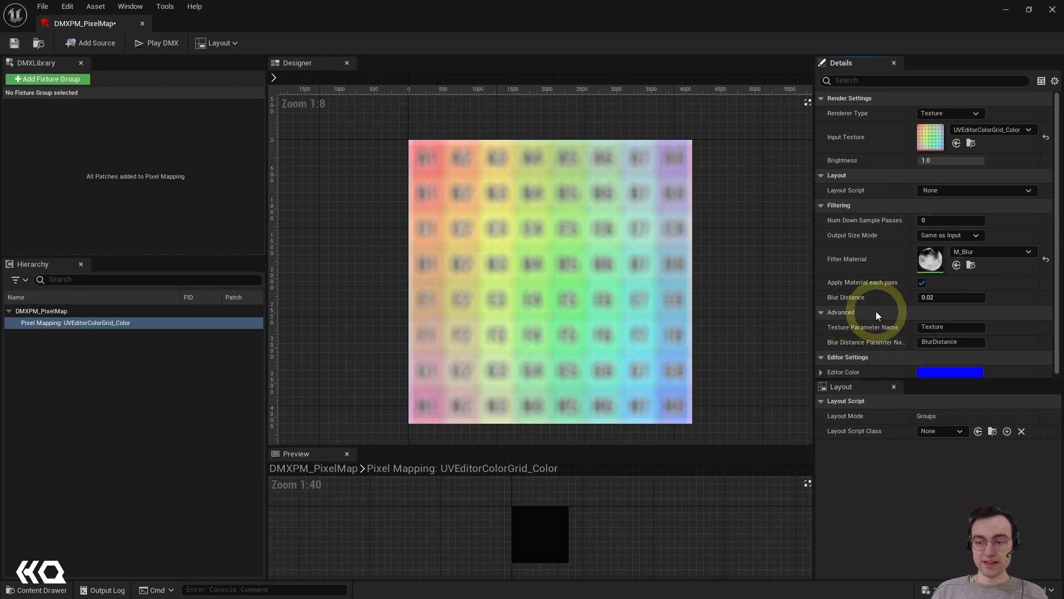
mouse_move(889, 348)
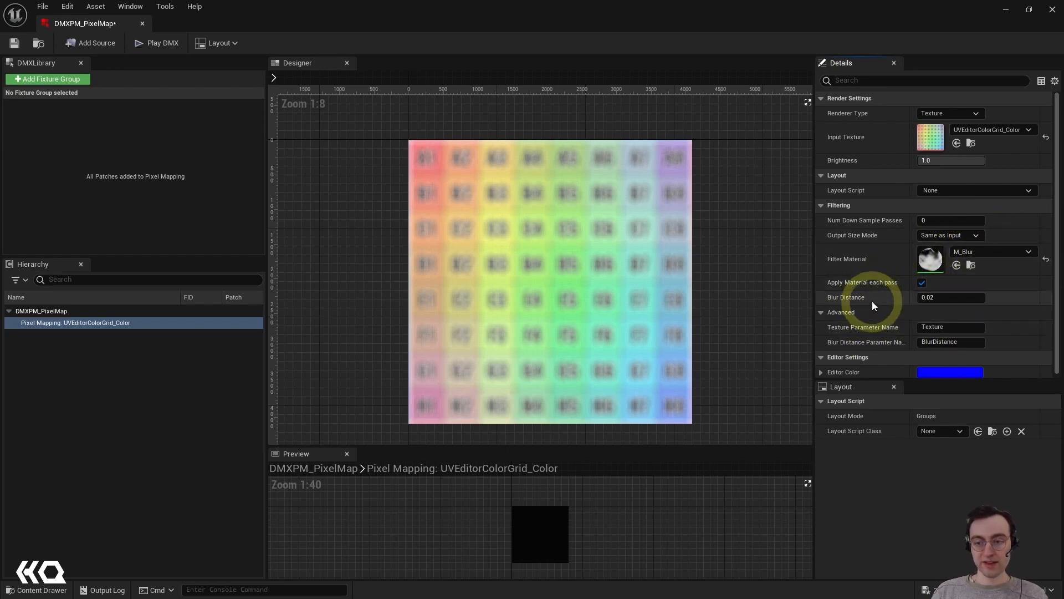
mouse_move(940, 326)
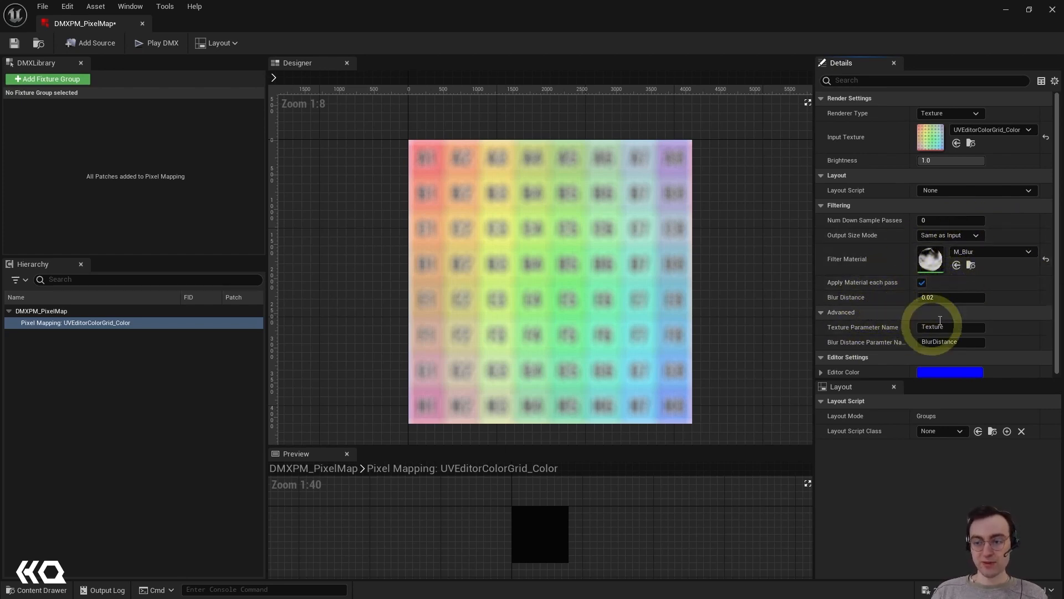
mouse_move(951, 312)
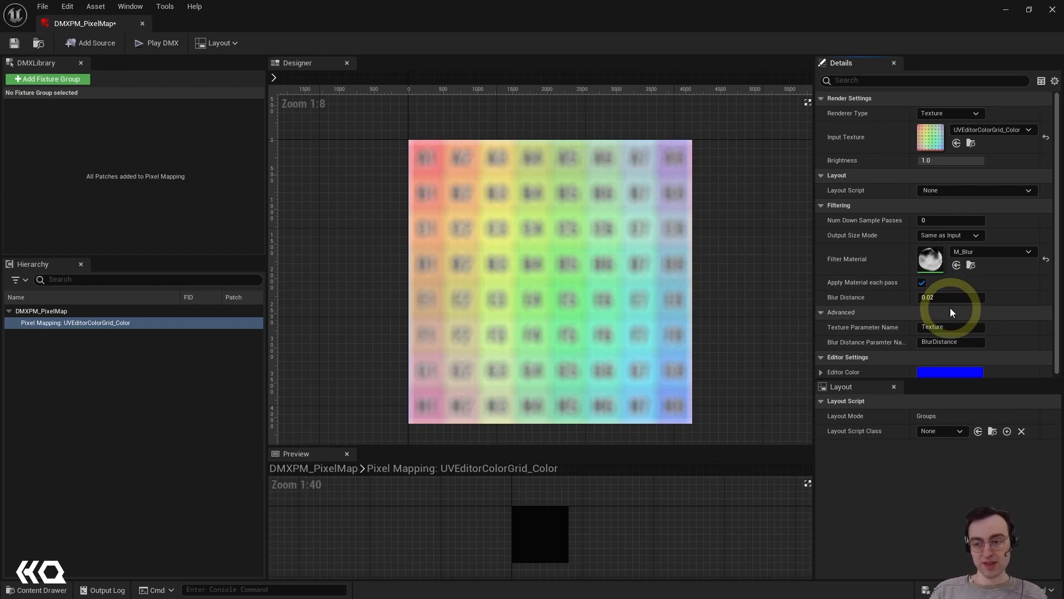
left_click(822, 312)
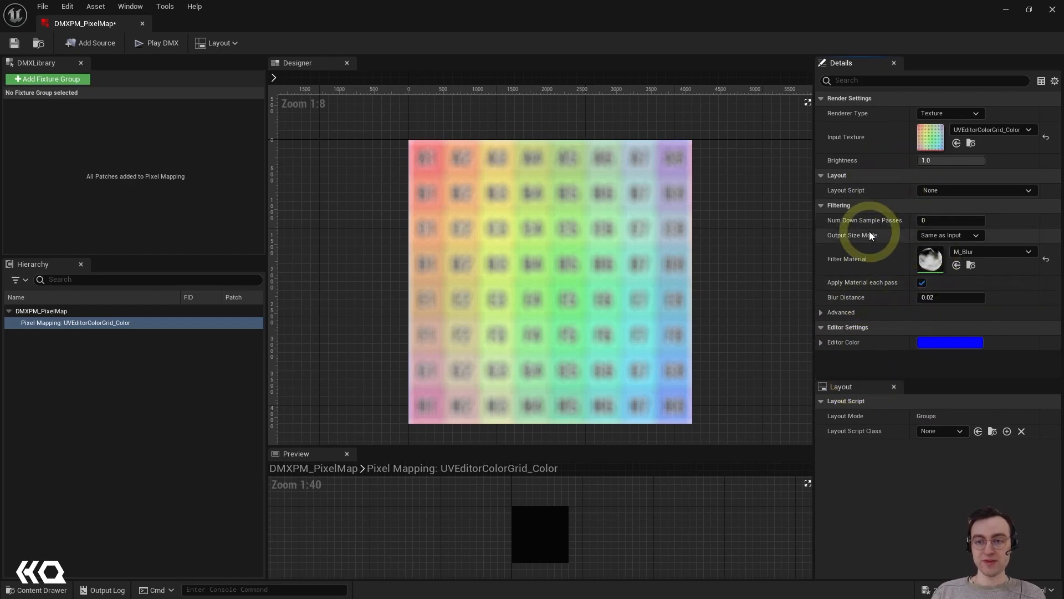
mouse_move(919, 242)
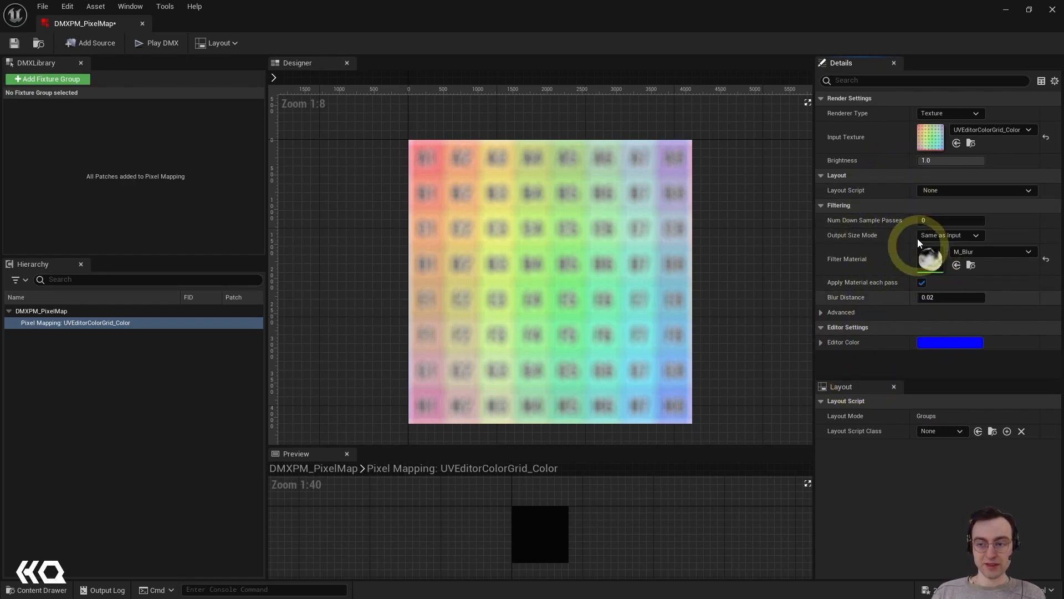
mouse_move(889, 282)
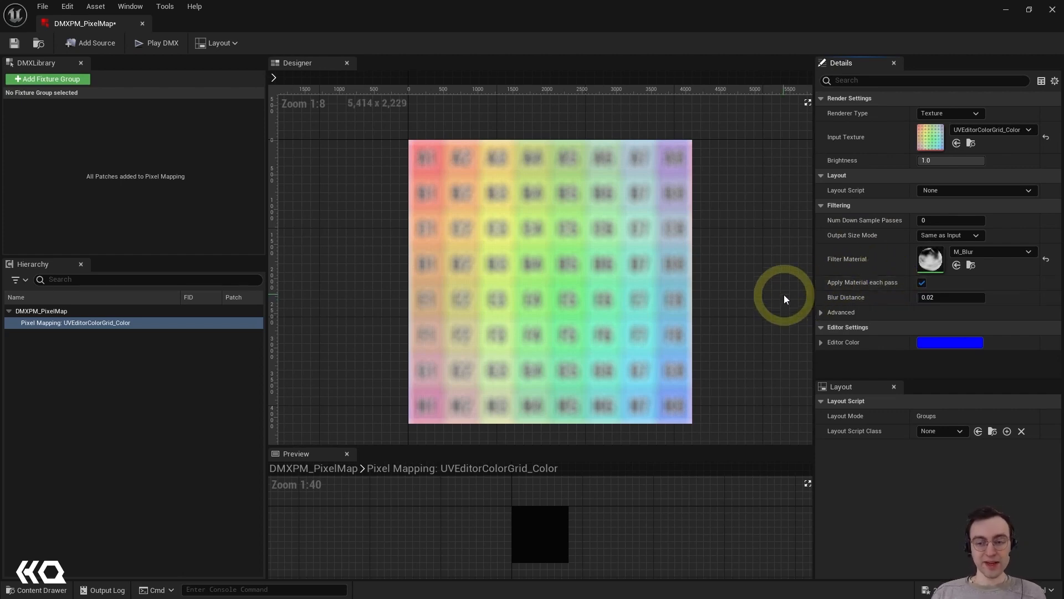
mouse_move(213, 161)
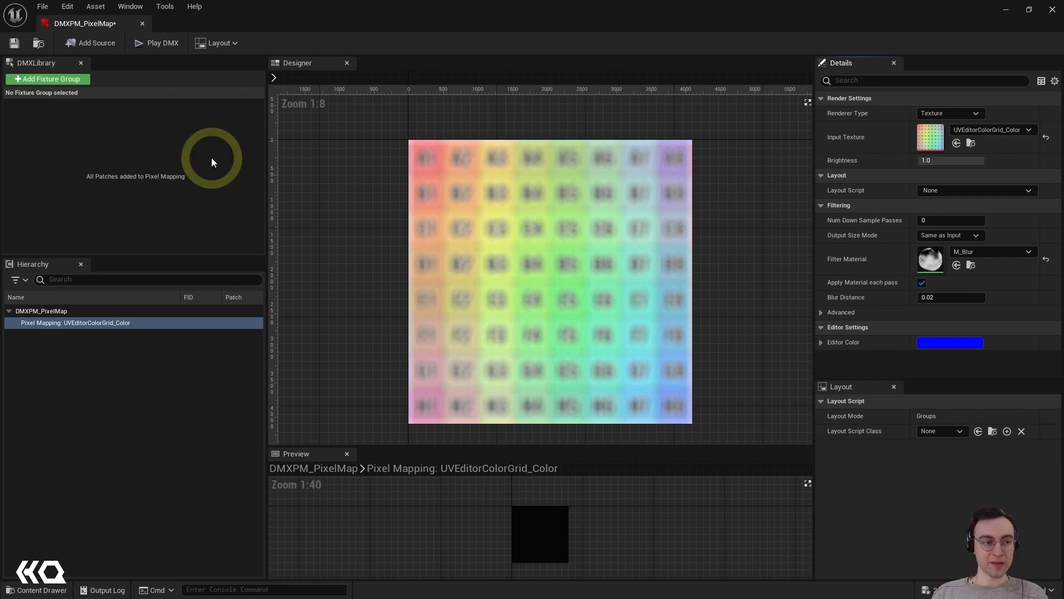
mouse_move(53, 240)
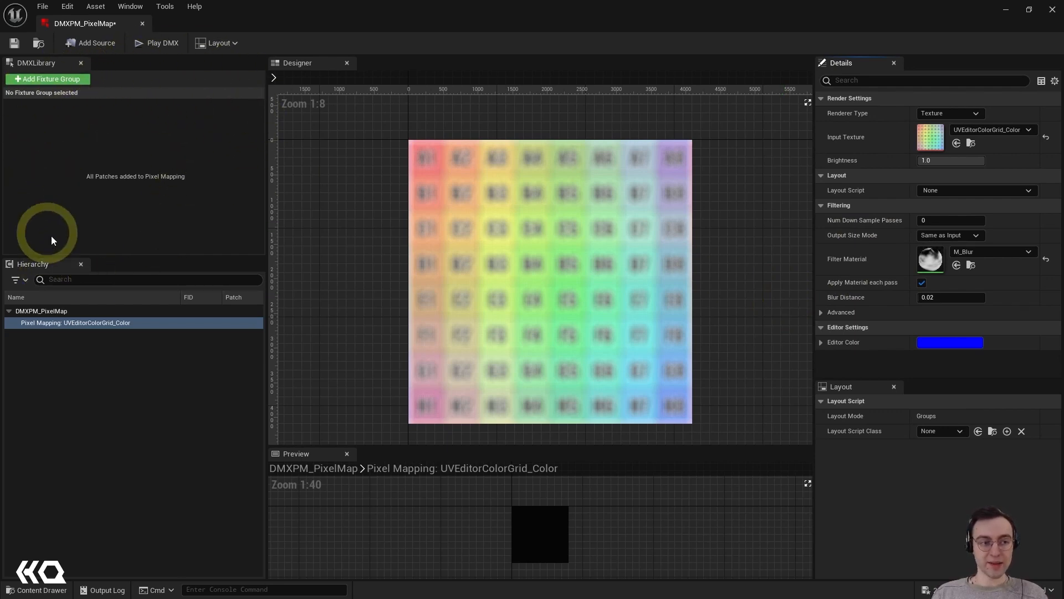
mouse_move(87, 75)
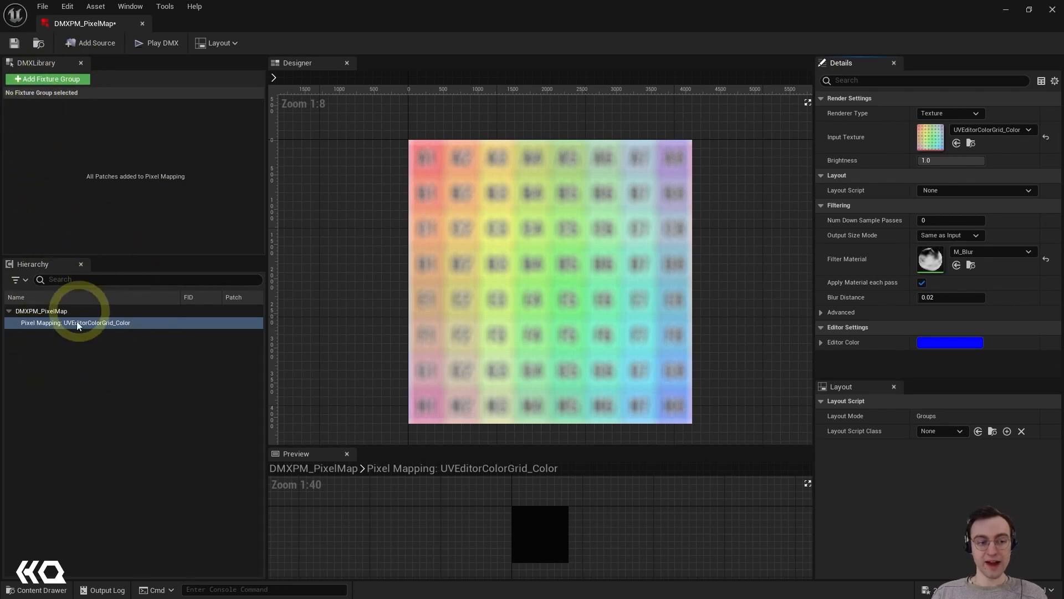
mouse_move(161, 141)
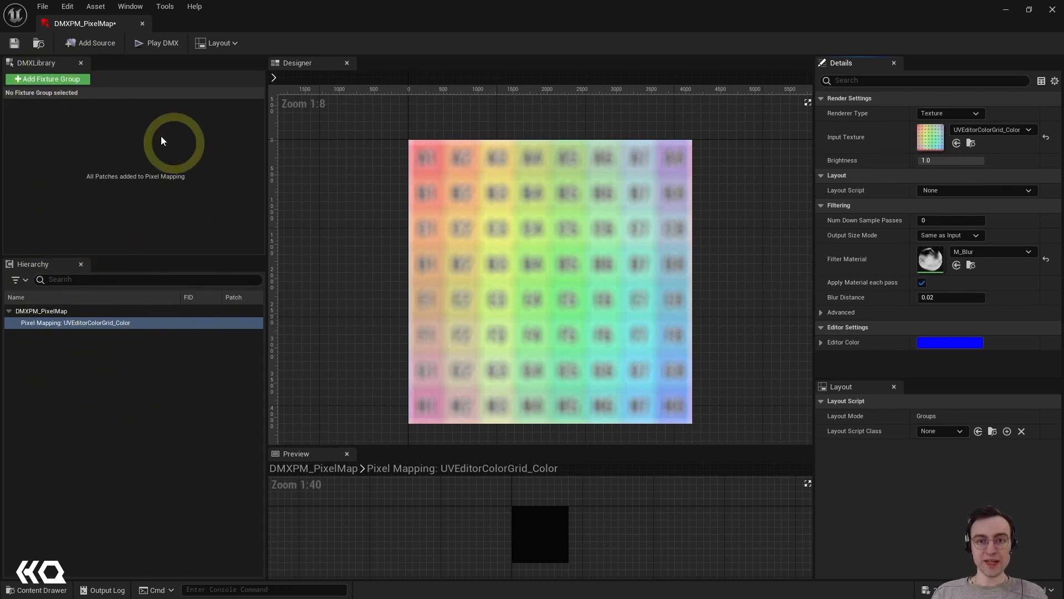
mouse_move(152, 362)
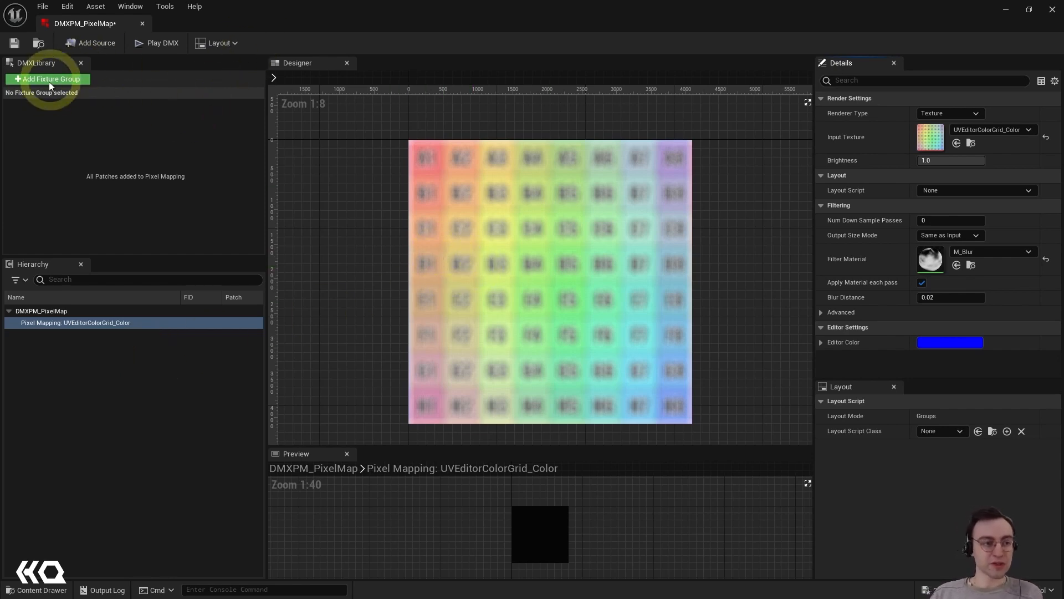
mouse_move(51, 79)
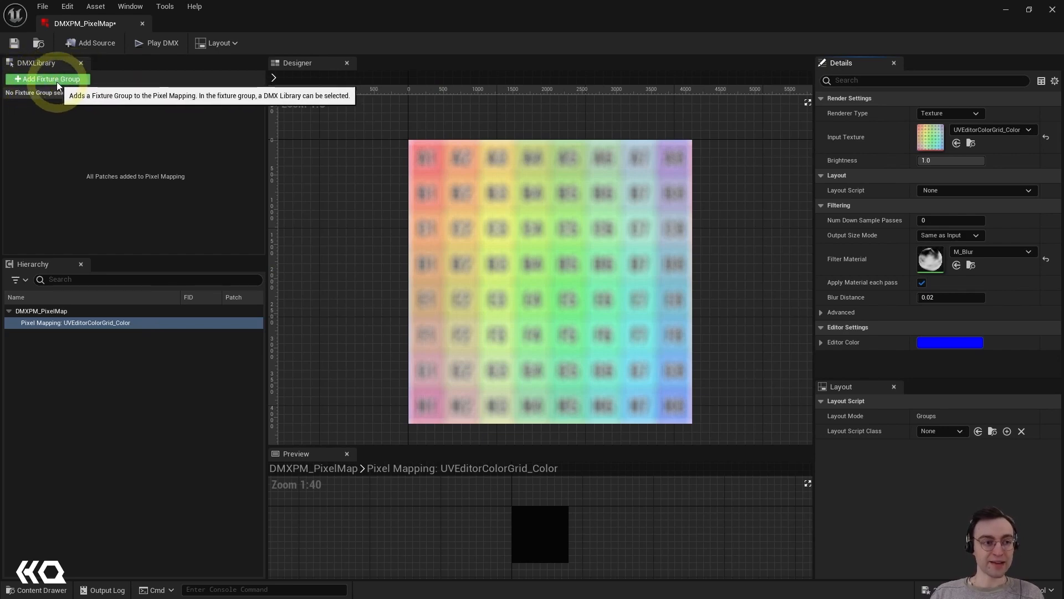
Step: Add a fixture group using the DMXLib_PixelMapping library and scroll through its 25 static patches
left_click(47, 79)
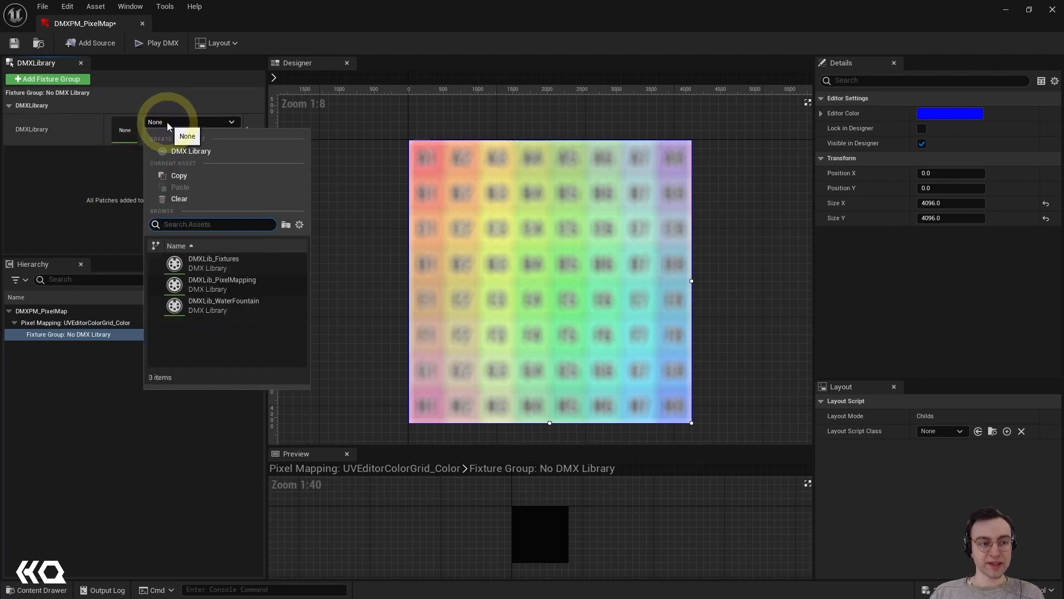
mouse_move(222, 280)
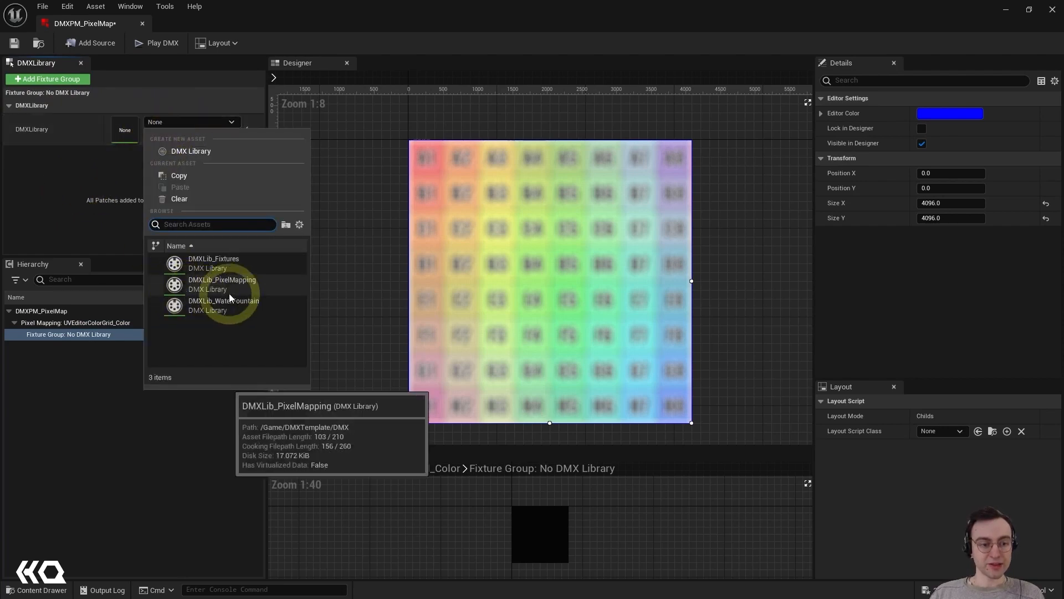
mouse_move(251, 290)
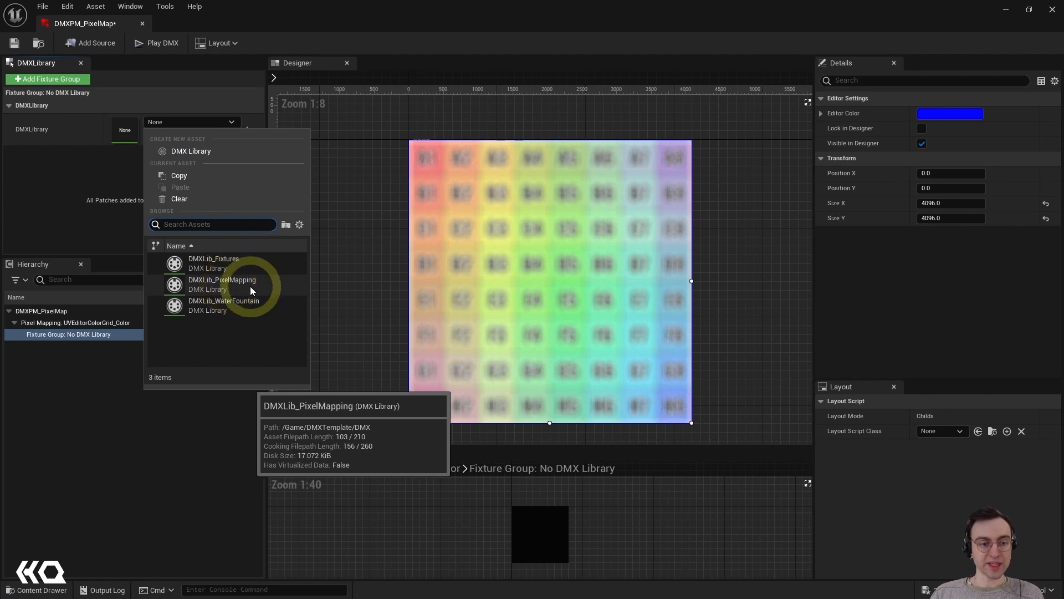
left_click(222, 283)
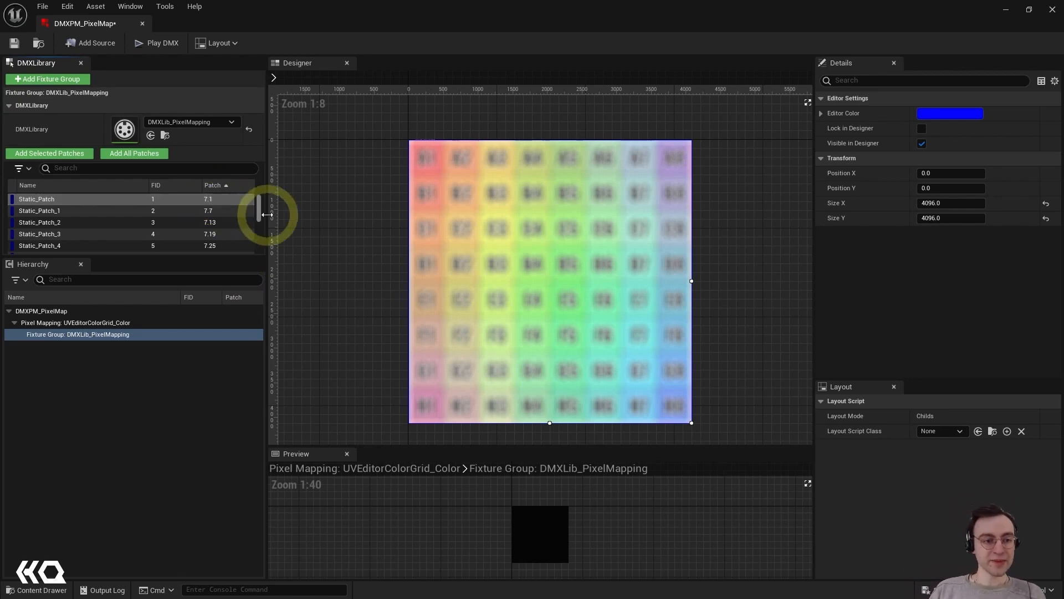
scroll("down", 3)
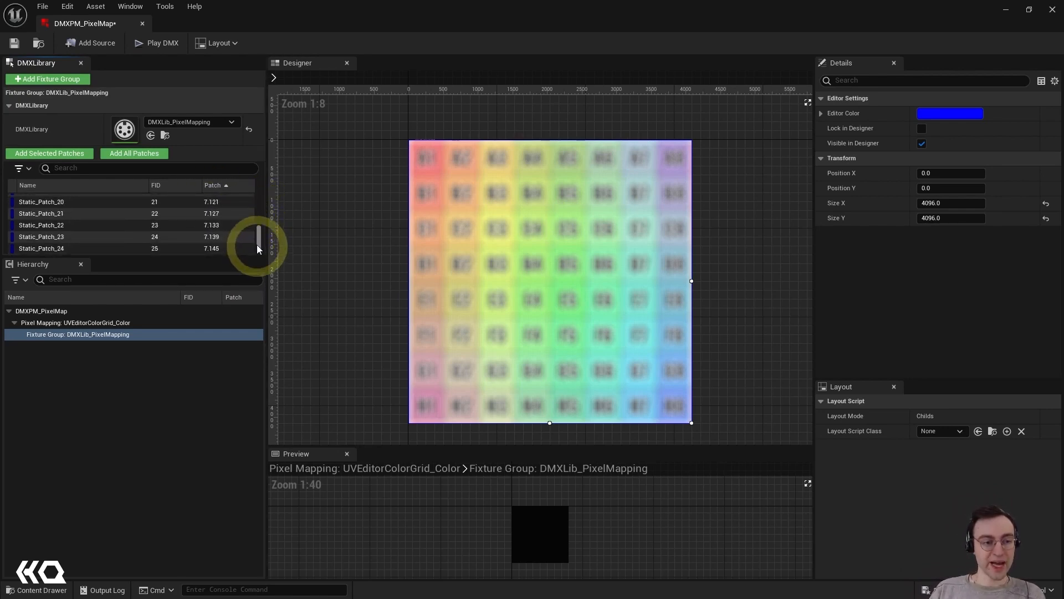
scroll("up", 3)
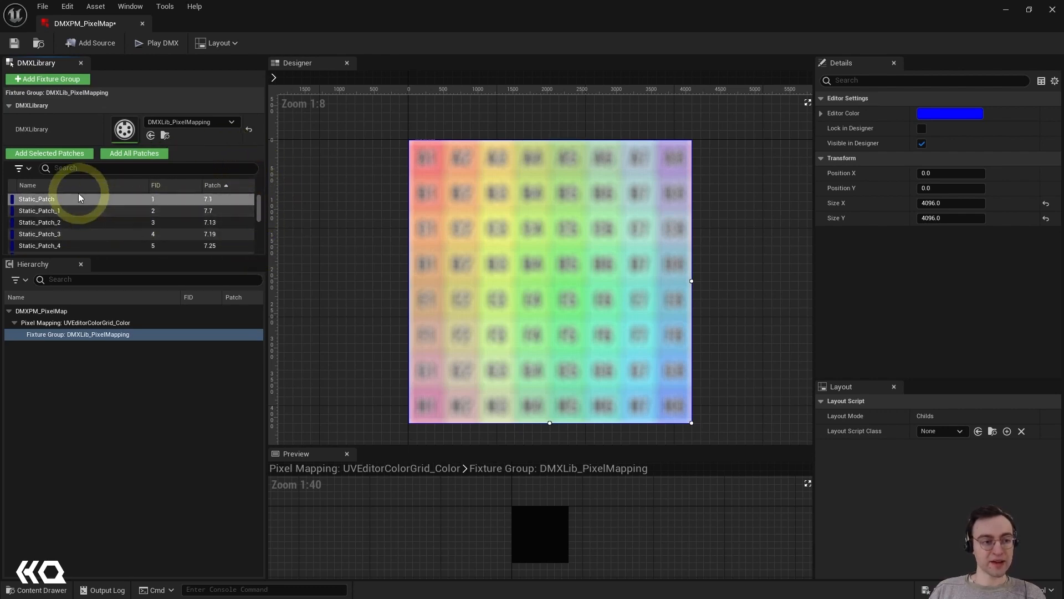
mouse_move(95, 200)
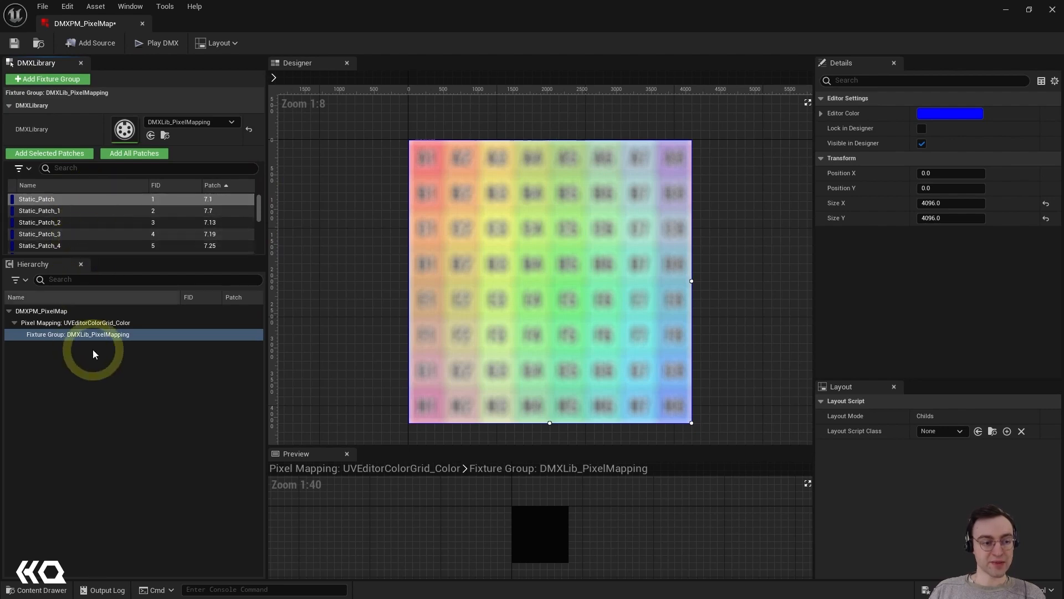
mouse_move(113, 477)
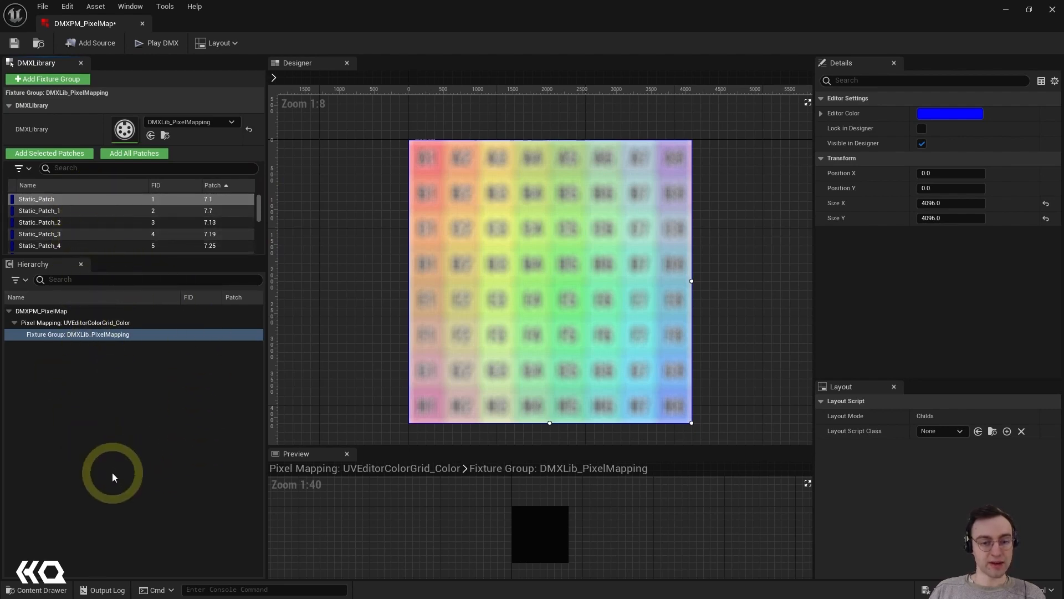
mouse_move(389, 332)
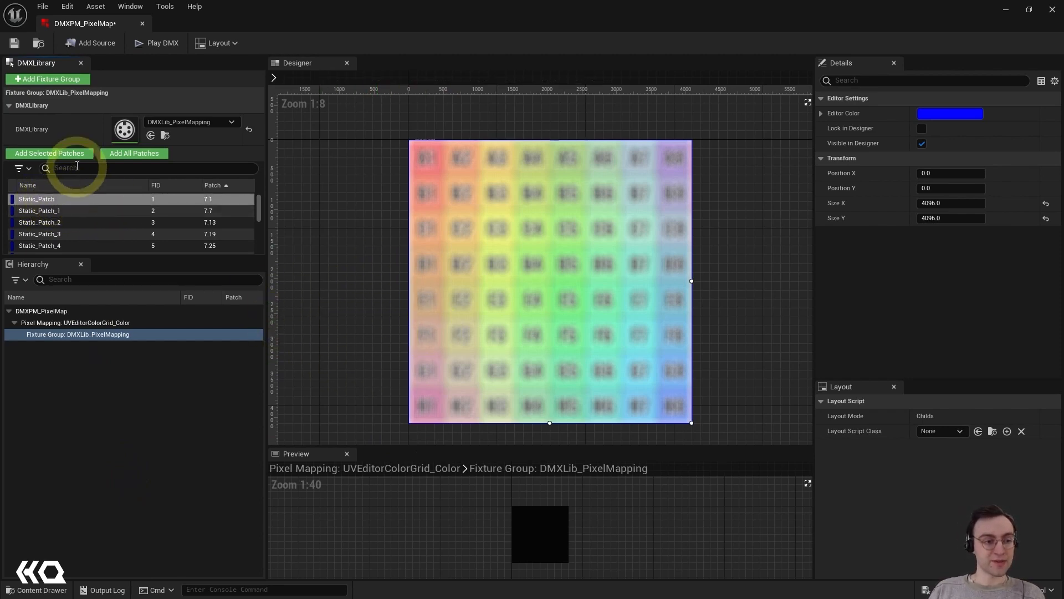
mouse_move(24, 157)
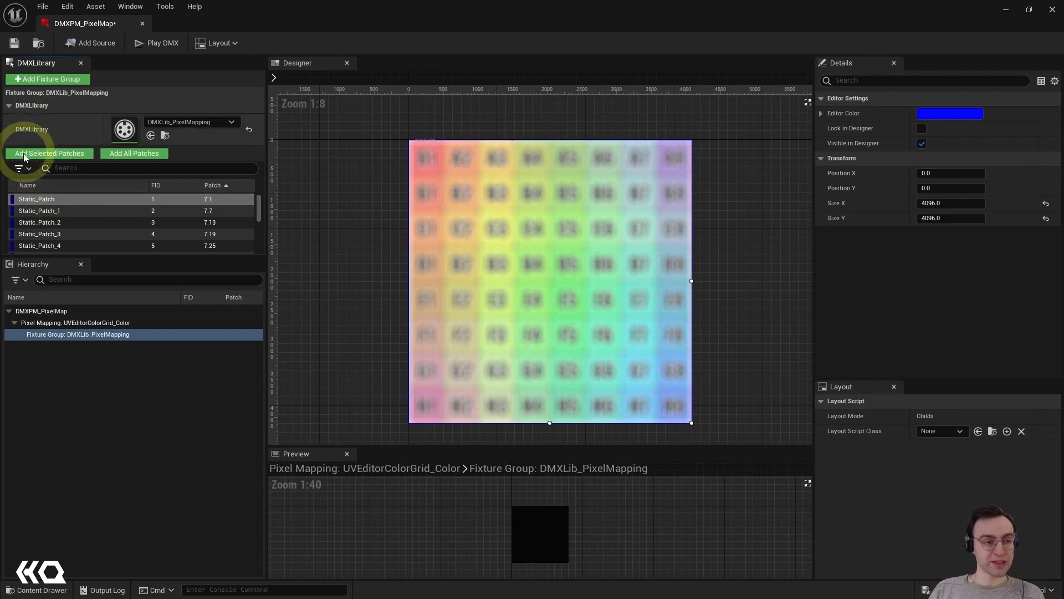
Step: Add Static_Patch, the first library patch, to the DMXLib_PixelMapping fixture group
left_click(49, 153)
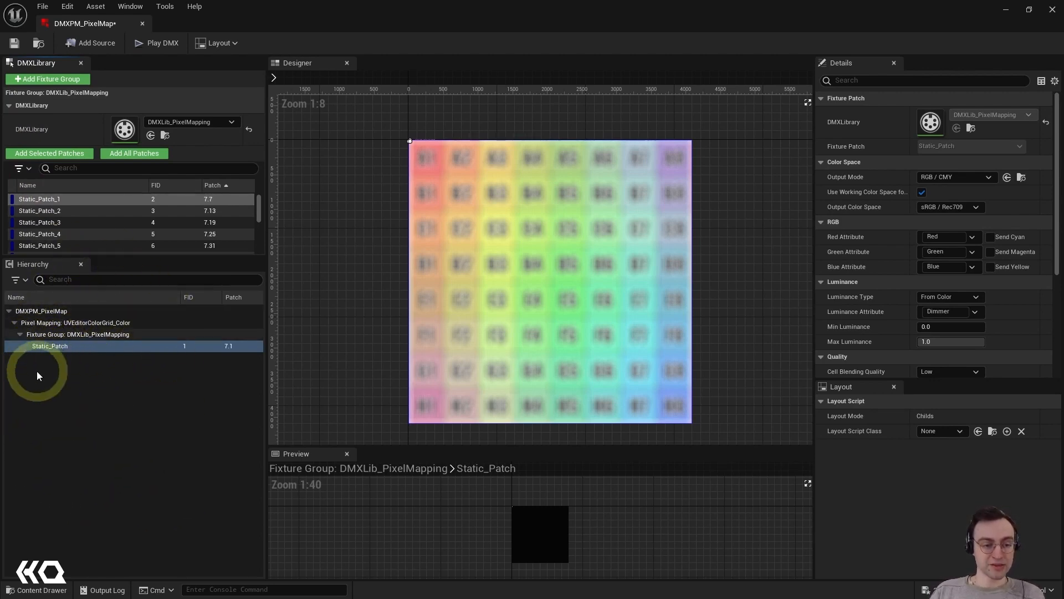
mouse_move(390, 152)
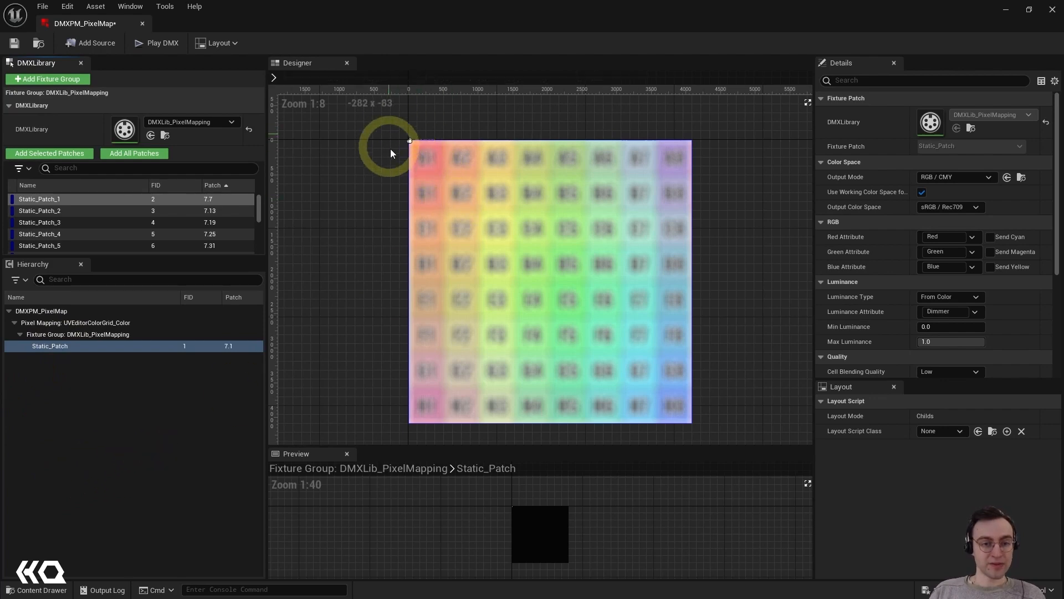
mouse_move(453, 67)
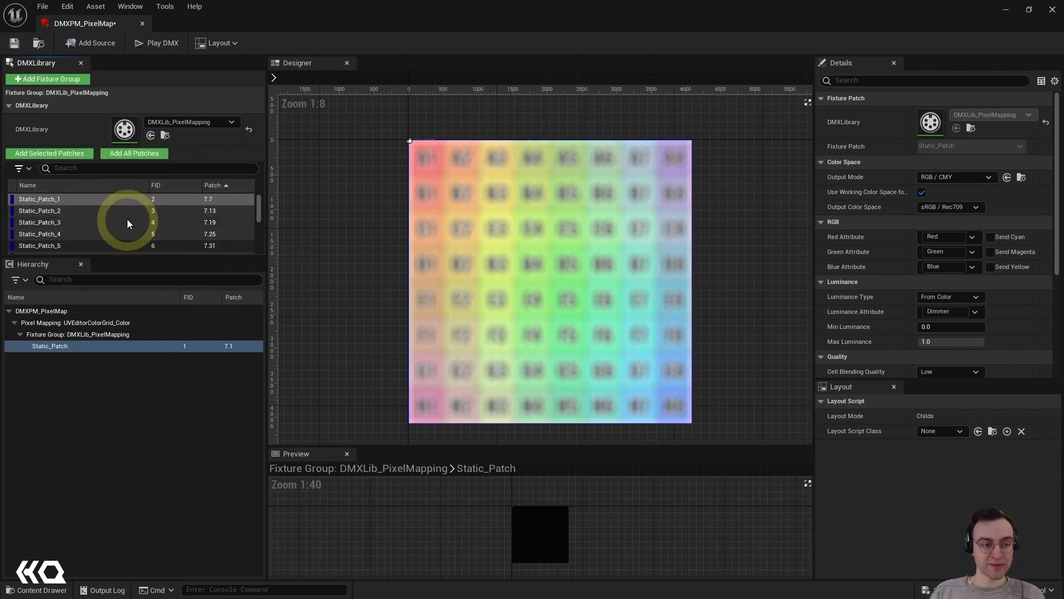
mouse_move(147, 341)
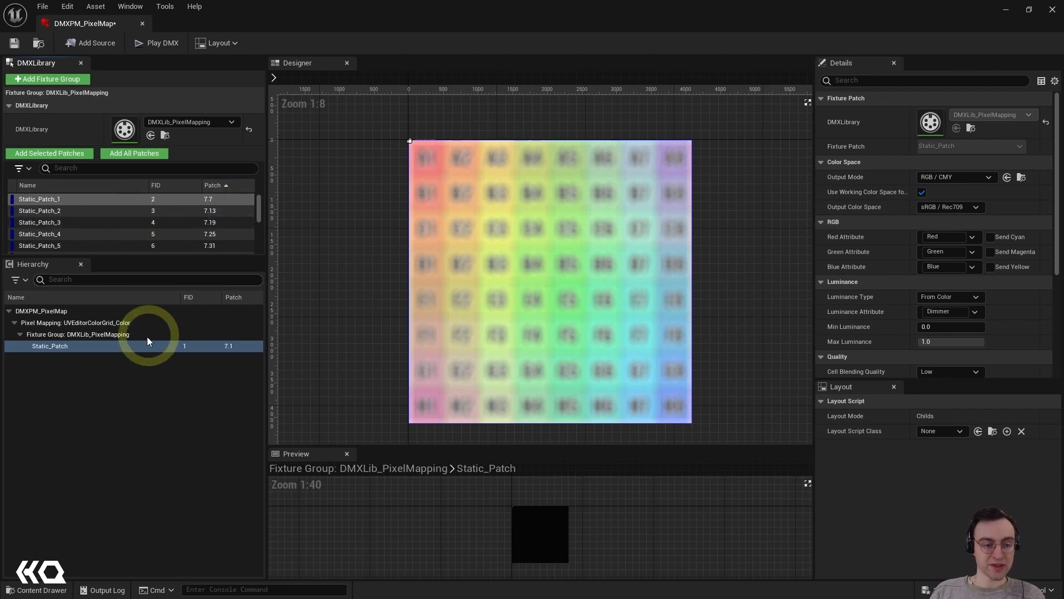
mouse_move(199, 381)
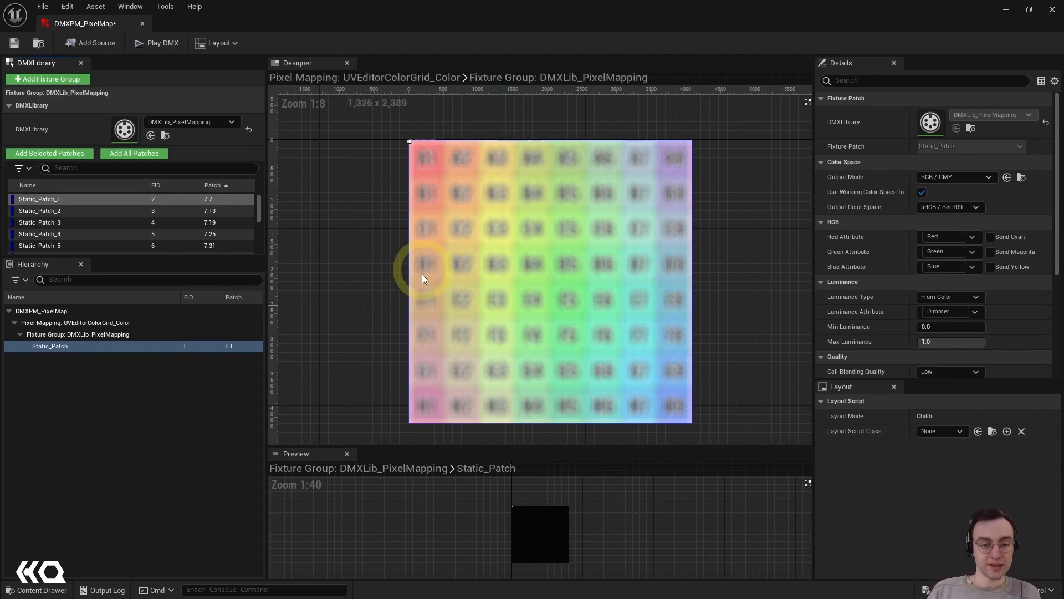
mouse_move(286, 184)
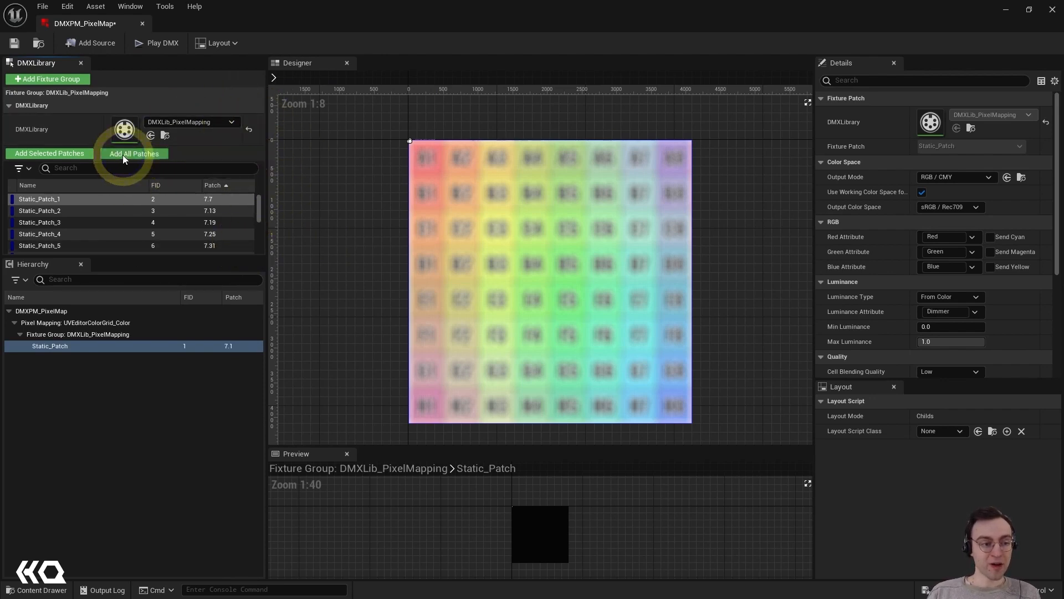
Step: Add all remaining patches, then inspect Static_Patch, _1, _3, _11 and the fixture group
left_click(133, 154)
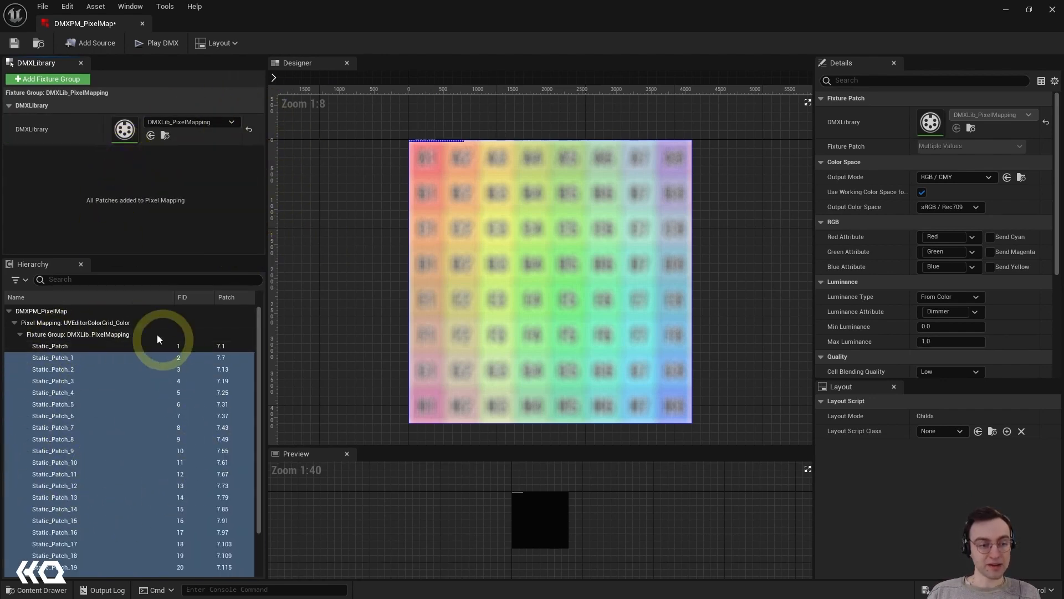
mouse_move(90, 250)
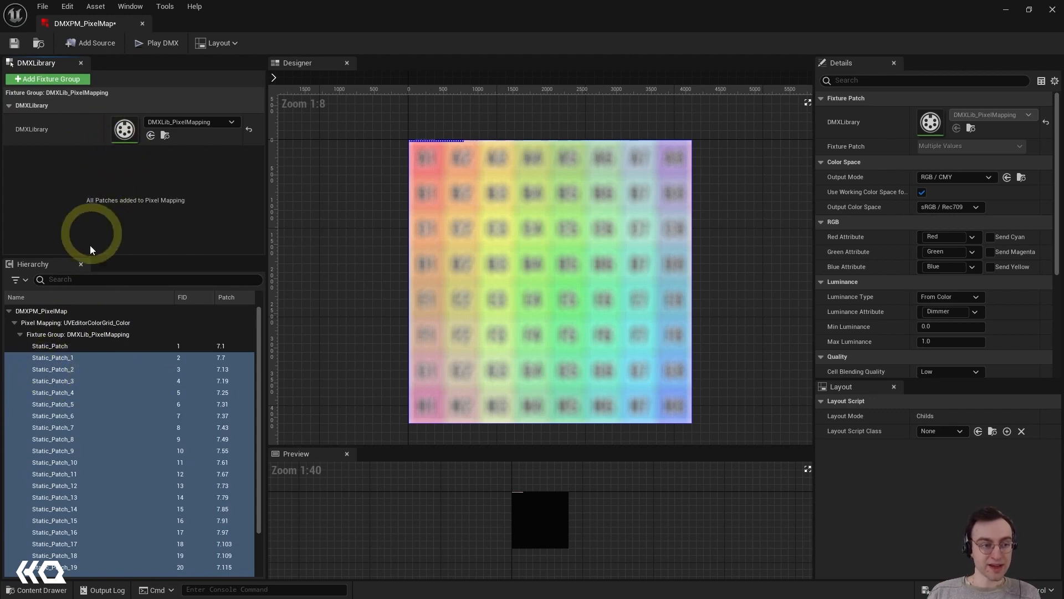
mouse_move(115, 393)
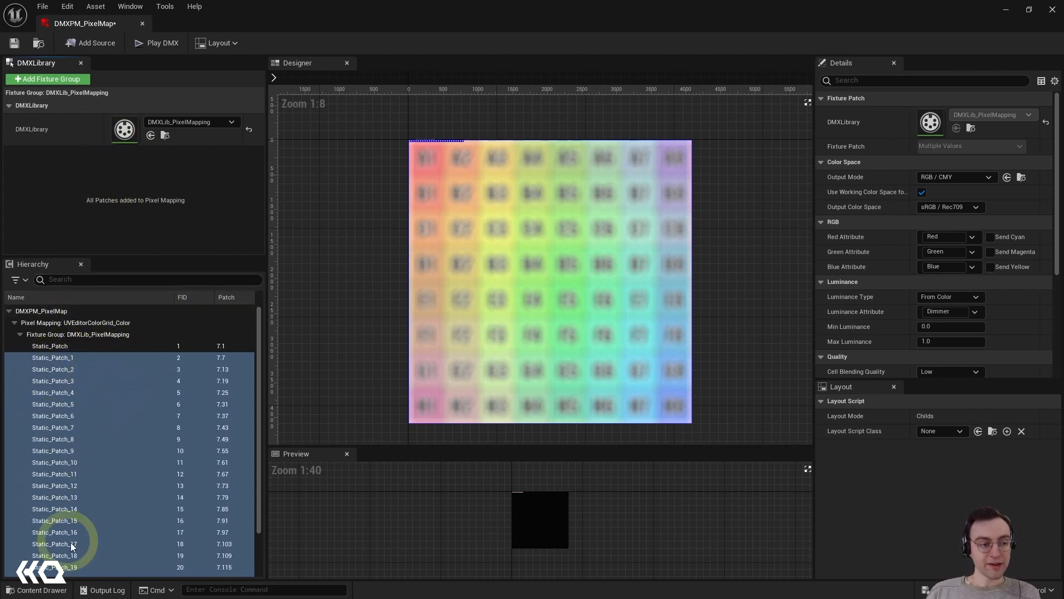
left_click(49, 345)
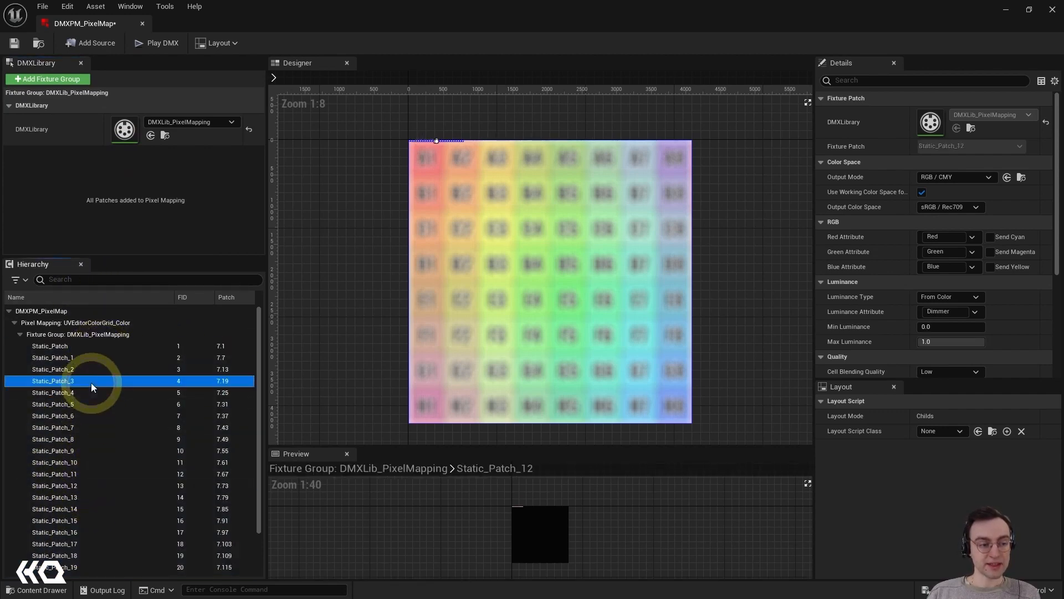
left_click(53, 357)
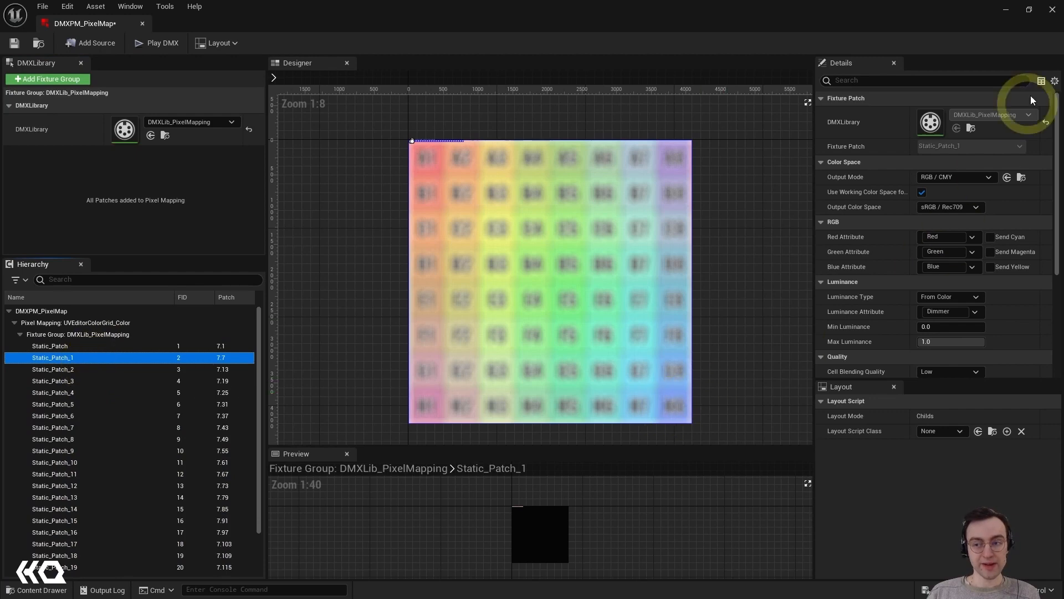
mouse_move(983, 358)
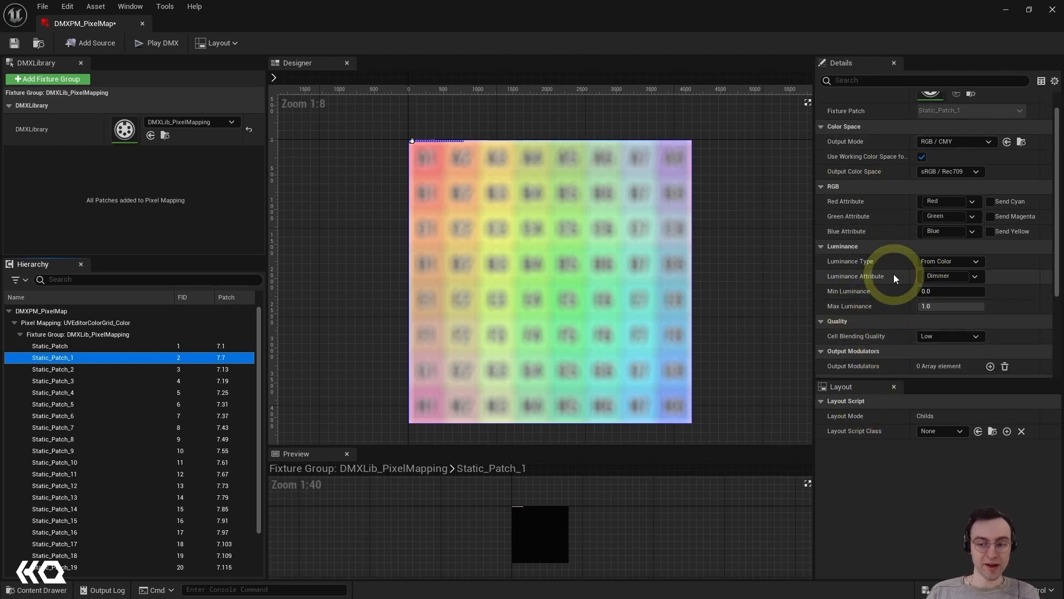
scroll("down", 3)
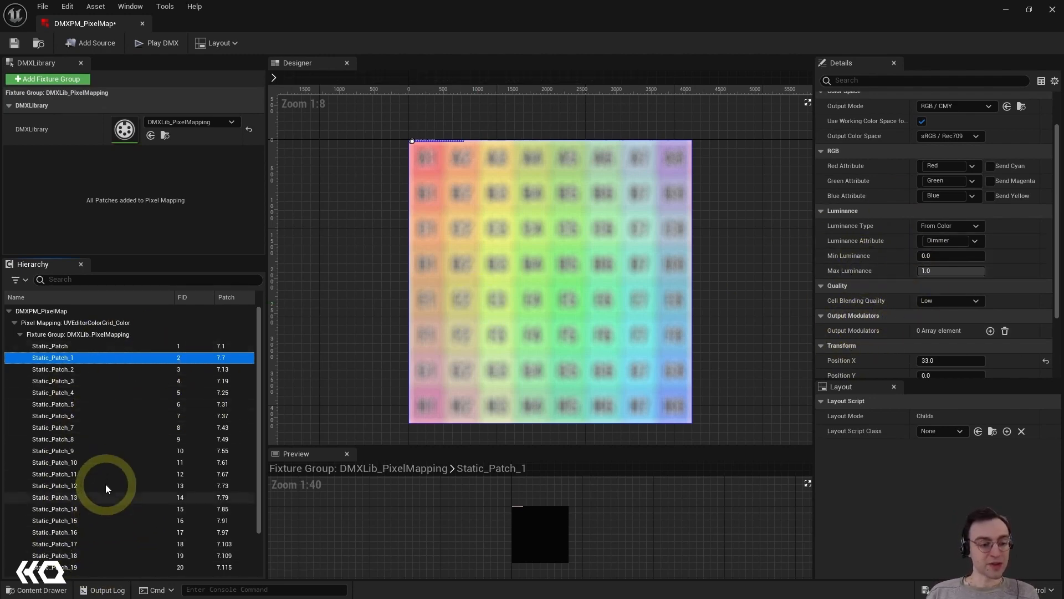
left_click(53, 381)
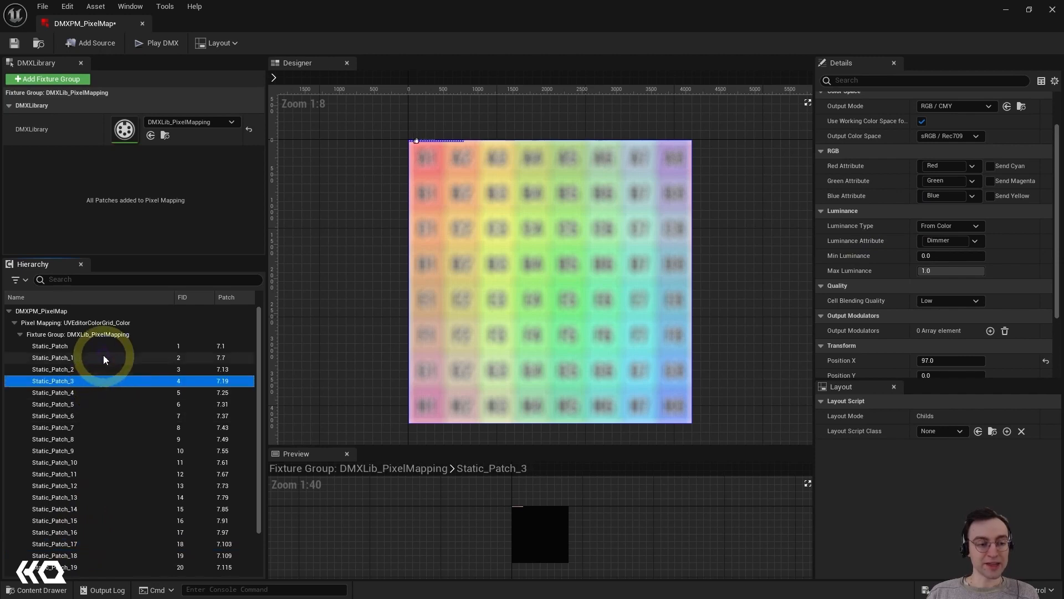
left_click(49, 345)
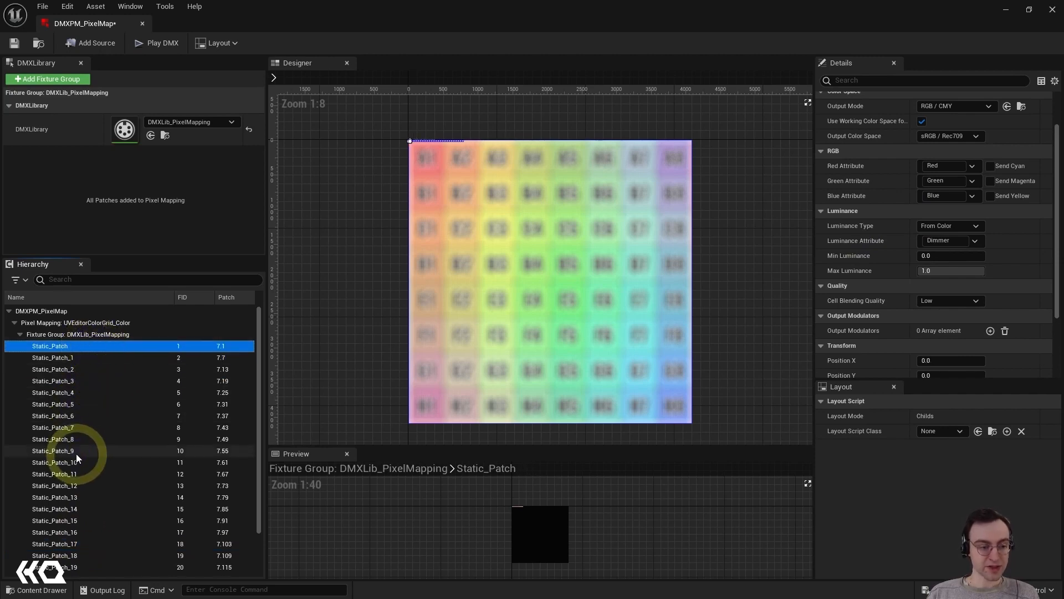
mouse_move(112, 483)
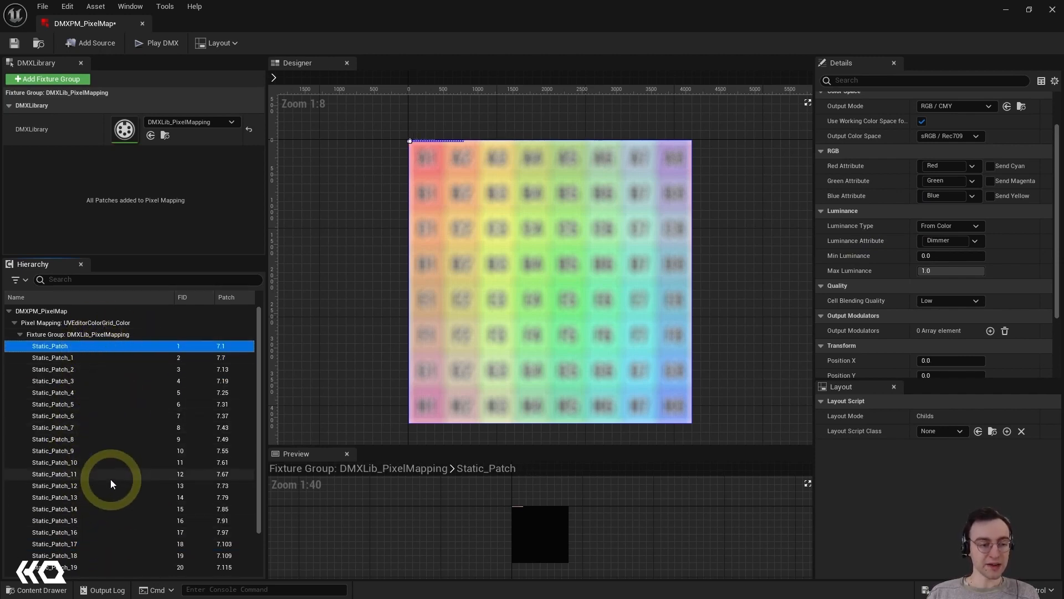
left_click(54, 473)
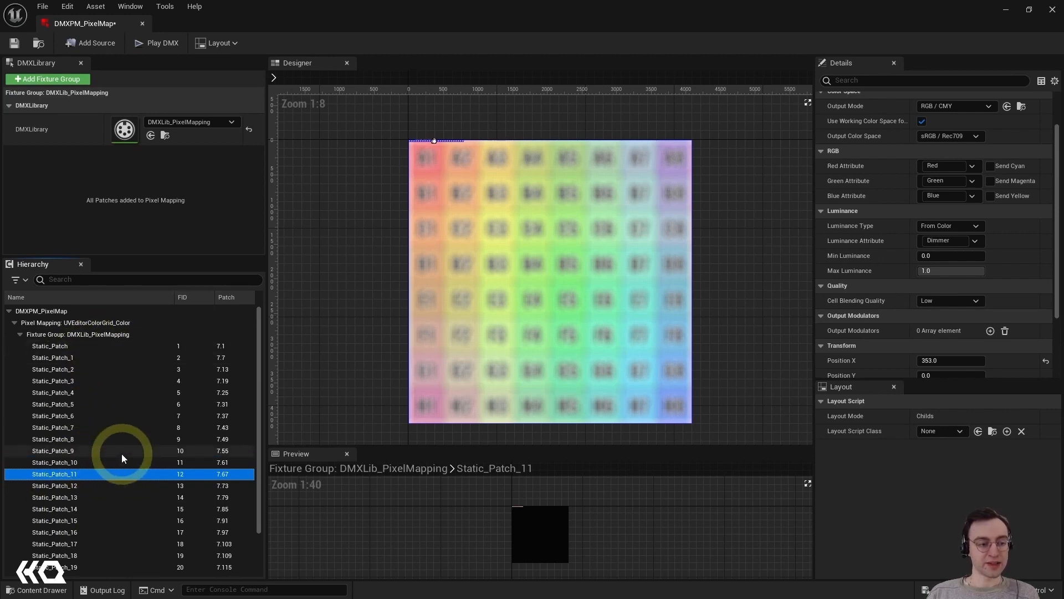
left_click(78, 334)
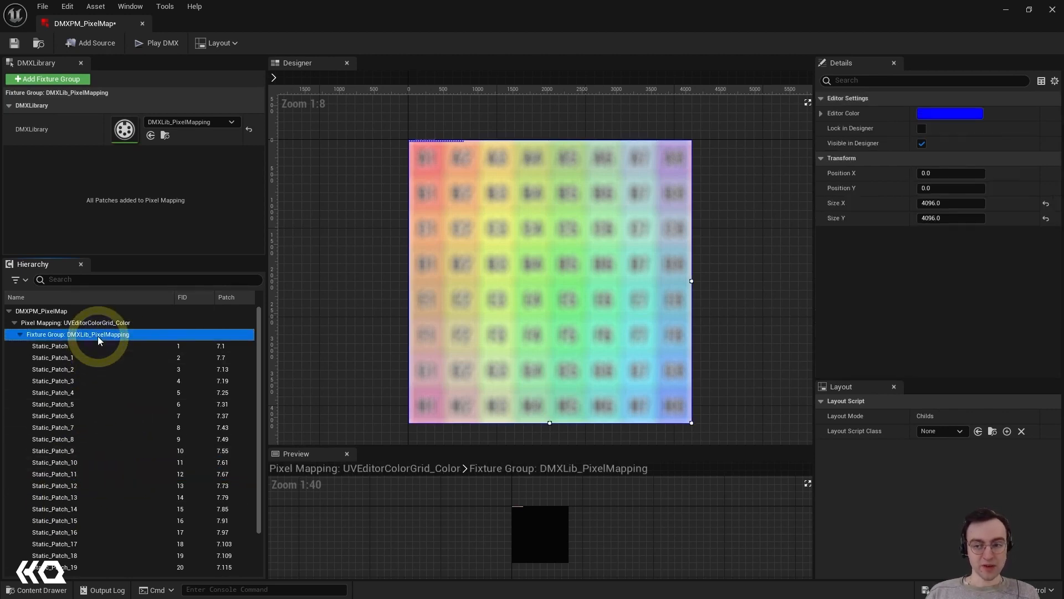
mouse_move(102, 360)
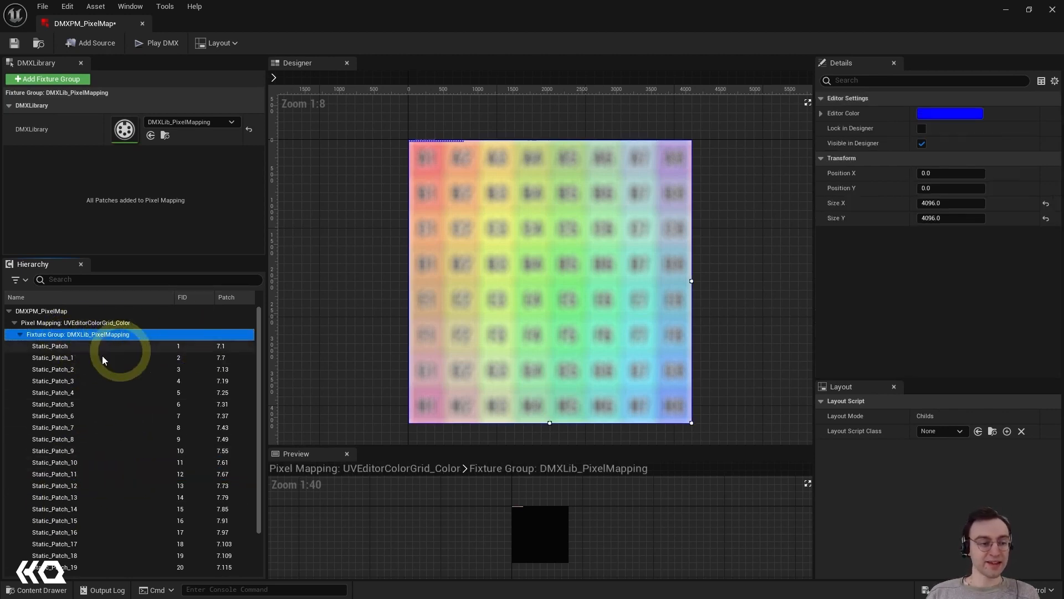
mouse_move(494, 214)
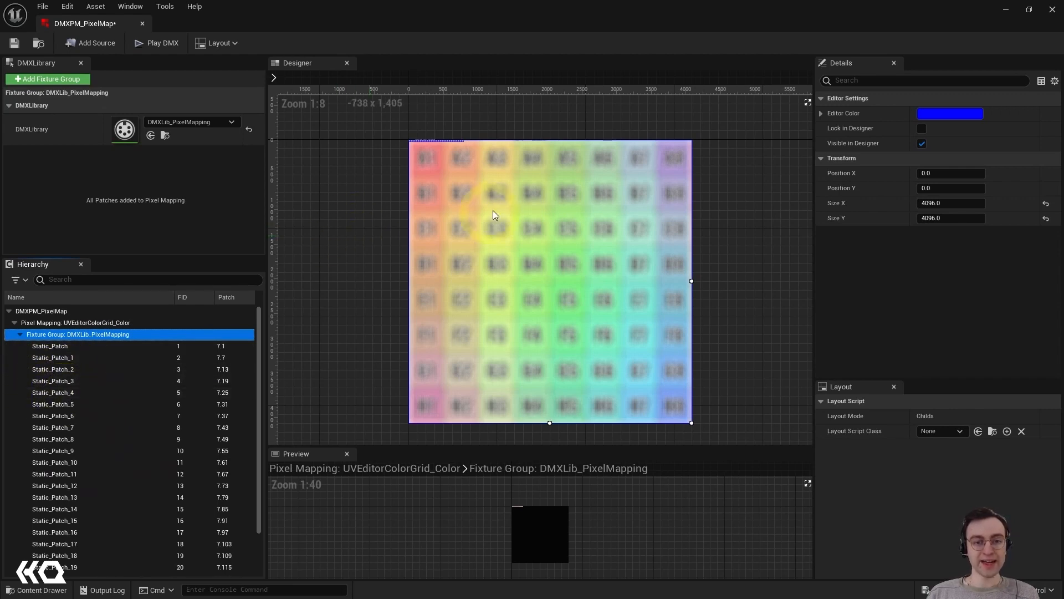
Step: Open the fixture group's Layout Script Class dropdown, listing None and Grid Layout
left_click(423, 145)
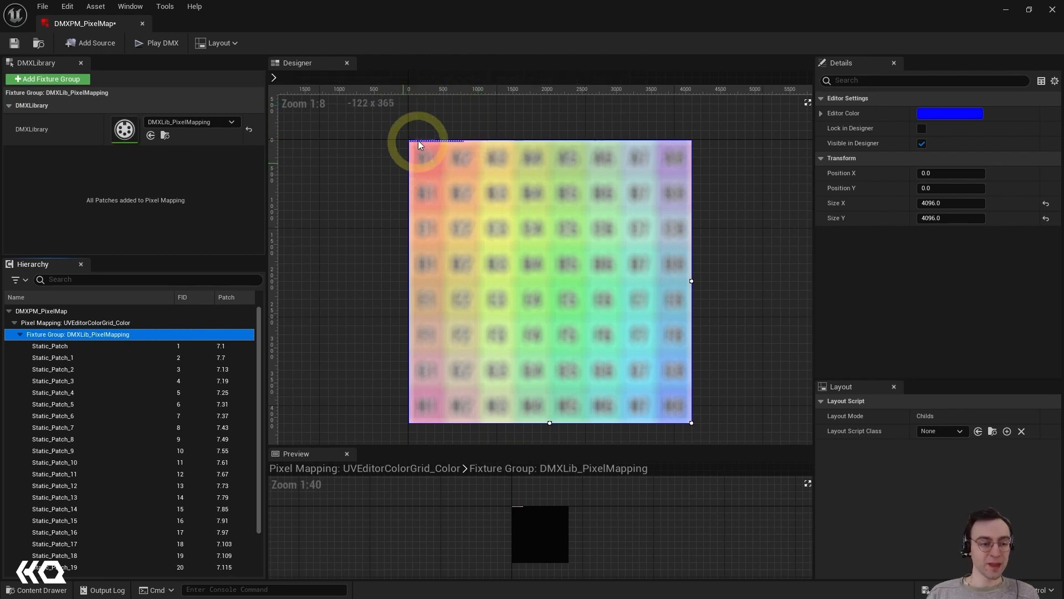
mouse_move(366, 169)
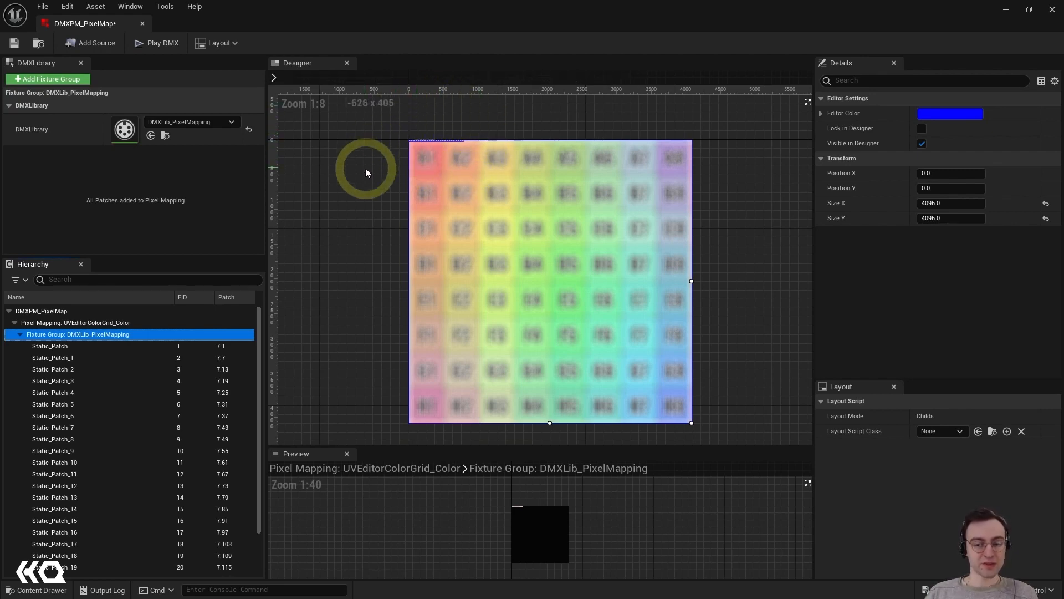
mouse_move(1004, 446)
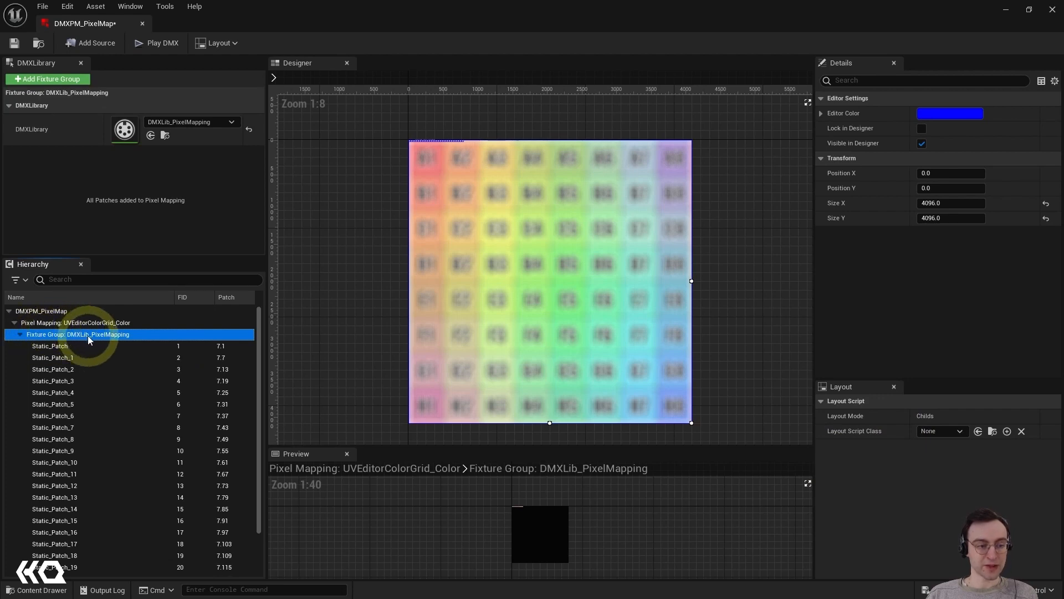
mouse_move(941, 352)
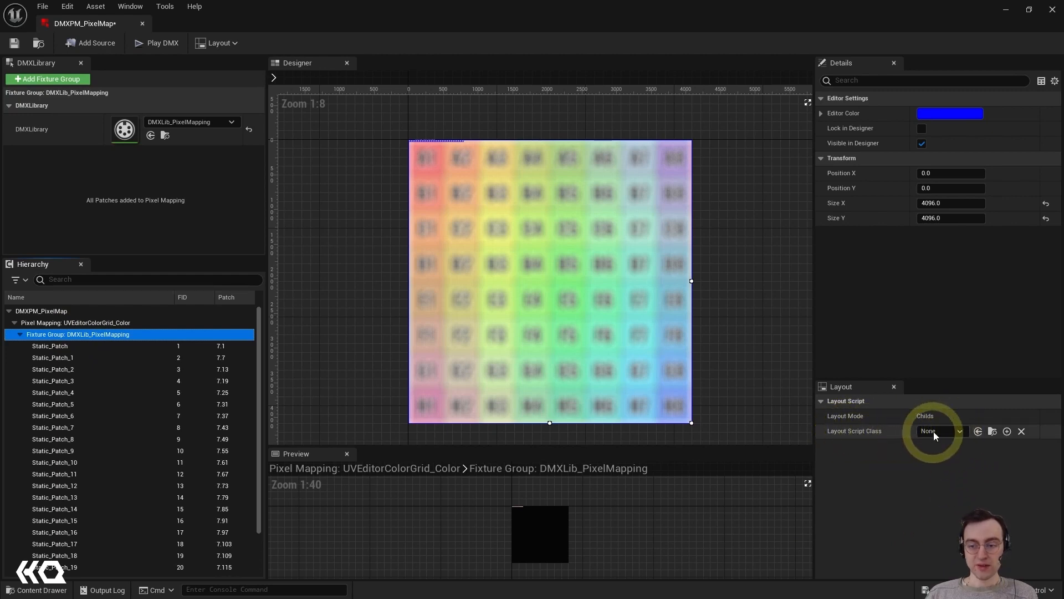
left_click(822, 400)
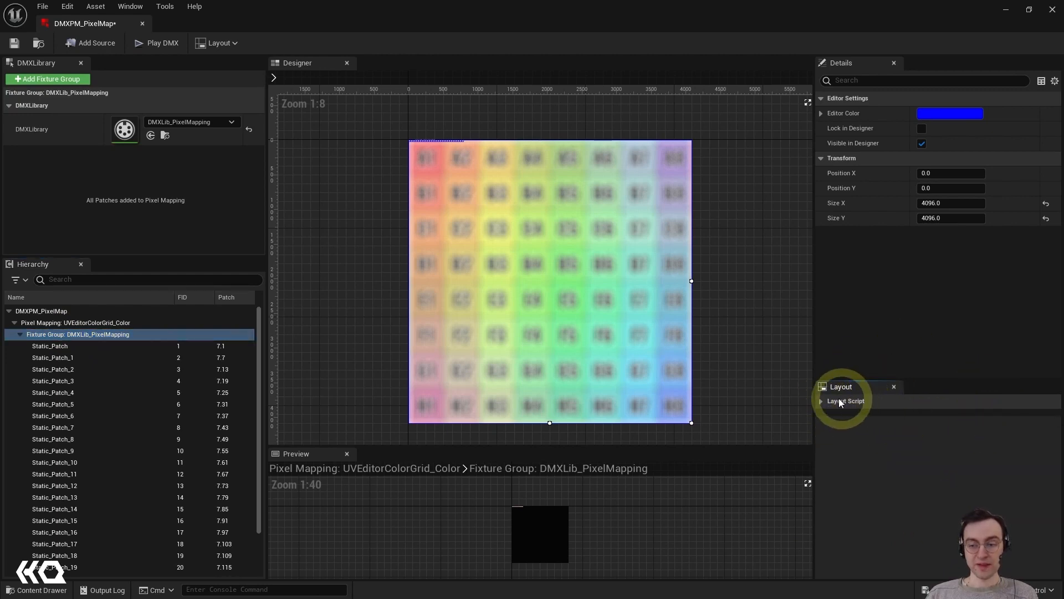
left_click(821, 400)
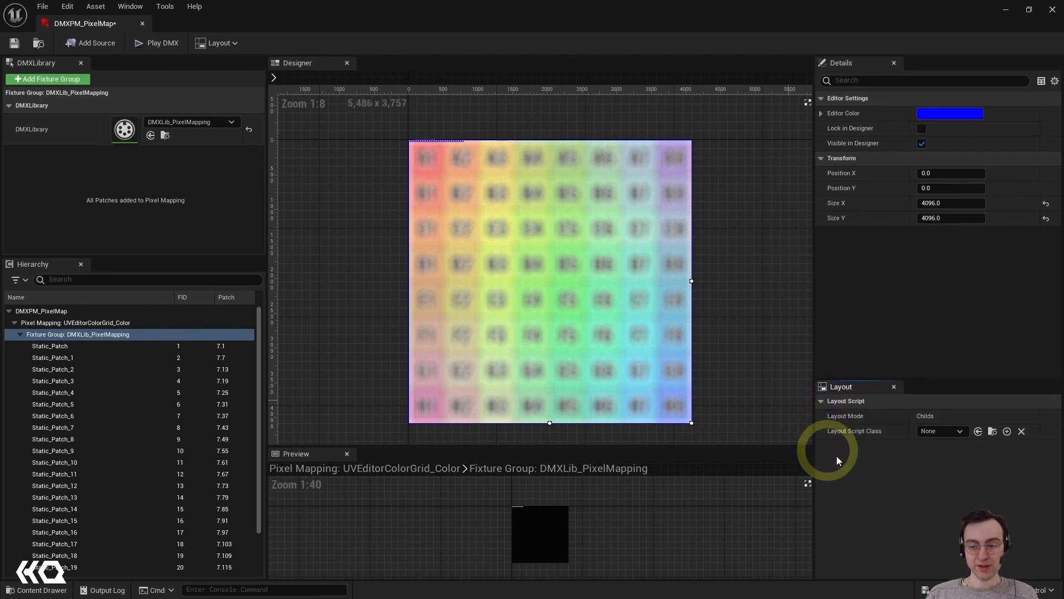
left_click(940, 430)
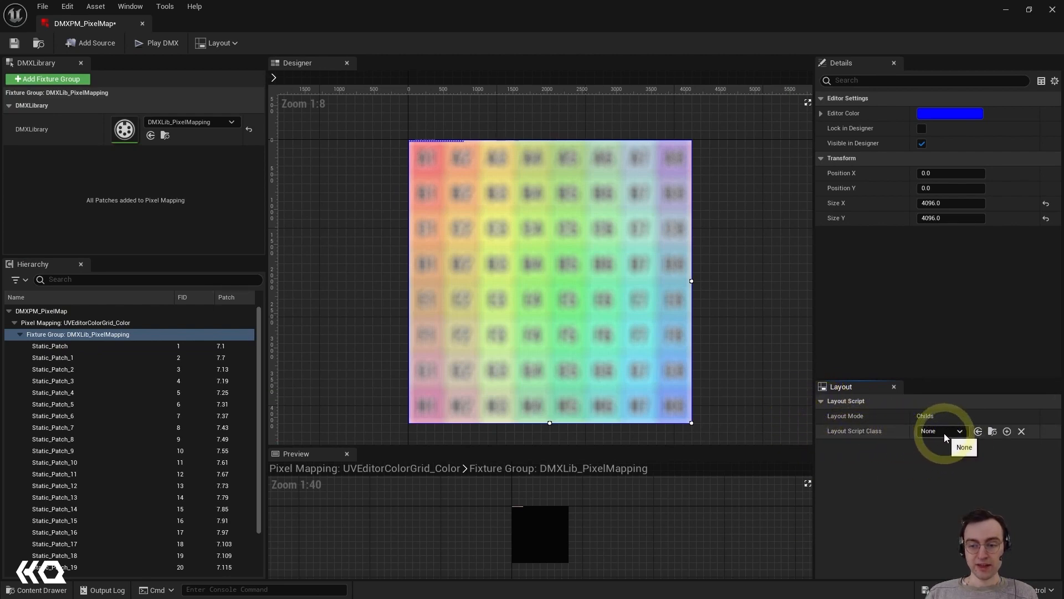
left_click(940, 430)
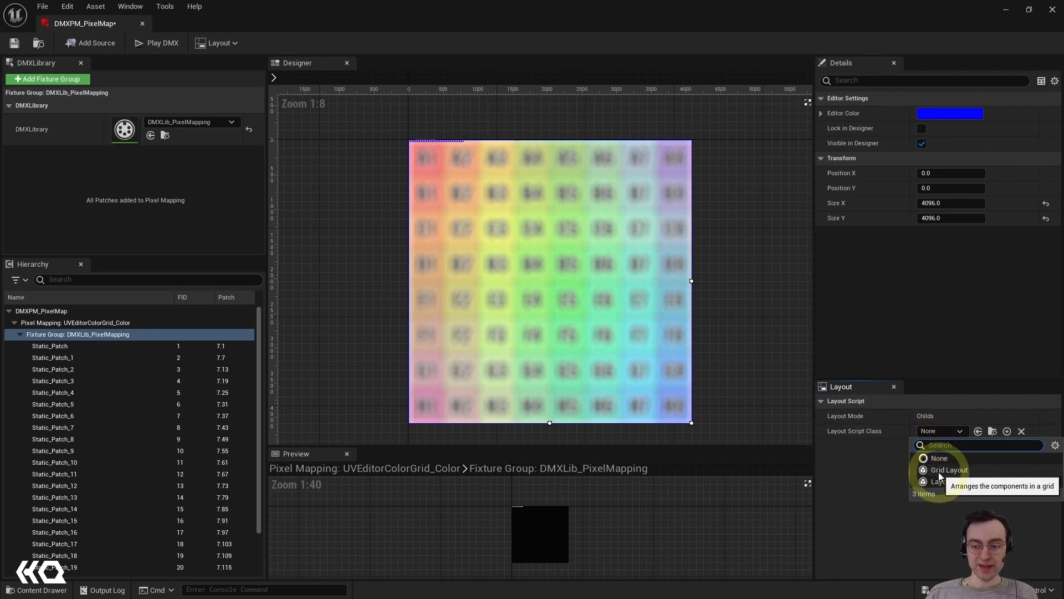
Step: Set the Layout Script Class to Grid Layout and select a few resulting patch strips
left_click(949, 470)
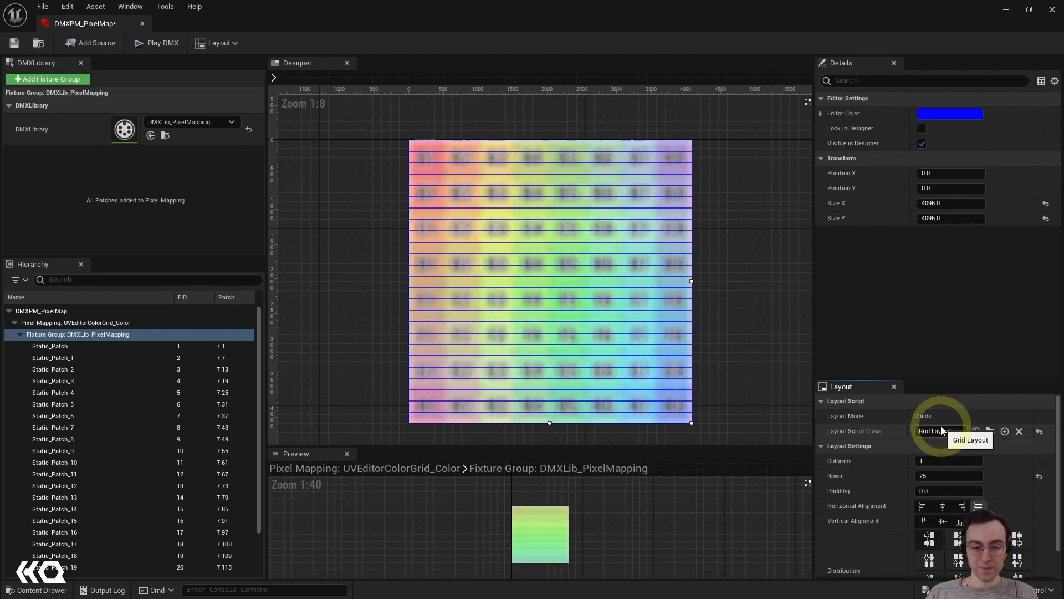
left_click(49, 346)
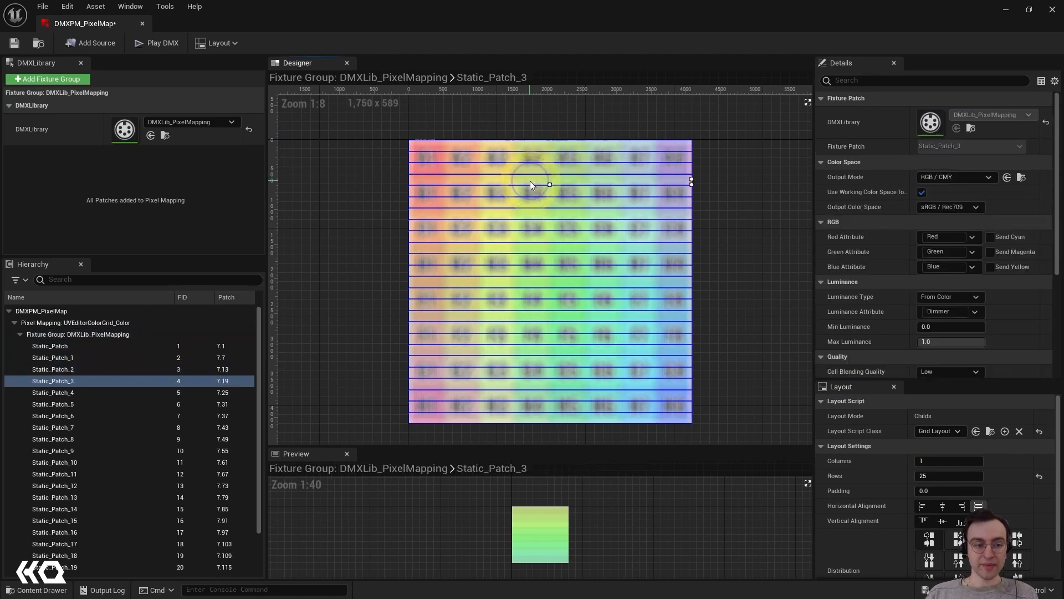
left_click(52, 404)
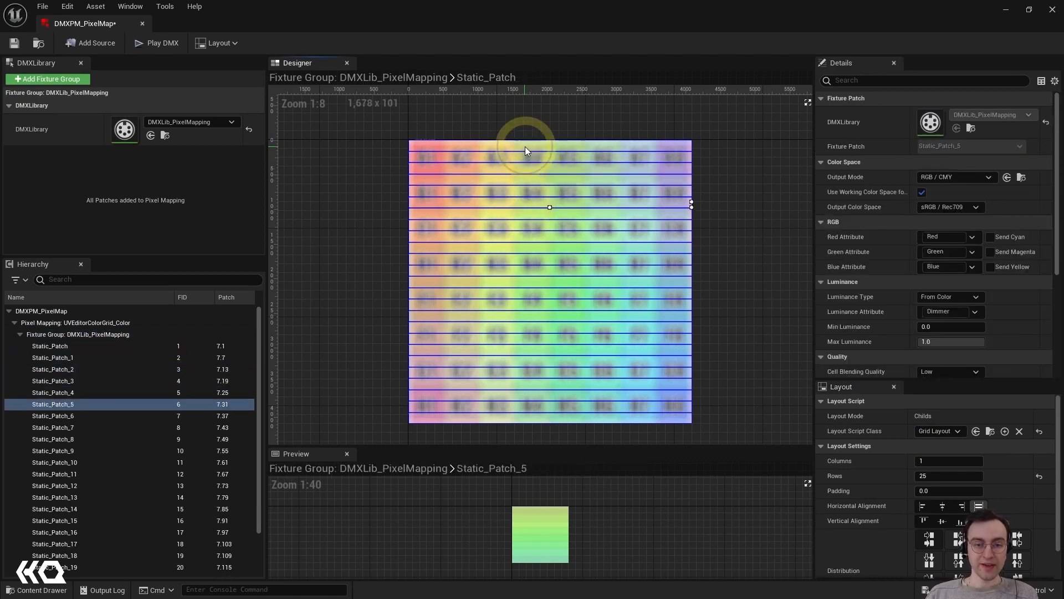
left_click(50, 345)
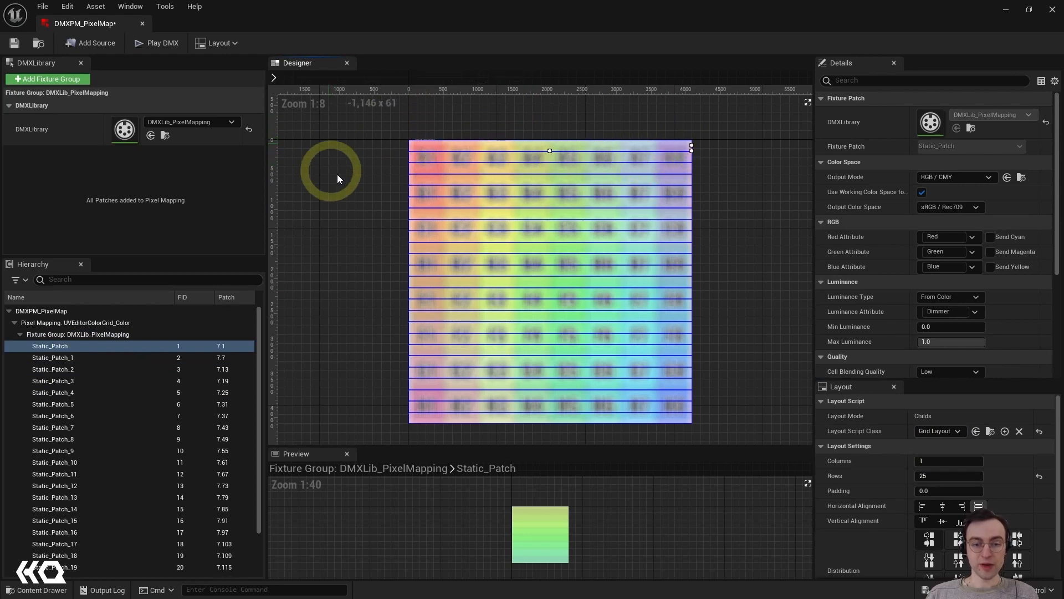
mouse_move(494, 422)
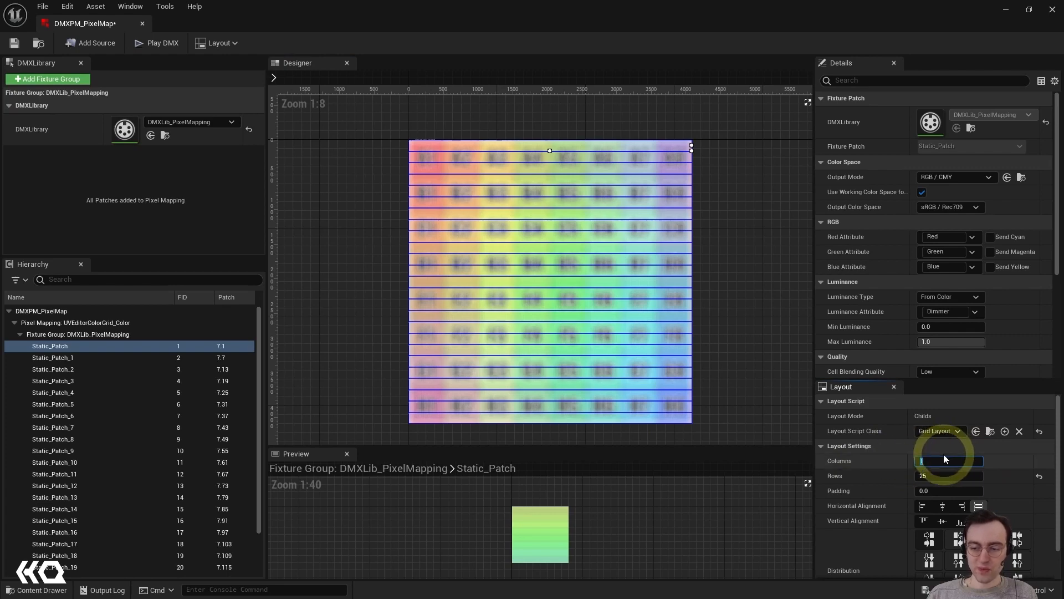
type("5")
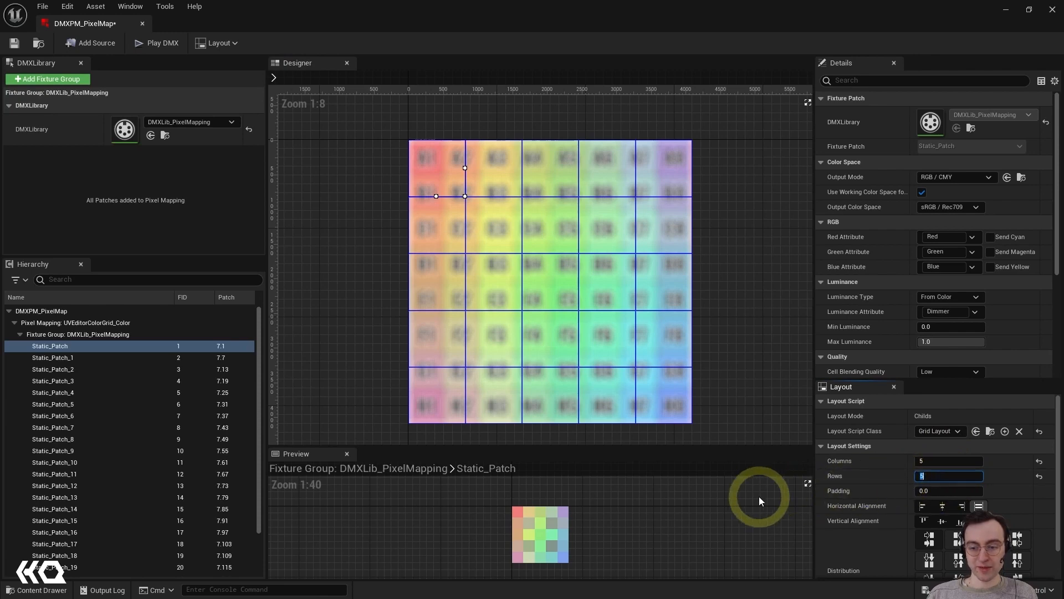
mouse_move(617, 396)
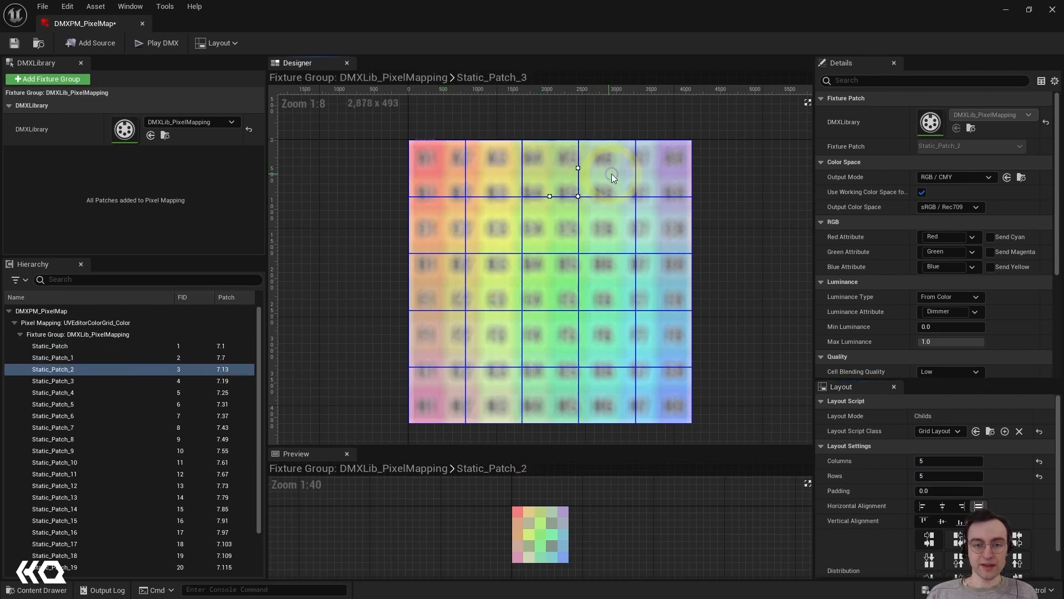
left_click(442, 229)
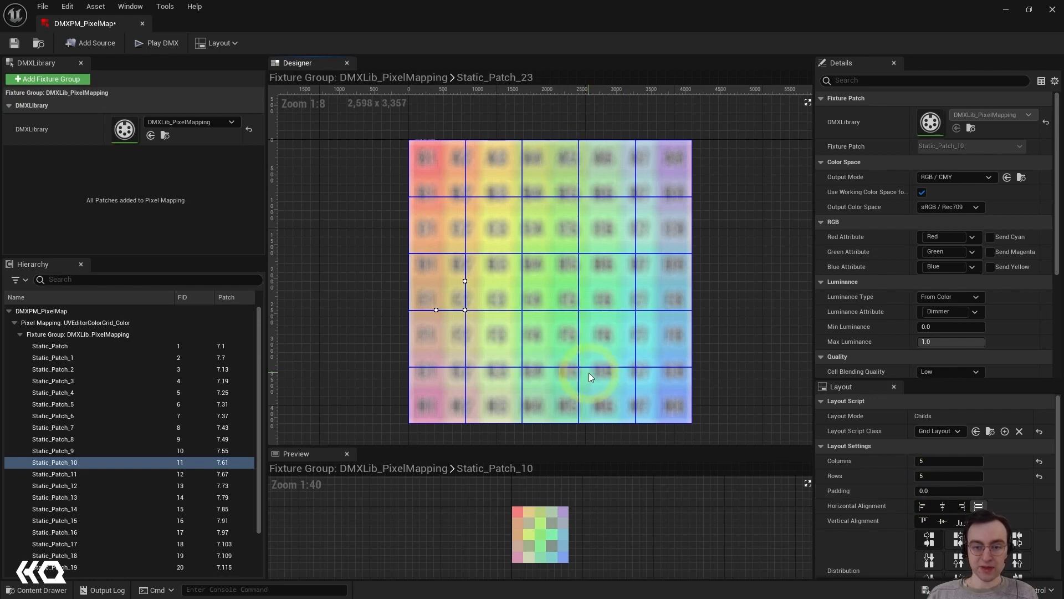
left_click(548, 227)
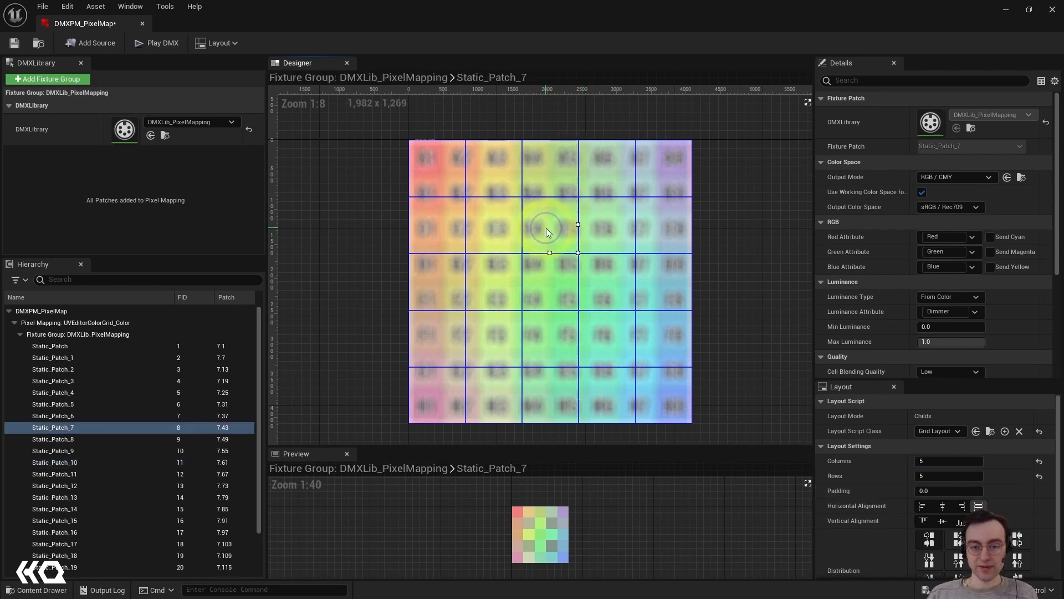
left_click(49, 346)
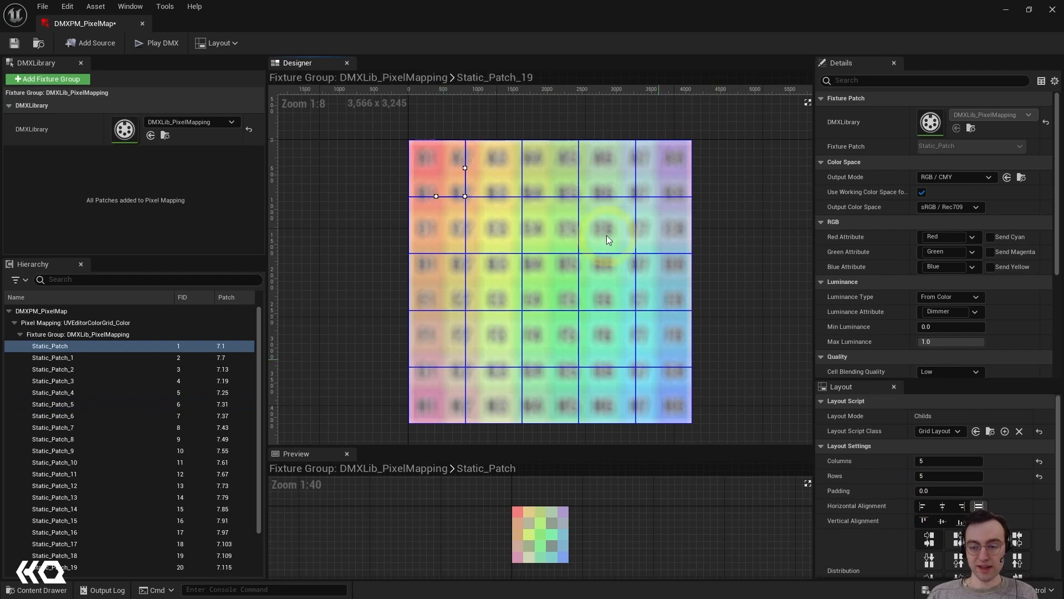
left_click(949, 490)
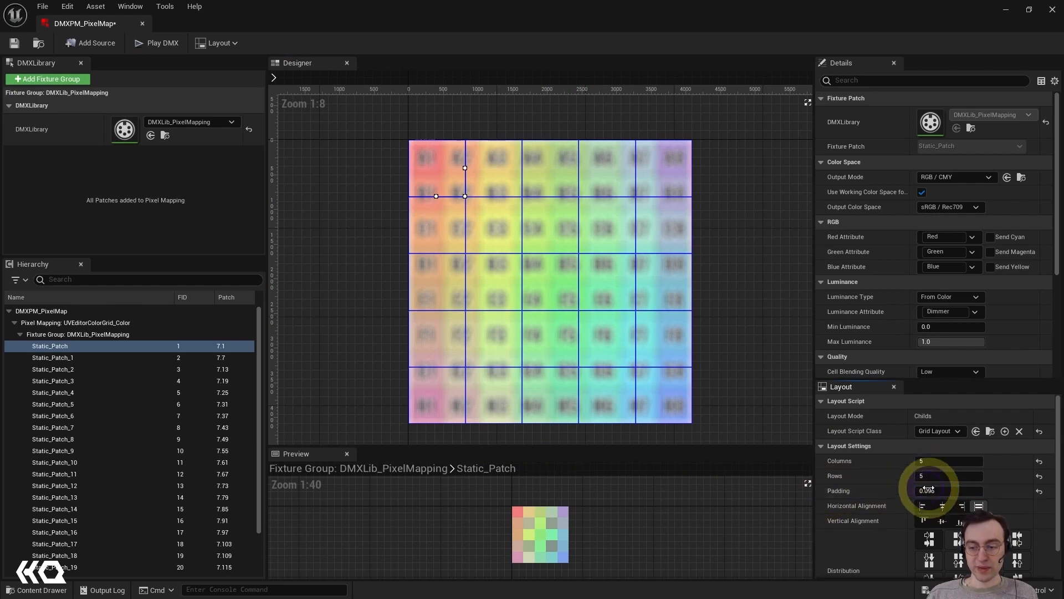
Step: Adjust the grid padding to about 65 and check the gaps around the top-left patch
type("49.805462")
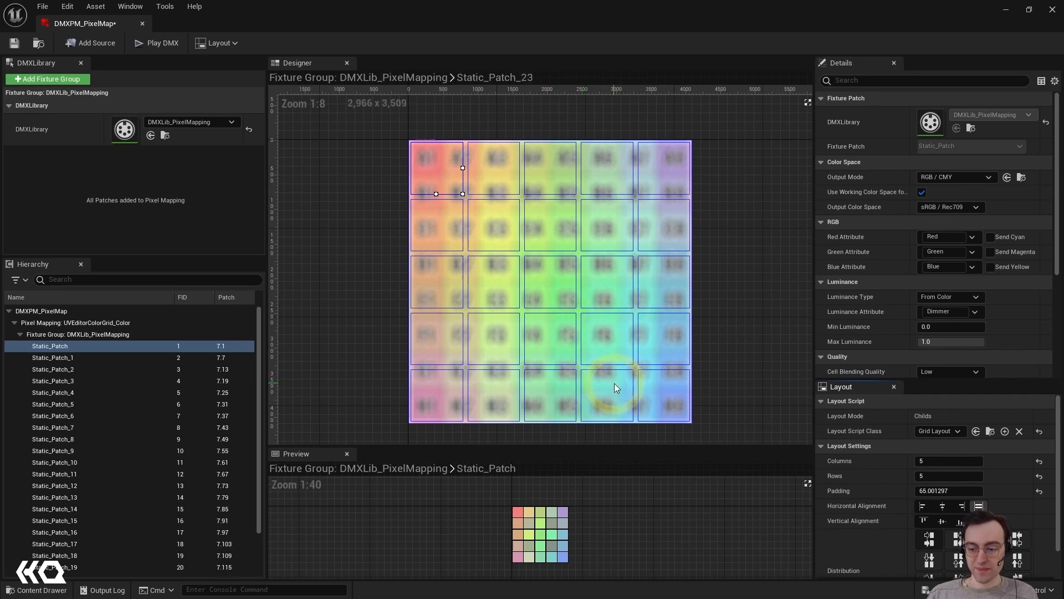
left_click(78, 333)
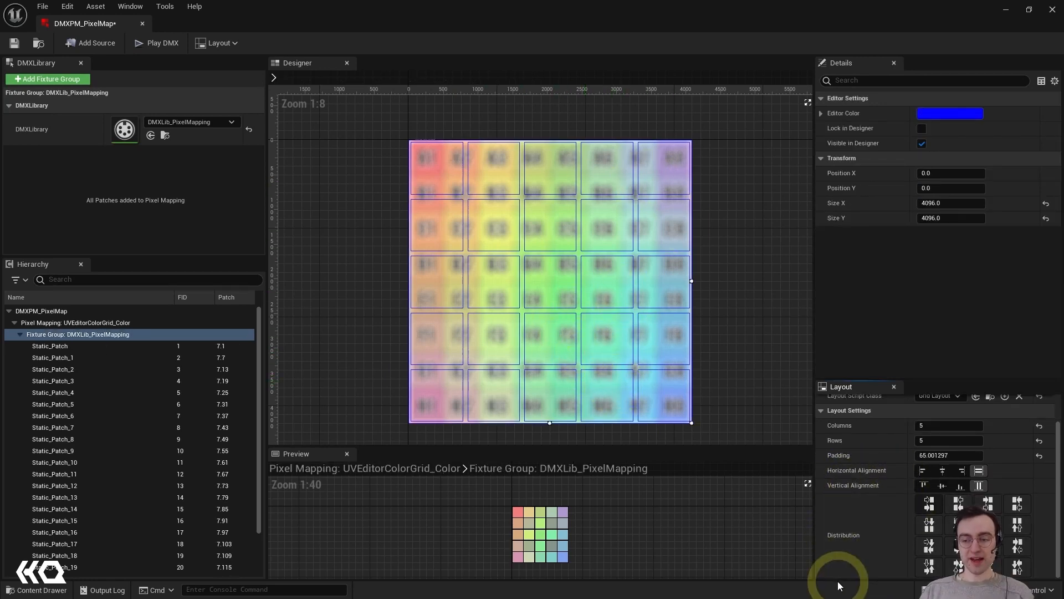
mouse_move(760, 498)
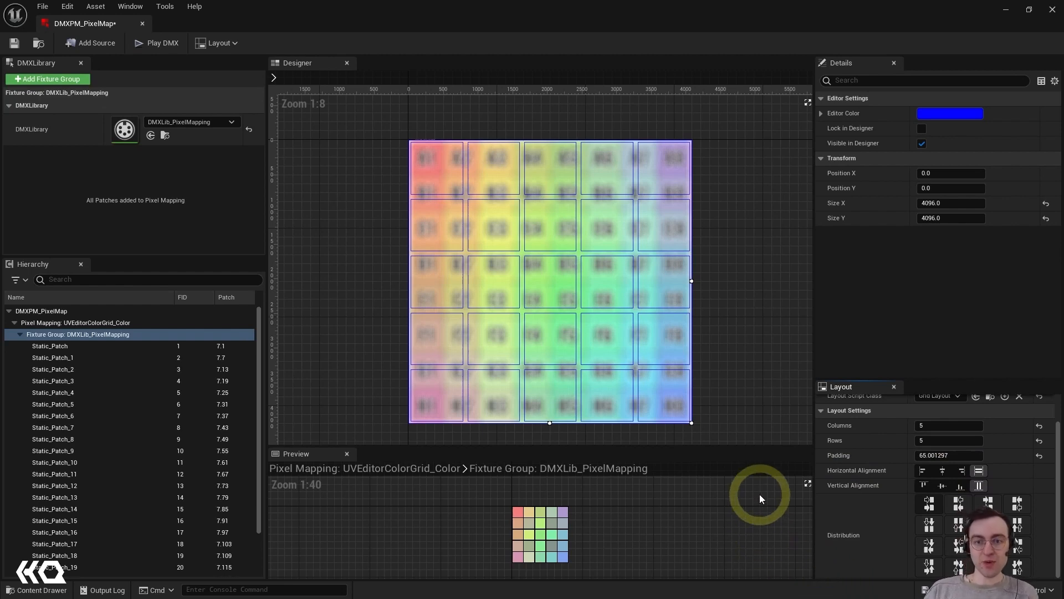
left_click(536, 374)
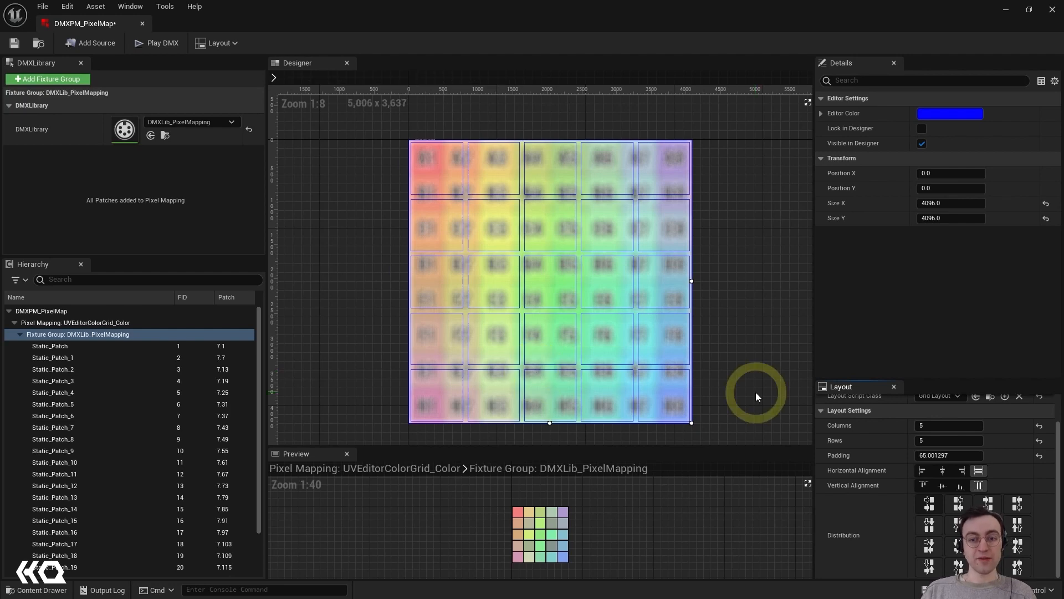
left_click(466, 192)
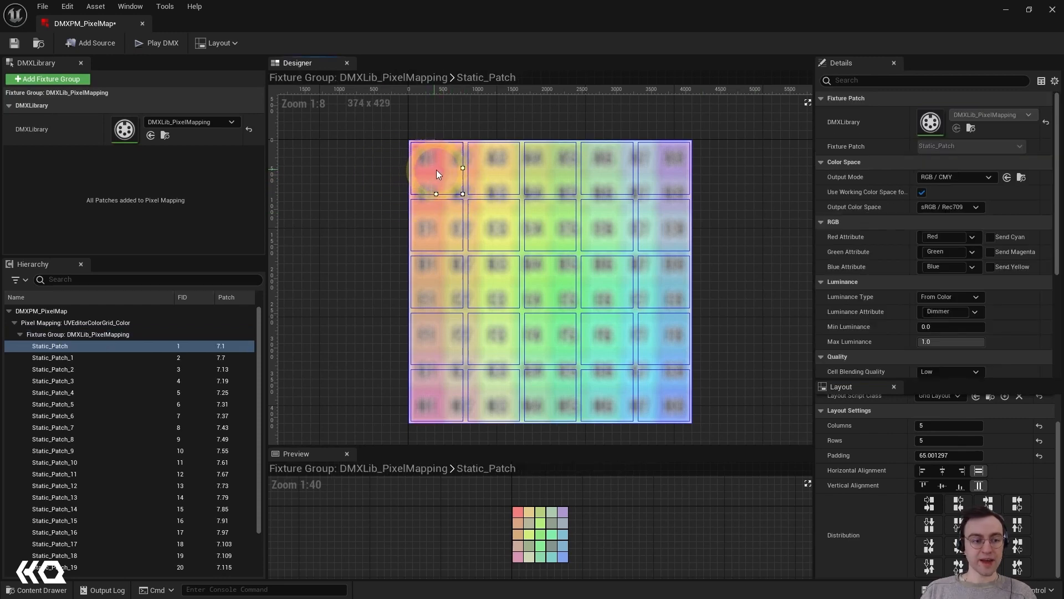
left_click(466, 190)
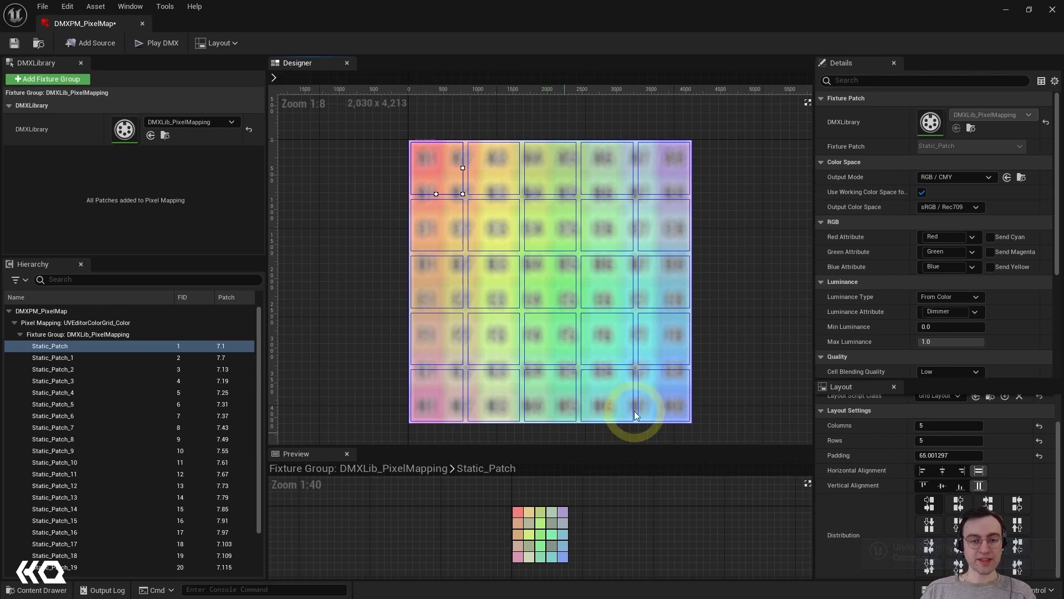
Step: Enable Always select Group in the Layout menu, then click a patch and zoom in
left_click(218, 43)
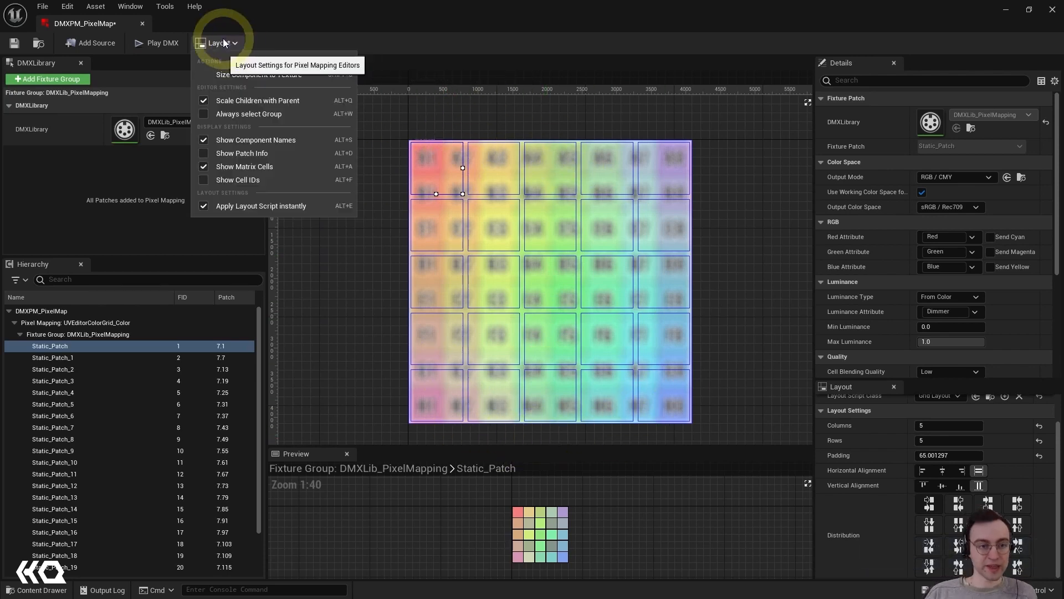
mouse_move(210, 83)
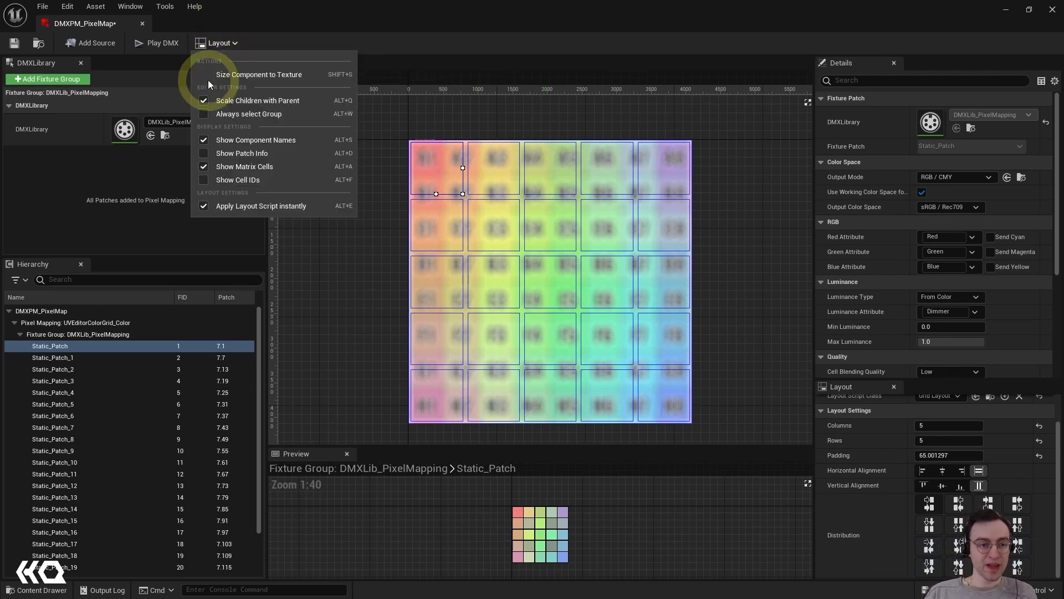
mouse_move(249, 113)
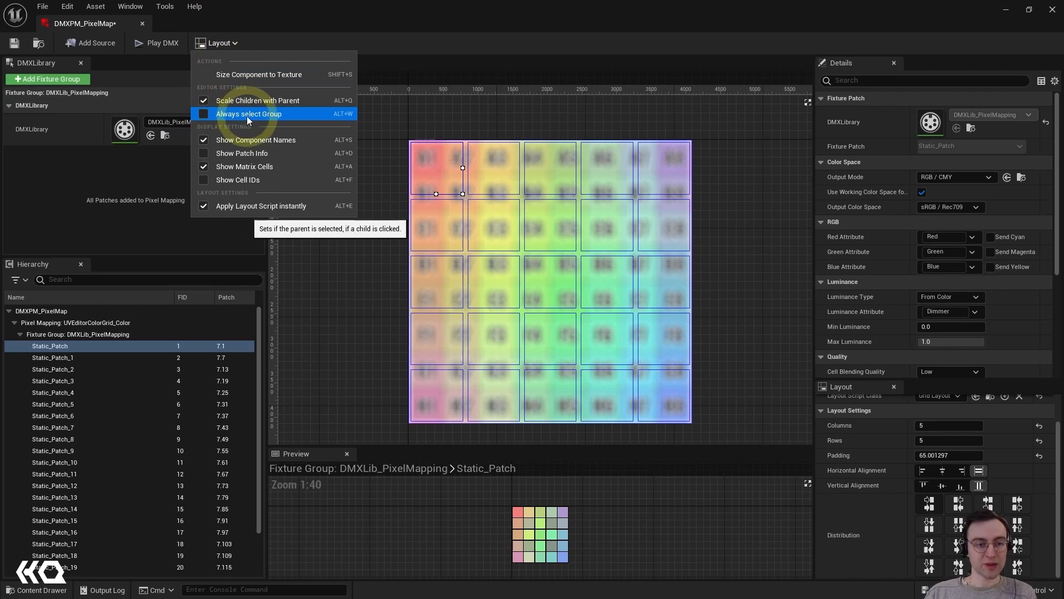
left_click(248, 113)
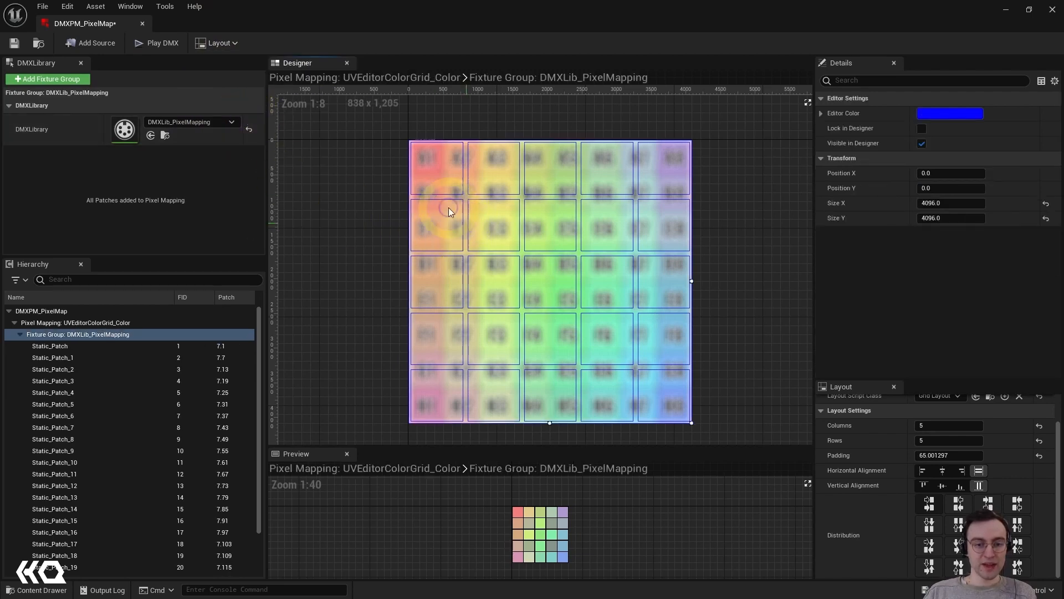
mouse_move(614, 263)
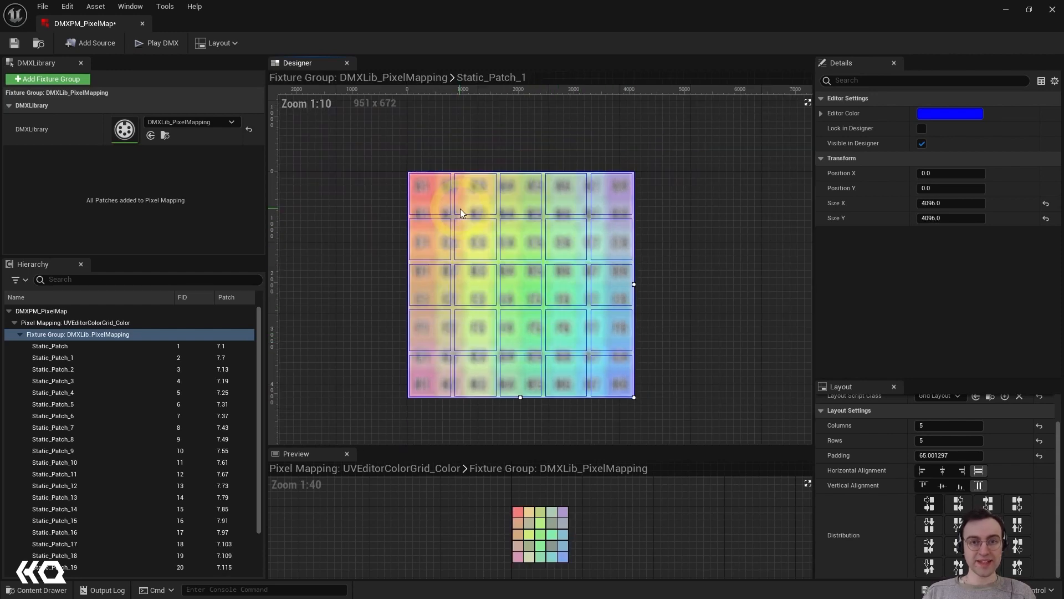
left_click(531, 371)
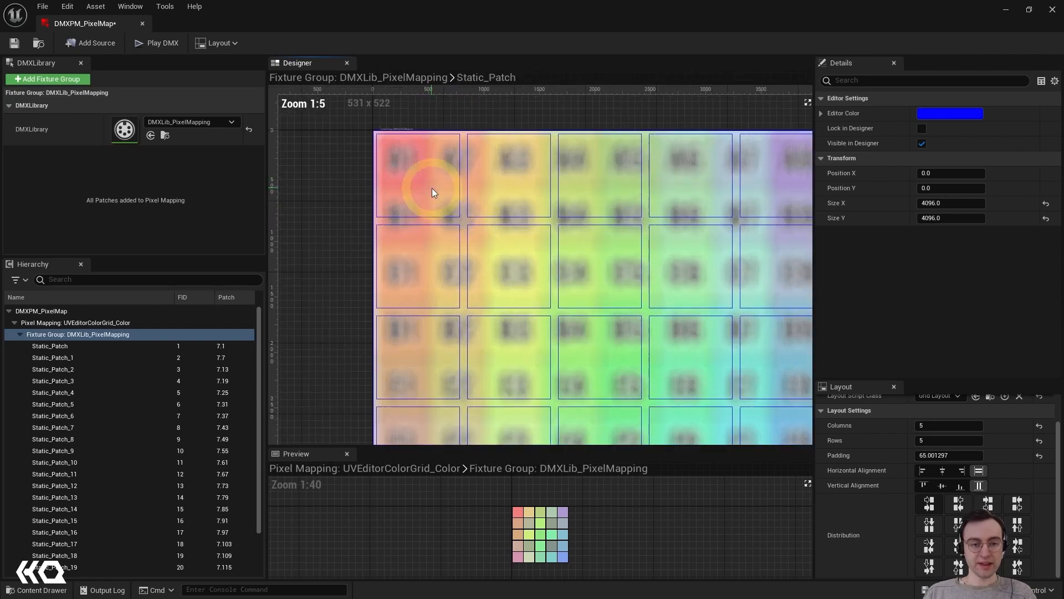
scroll("up", 3)
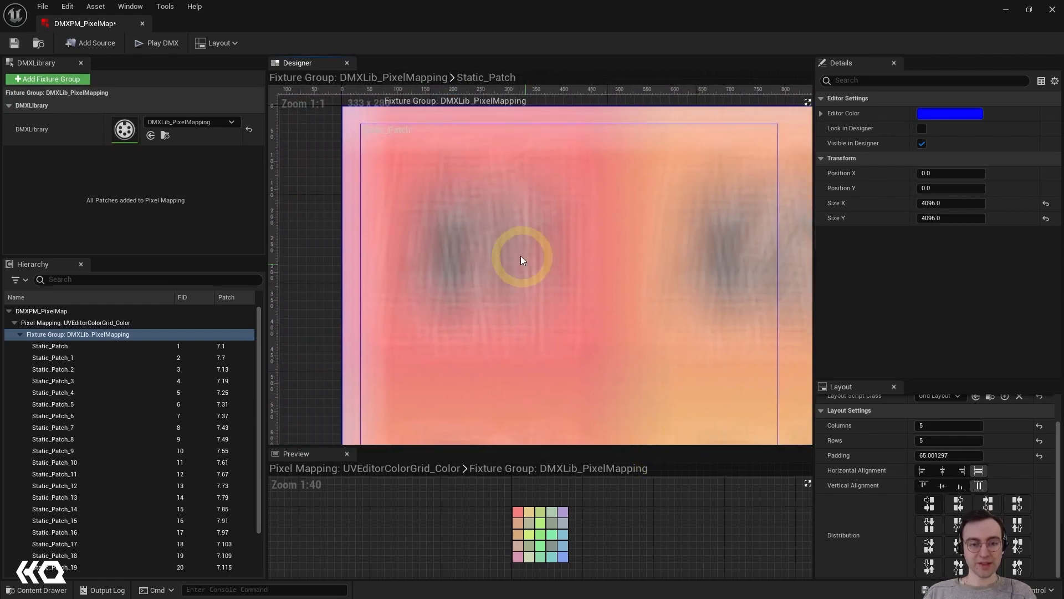
scroll("up", 3)
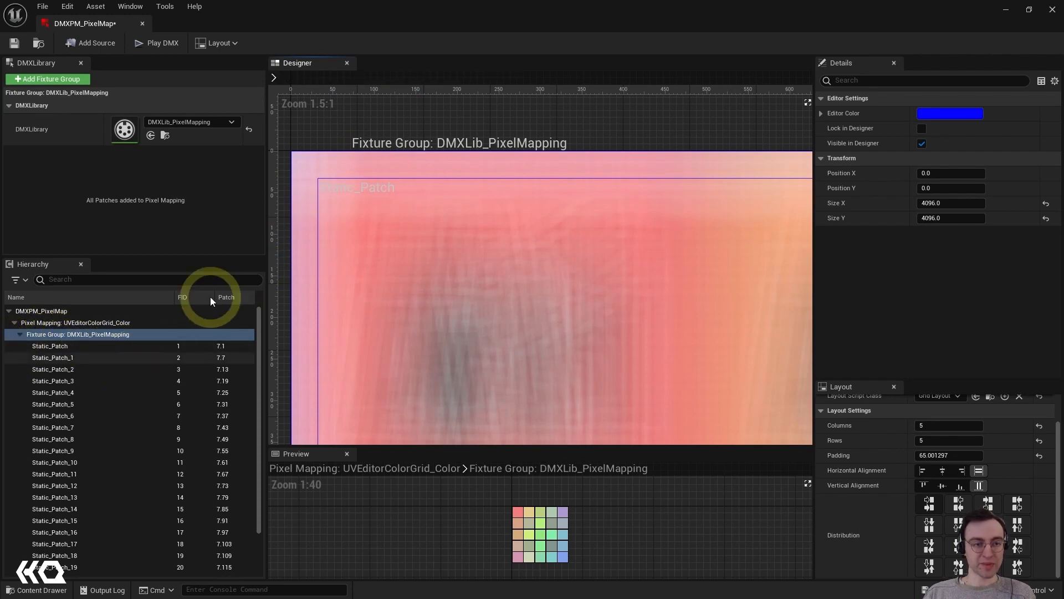
Step: Enable cell ID display in the Layout menu and zoom to read labels like Patch 7.1, FID 1
left_click(218, 43)
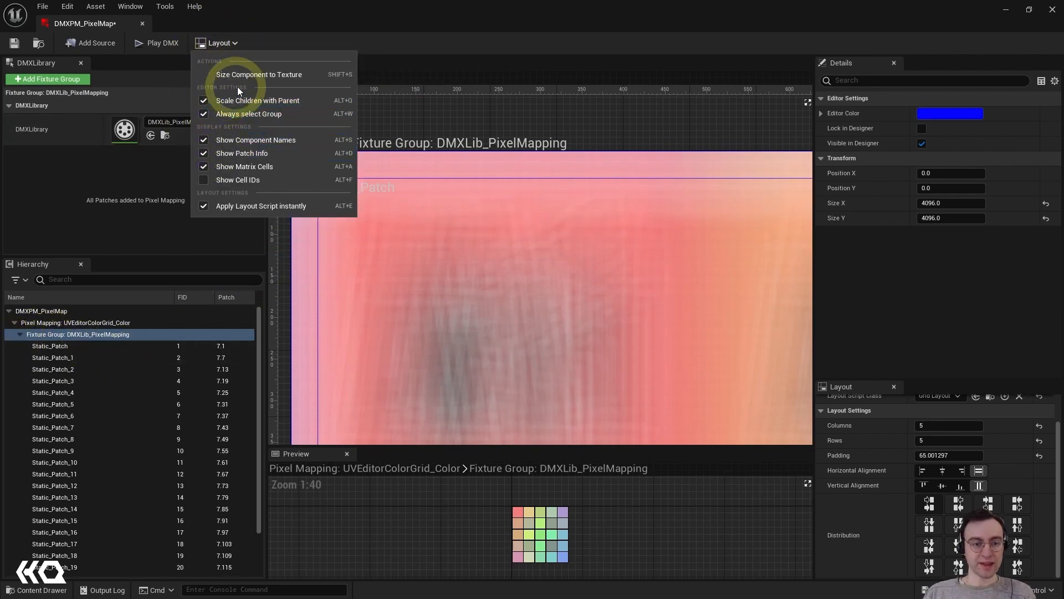
mouse_move(238, 179)
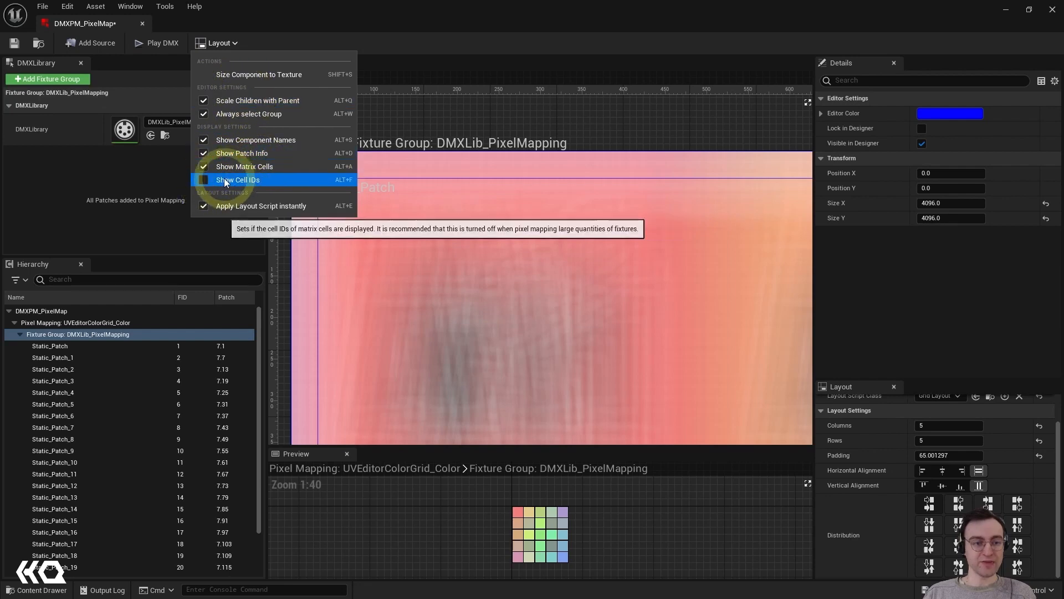
left_click(237, 179)
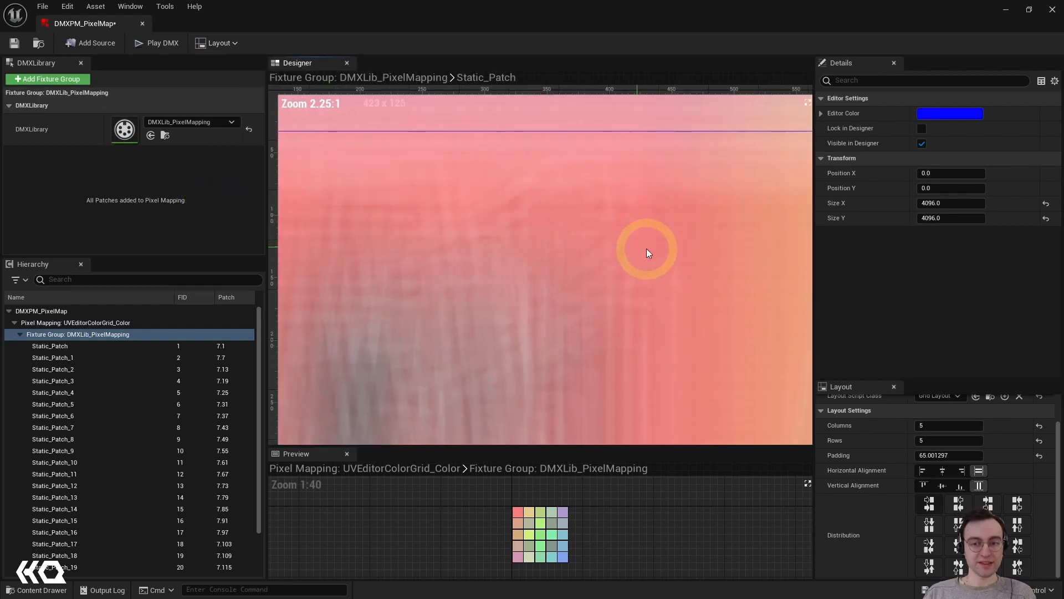
scroll("down", 3)
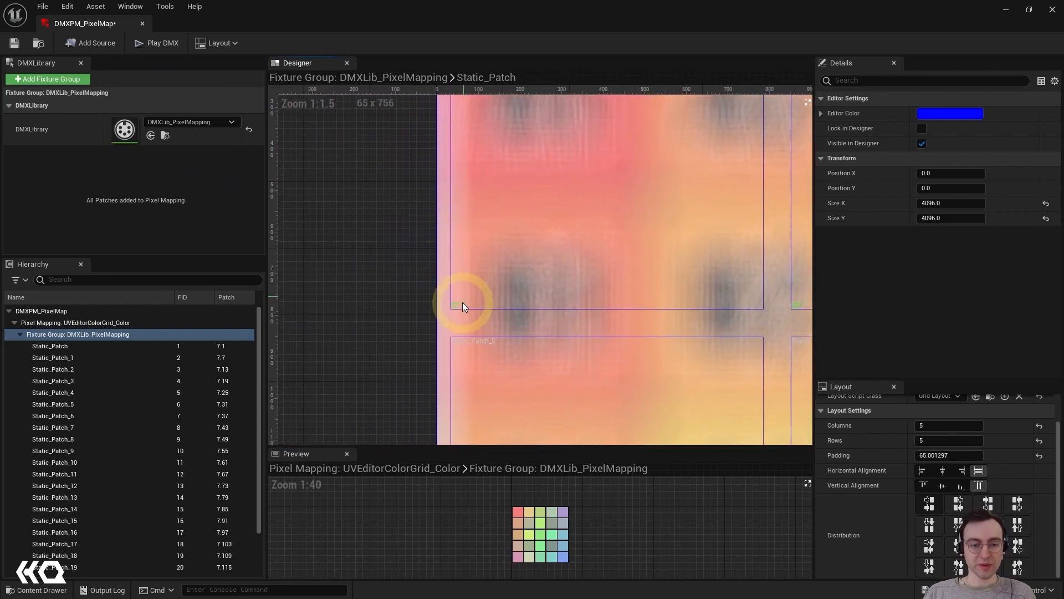
scroll("up", 3)
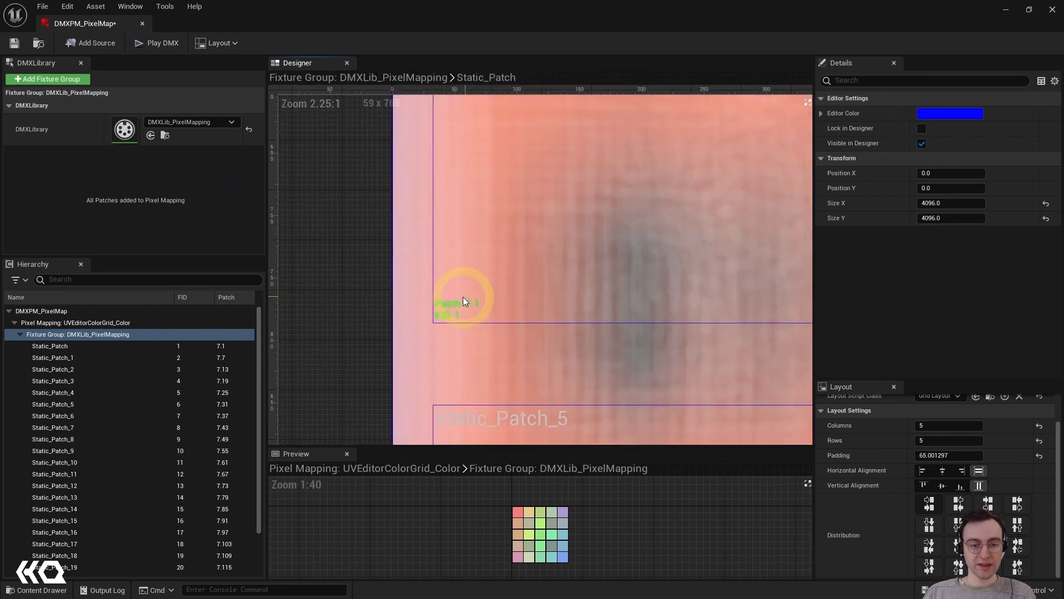
scroll("up", 3)
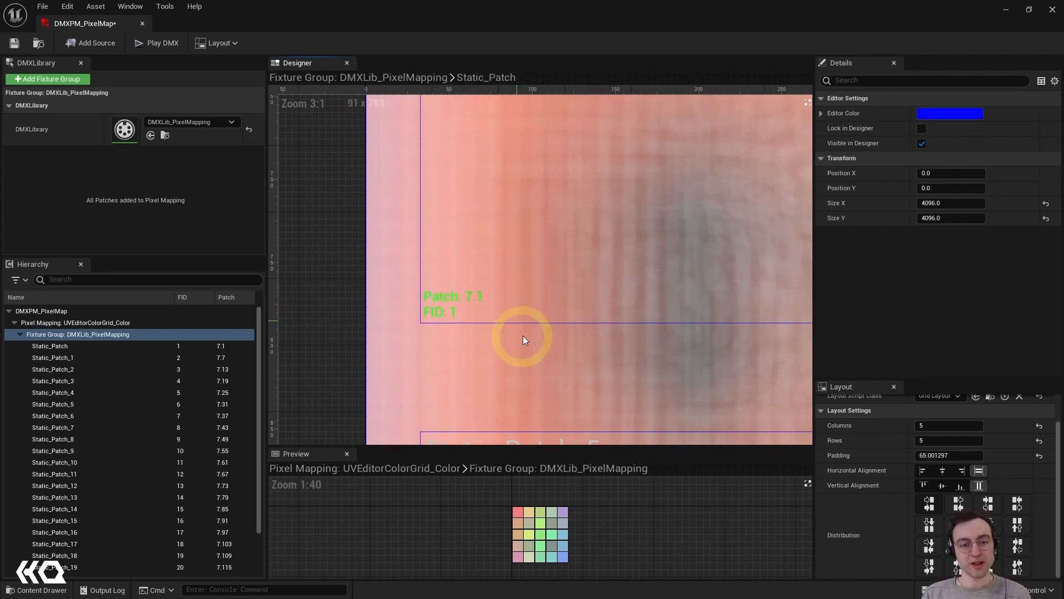
mouse_move(438, 353)
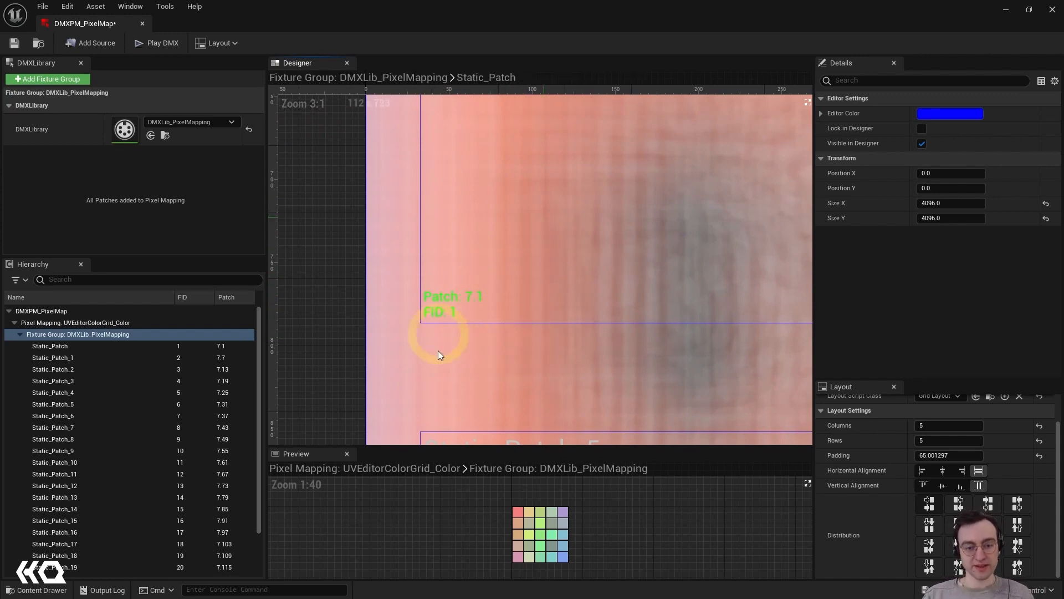
scroll("down", 3)
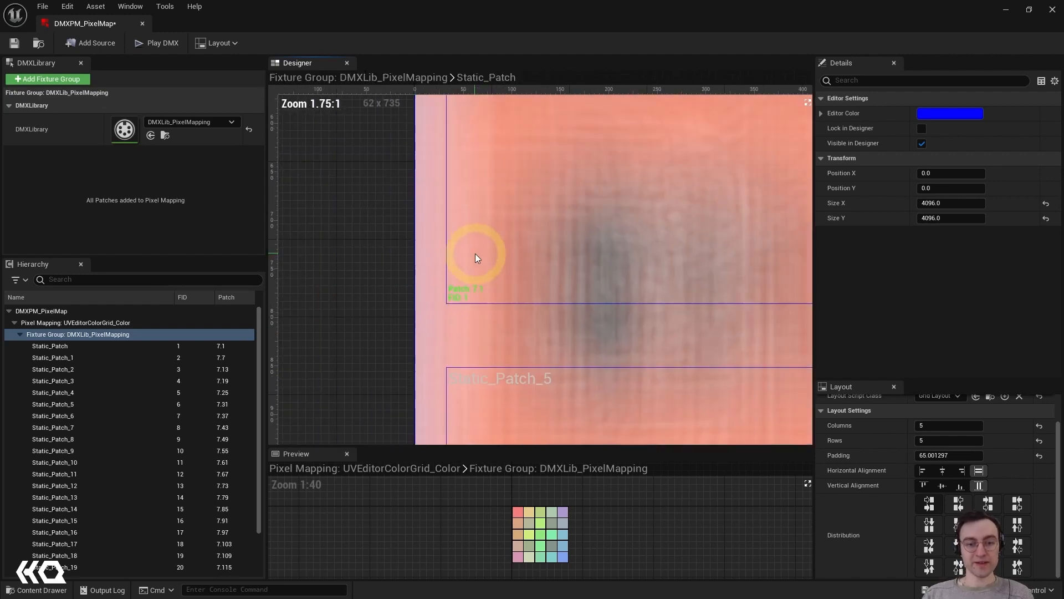
scroll("down", 3)
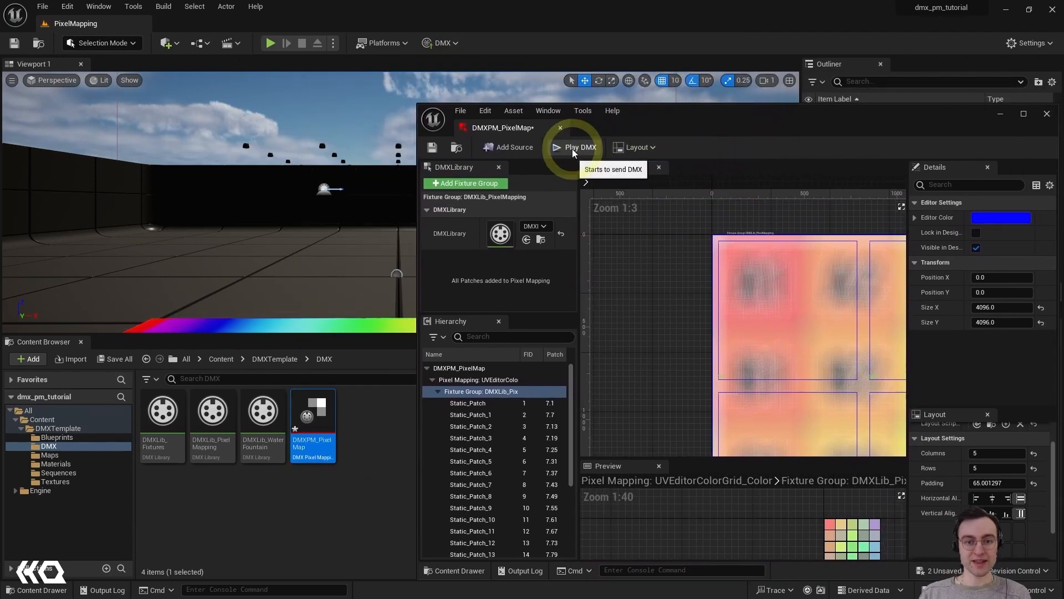
Step: Start Play DMX so the scene lights cast coloured spots onto the floor
left_click(574, 148)
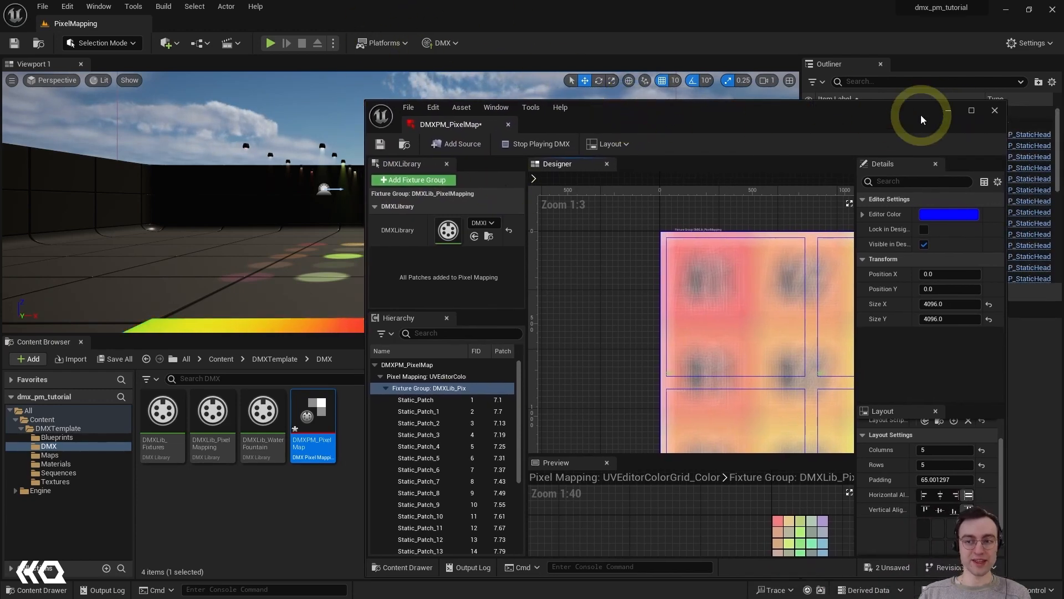
left_click(994, 109)
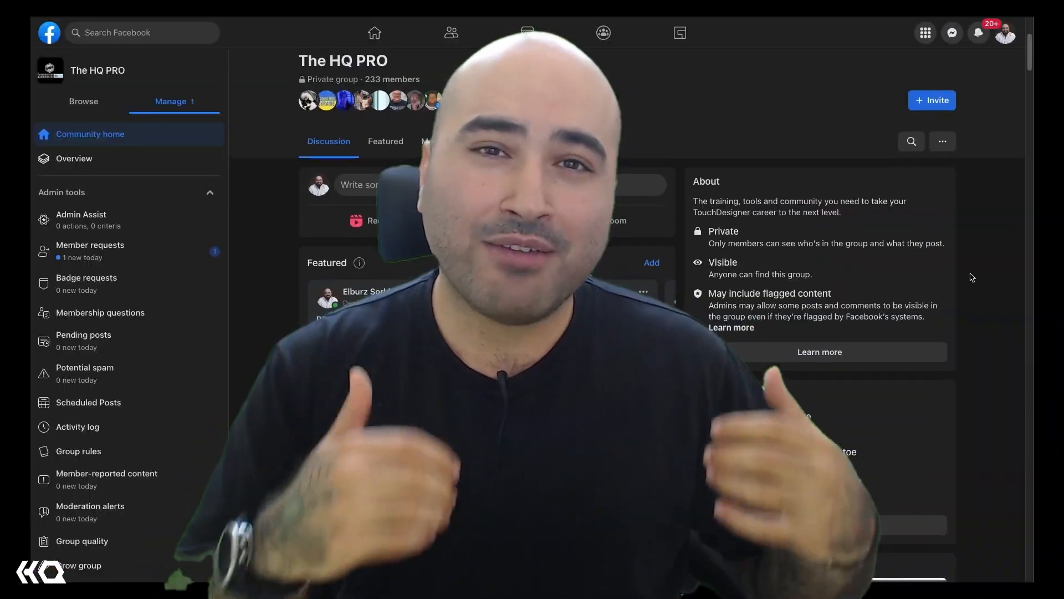
scroll("down", 3)
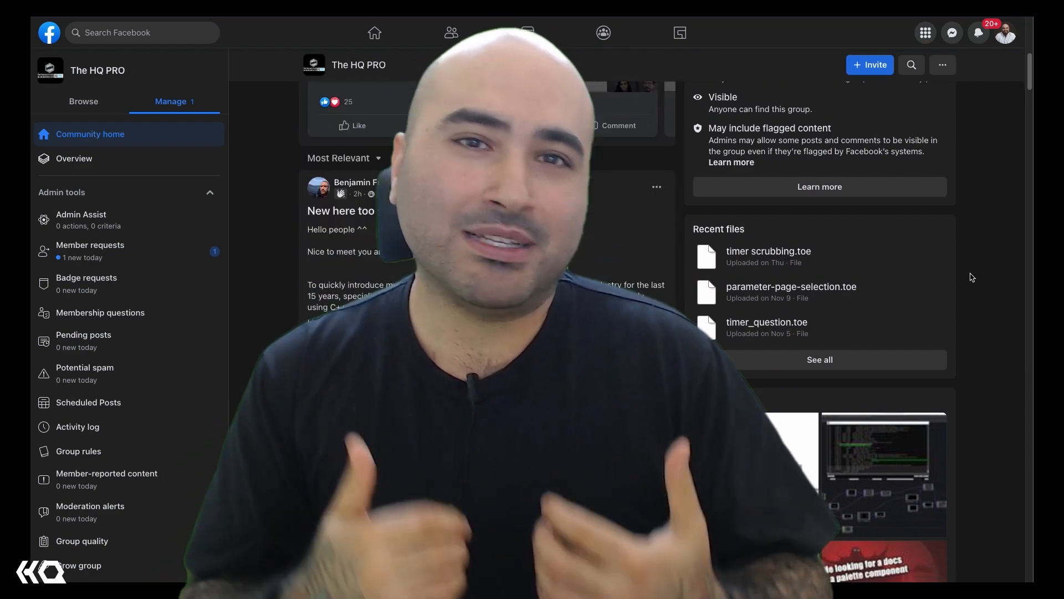
scroll("down", 3)
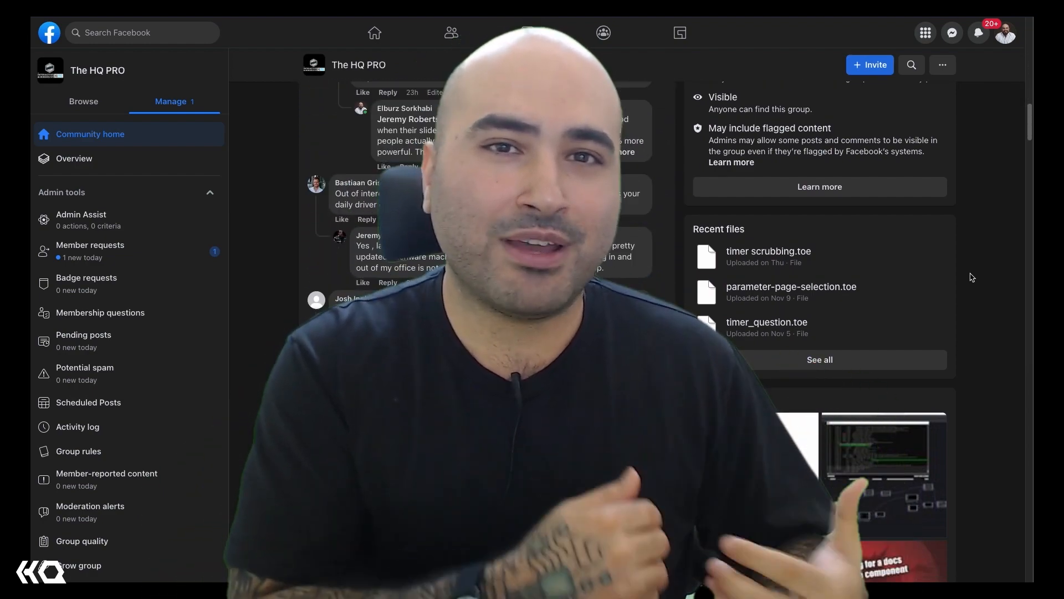